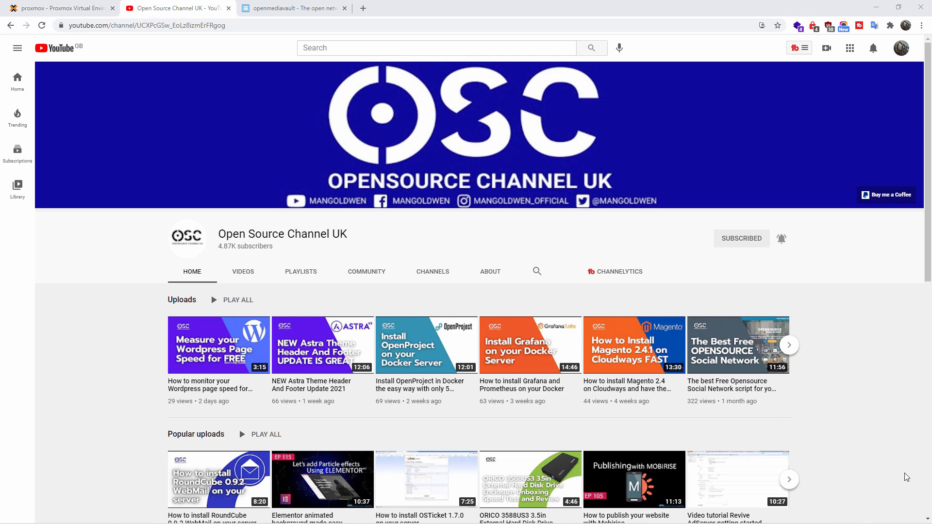
Look at the openmediavault site, revisit the YouTube channel, then return to openmediavault.org
{"action": "left_click", "coordinate": [292, 8]}
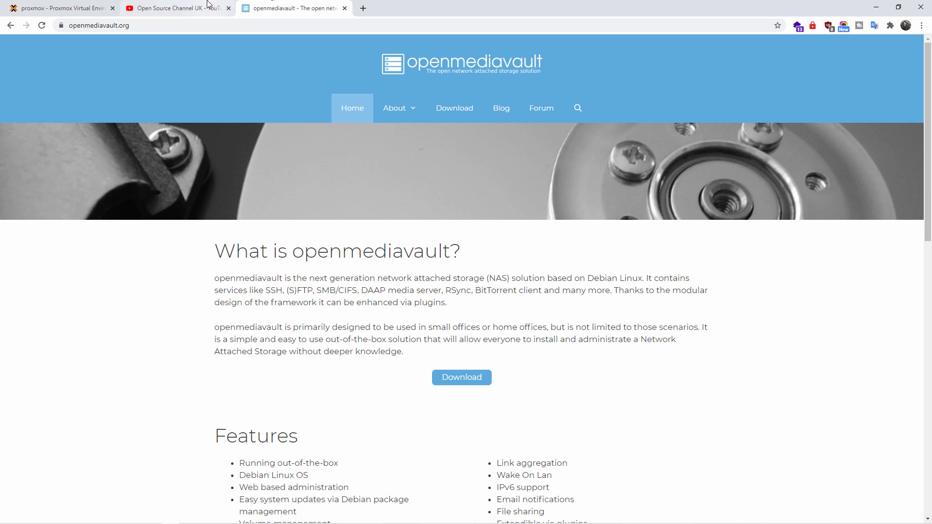
{"action": "left_click", "coordinate": [172, 8]}
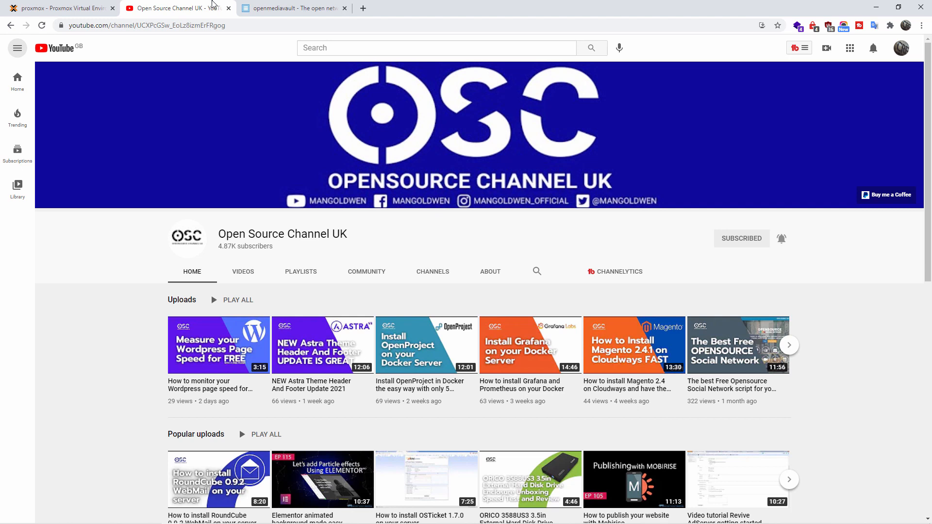
{"action": "left_click", "coordinate": [291, 8]}
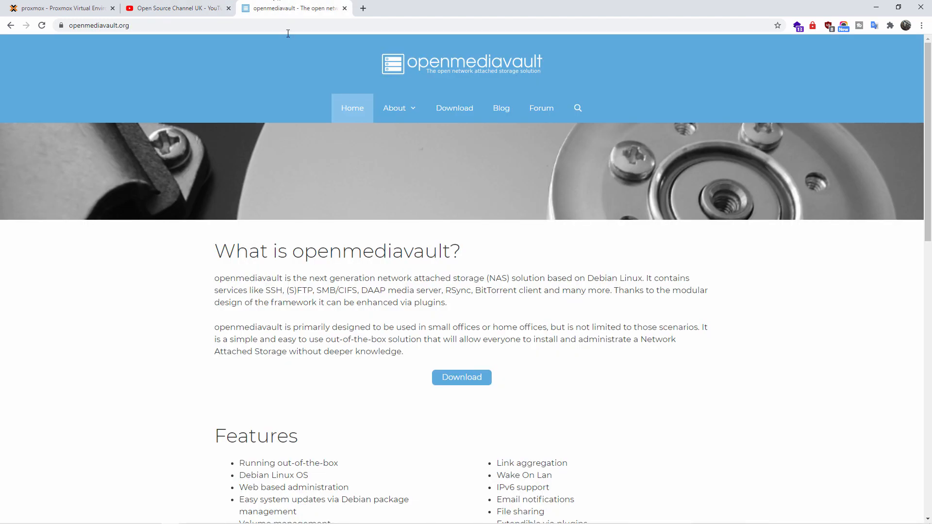
Go to the openmediavault download page and follow the ISO link to SourceForge
{"action": "left_click", "coordinate": [455, 108]}
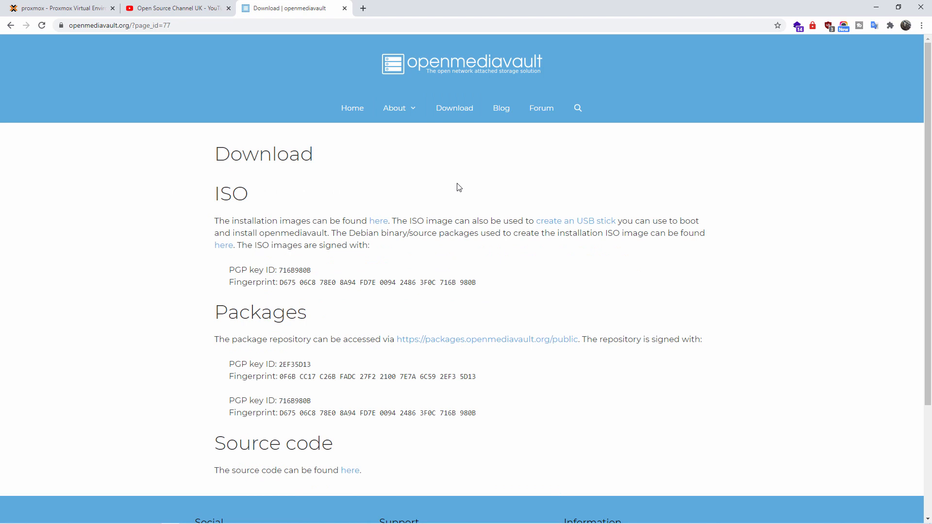
{"action": "scroll", "scroll_direction": "down", "scroll_amount": 3}
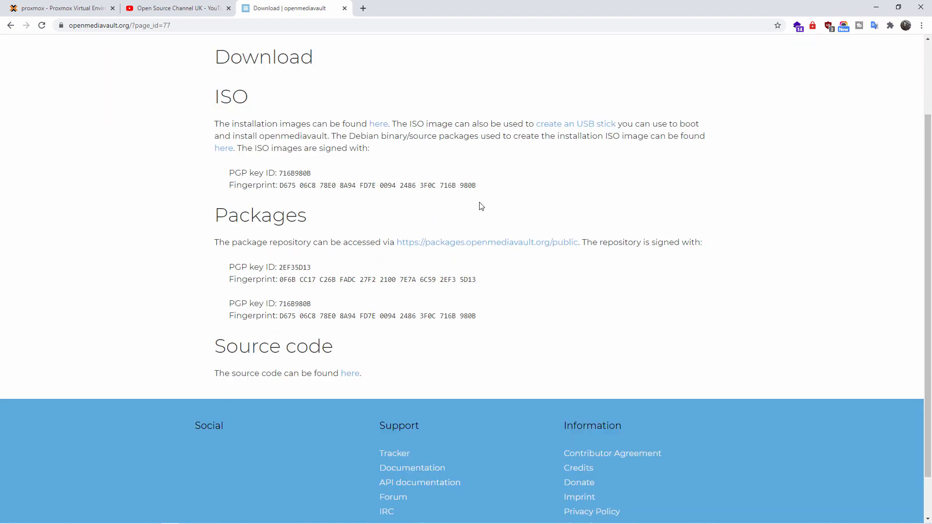
{"action": "left_click", "coordinate": [378, 124]}
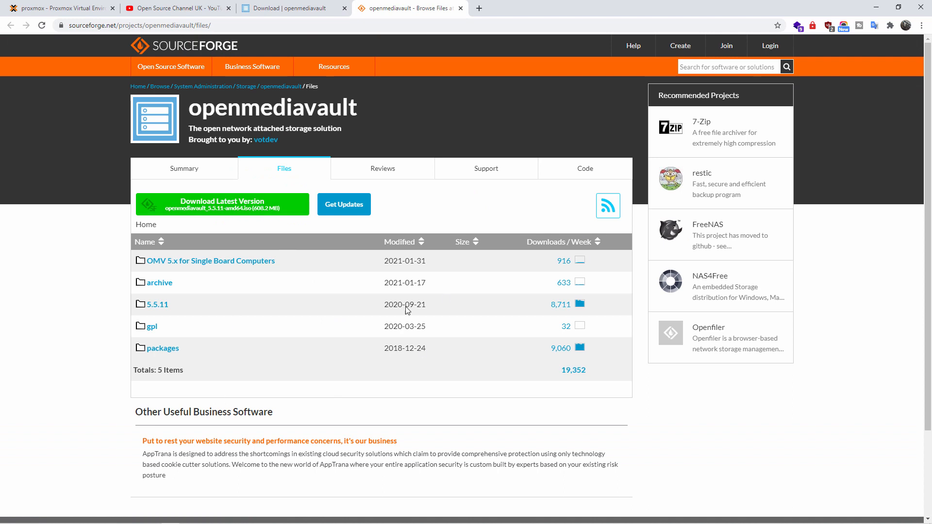
{"action": "mouse_move", "coordinate": [284, 302]}
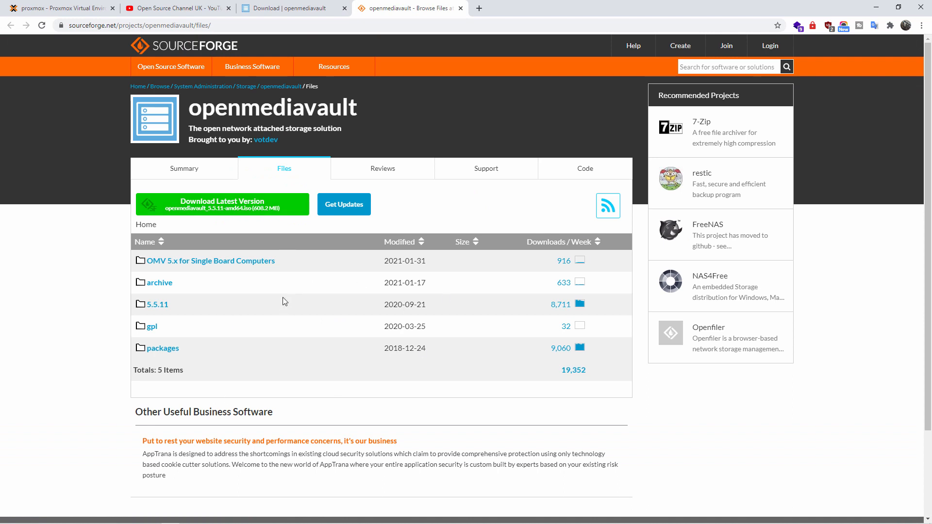
{"action": "mouse_move", "coordinate": [238, 273]}
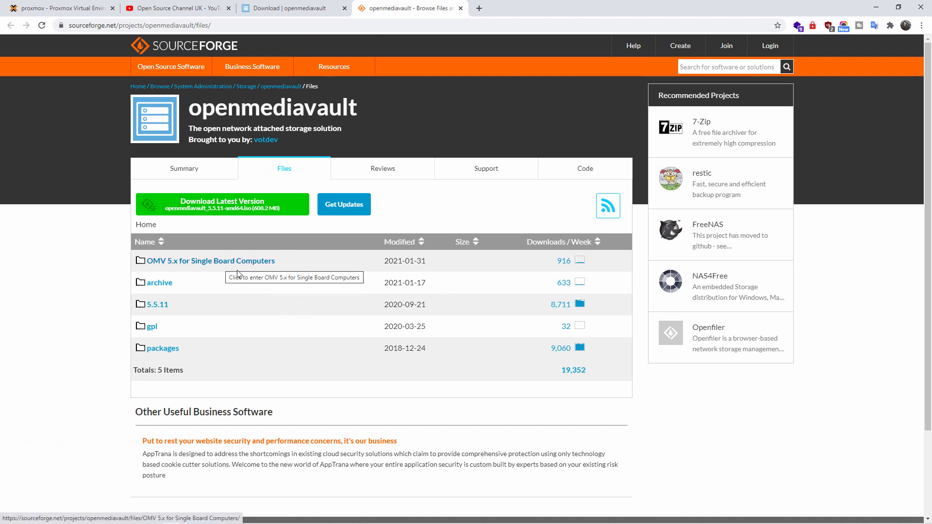
{"action": "mouse_move", "coordinate": [157, 304]}
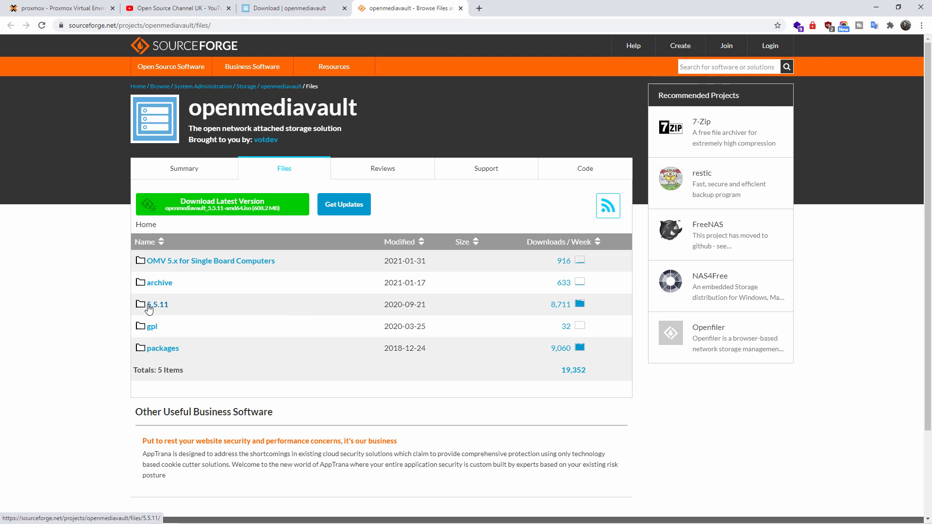
Save openmediavault_5.5.11-amd64.iso from the 5.5.11 folder into the OMV folder
{"action": "left_click", "coordinate": [159, 304]}
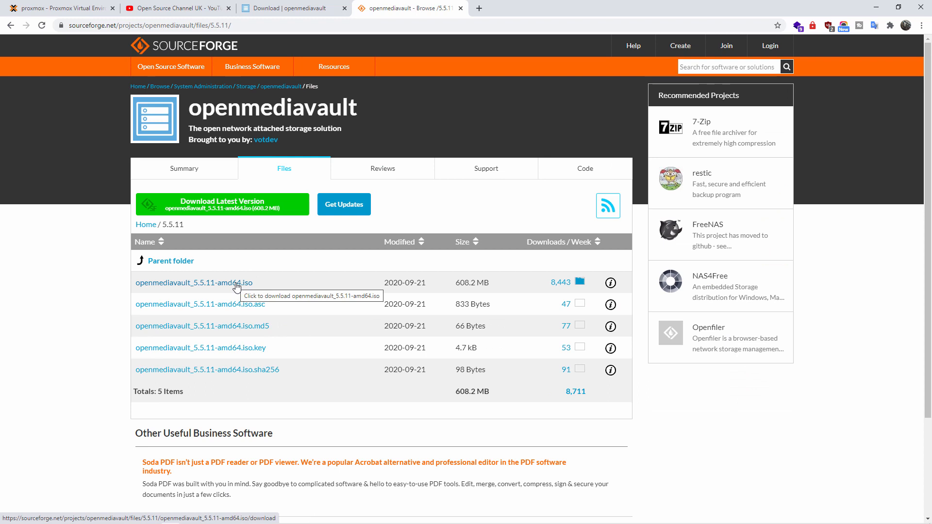
{"action": "left_click", "coordinate": [194, 282]}
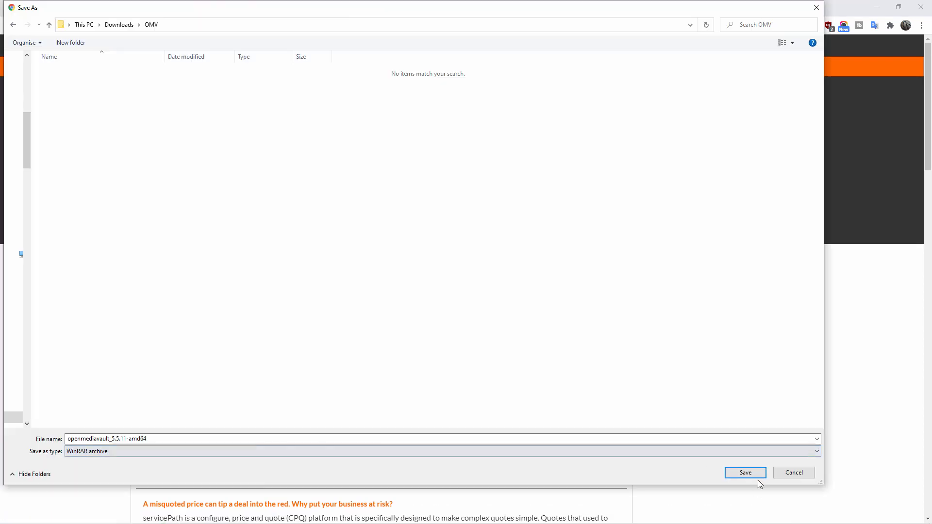
{"action": "left_click", "coordinate": [745, 472]}
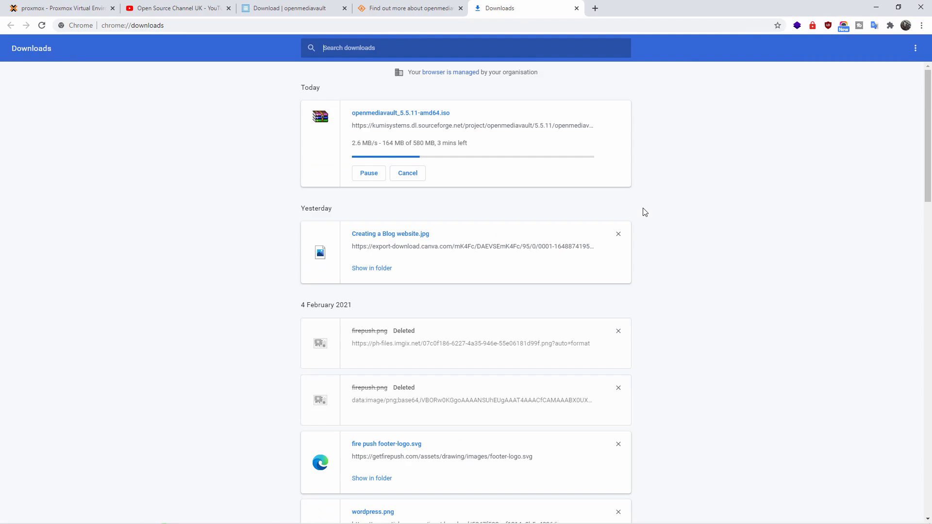
Close the Downloads and SourceForge tabs, leaving the openmediavault download page
{"action": "left_click", "coordinate": [409, 8]}
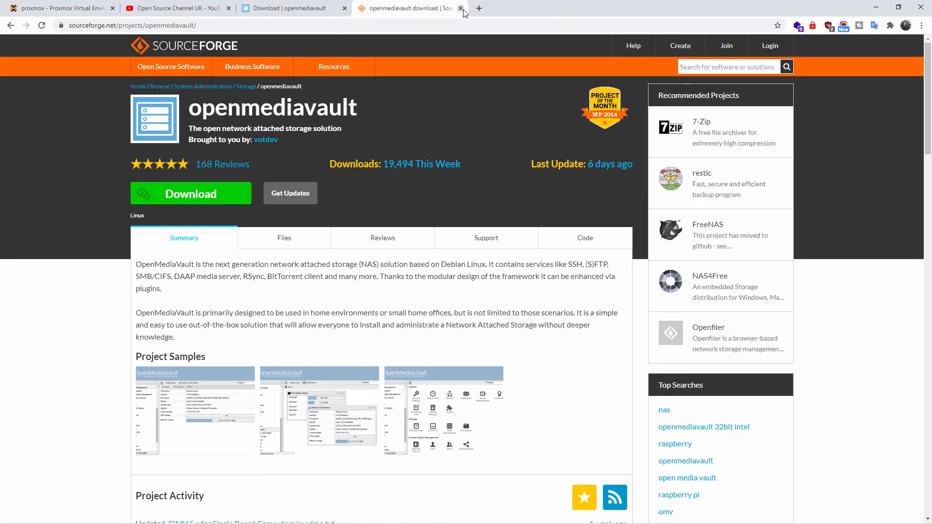
{"action": "left_click", "coordinate": [462, 8]}
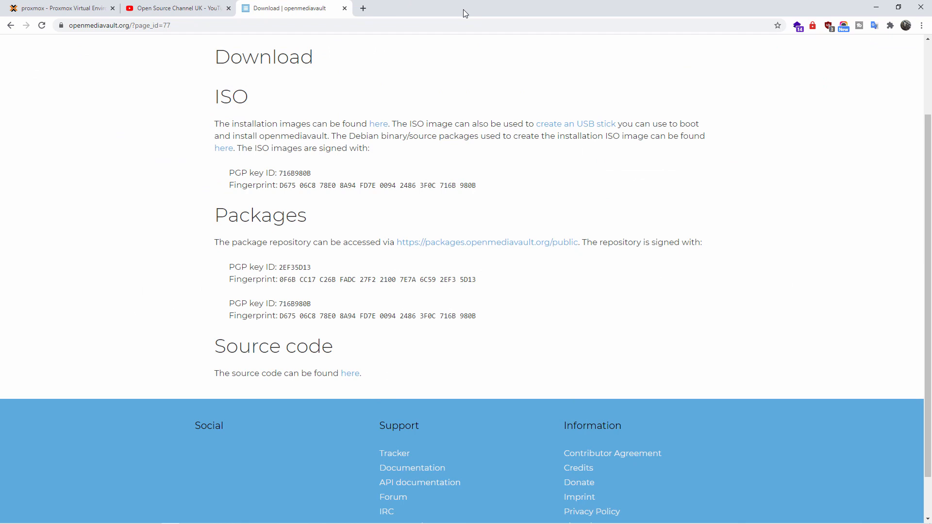
{"action": "mouse_move", "coordinate": [476, 127]}
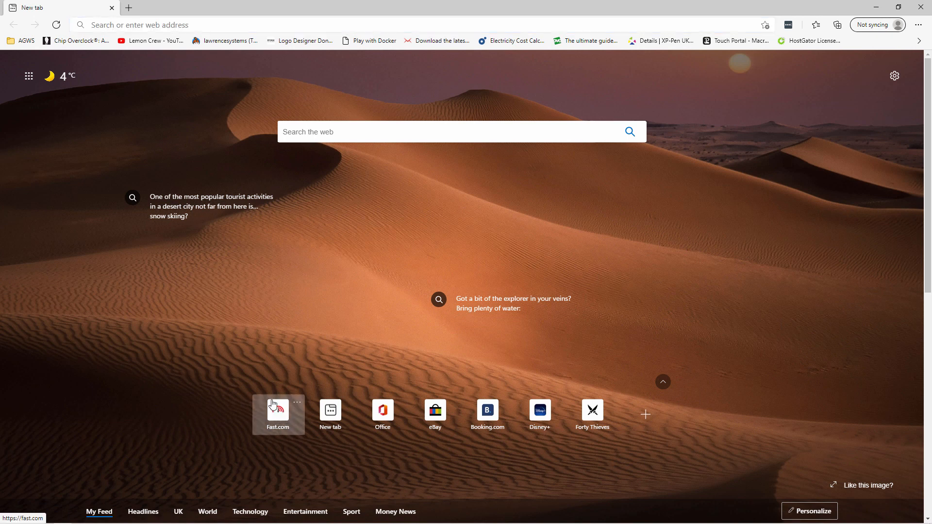
{"action": "left_click", "coordinate": [278, 411]}
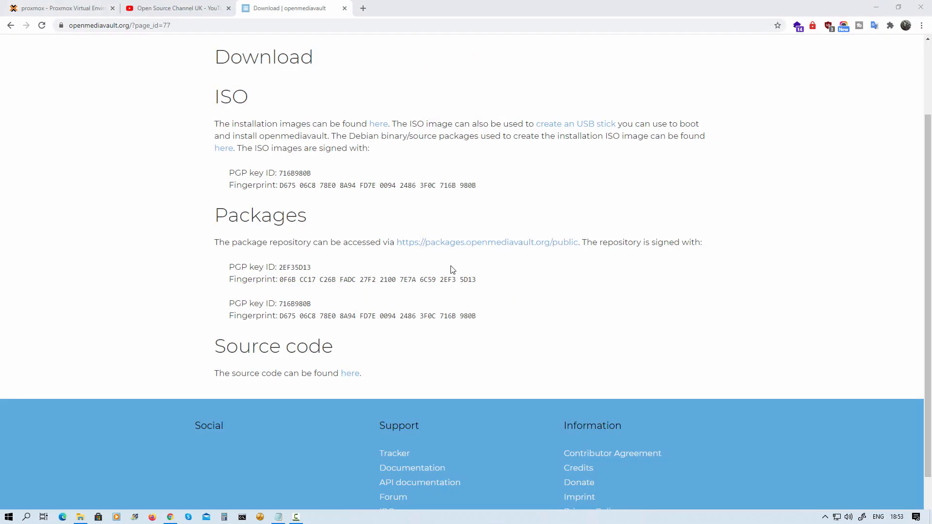
{"action": "mouse_move", "coordinate": [176, 8]}
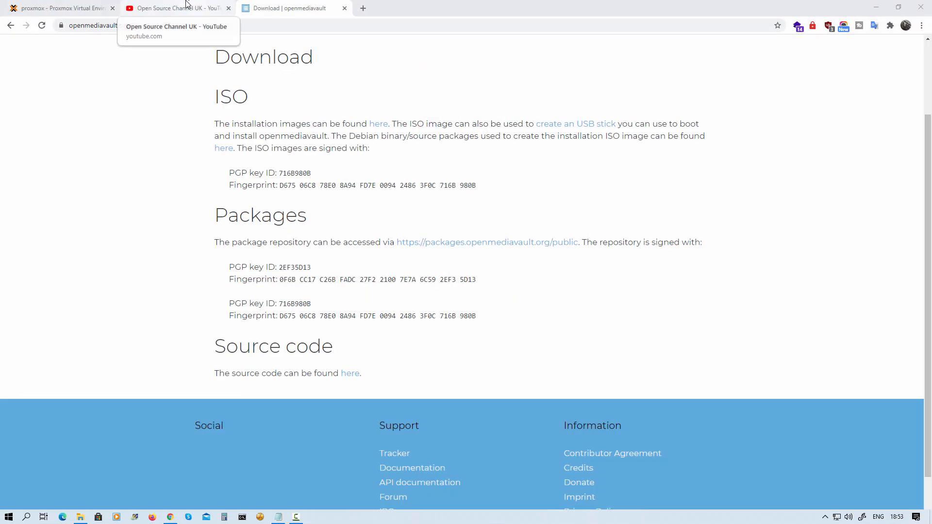
Glance at stopped VM 107's Proxmox summary, then return to the openmediavault tab
{"action": "left_click", "coordinate": [59, 8]}
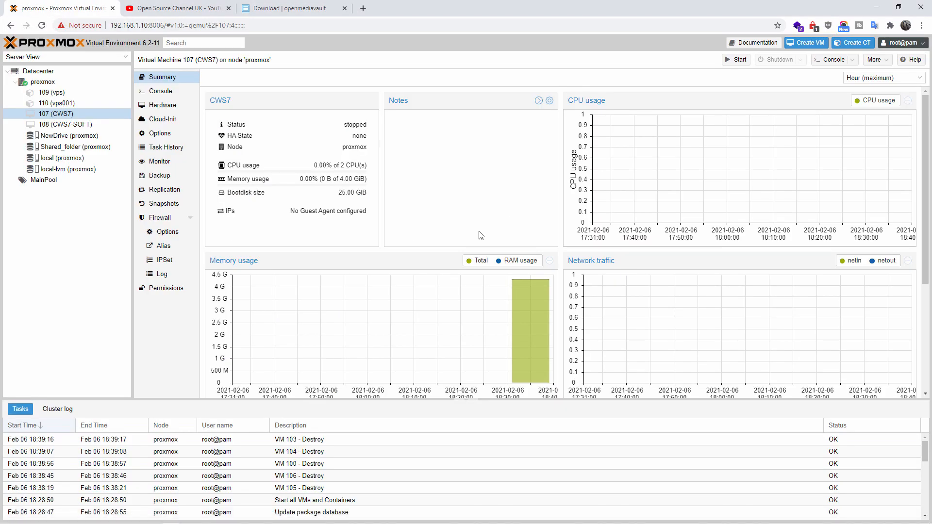
{"action": "mouse_move", "coordinate": [472, 248]}
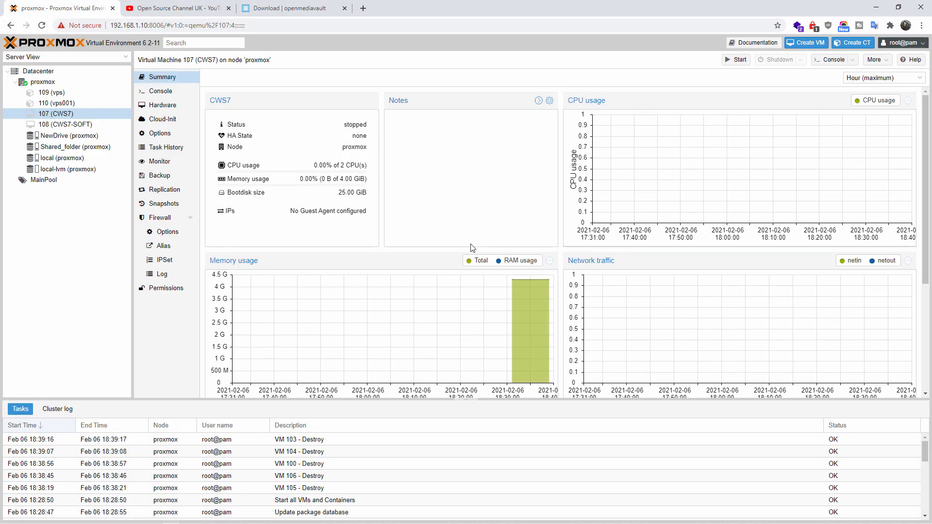
{"action": "left_click", "coordinate": [292, 8]}
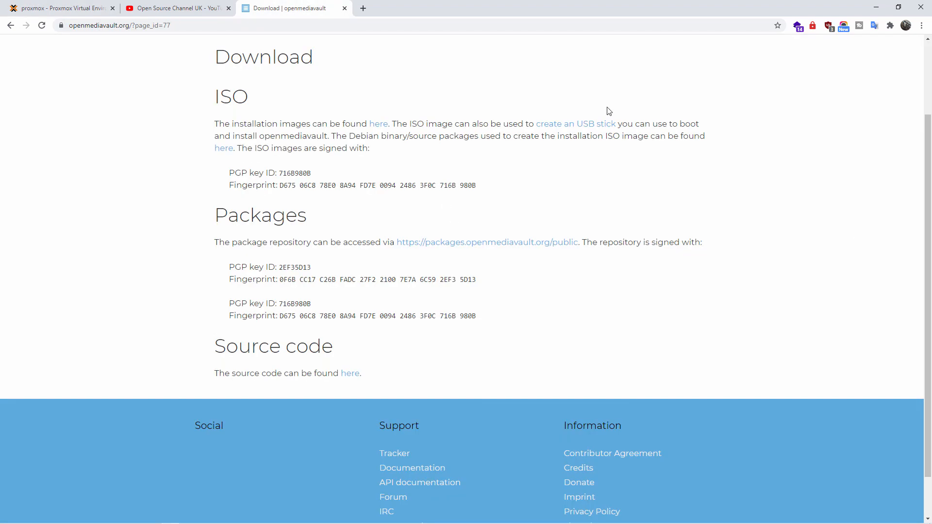
{"action": "mouse_move", "coordinate": [568, 124]}
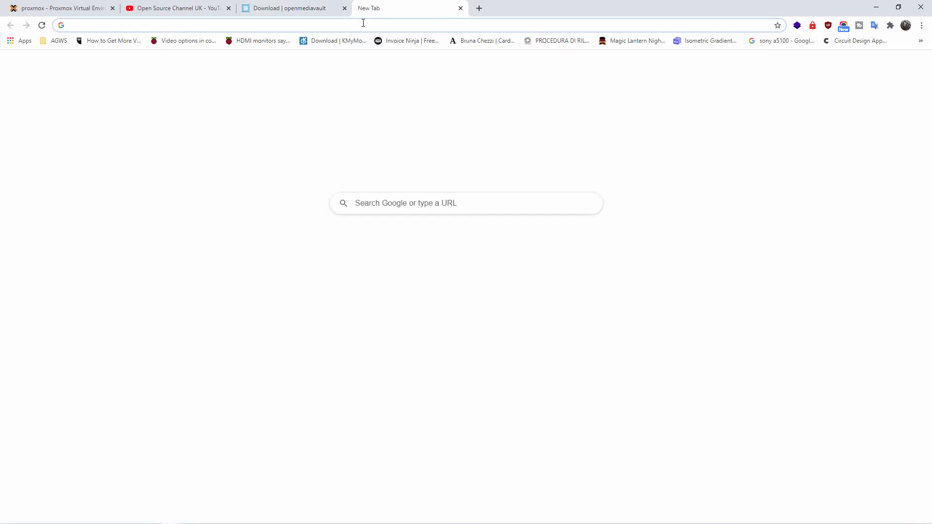
Search Google for 'balenaetcher', visit balena.io, then close that tab
{"action": "type", "text": "balenaetcher"}
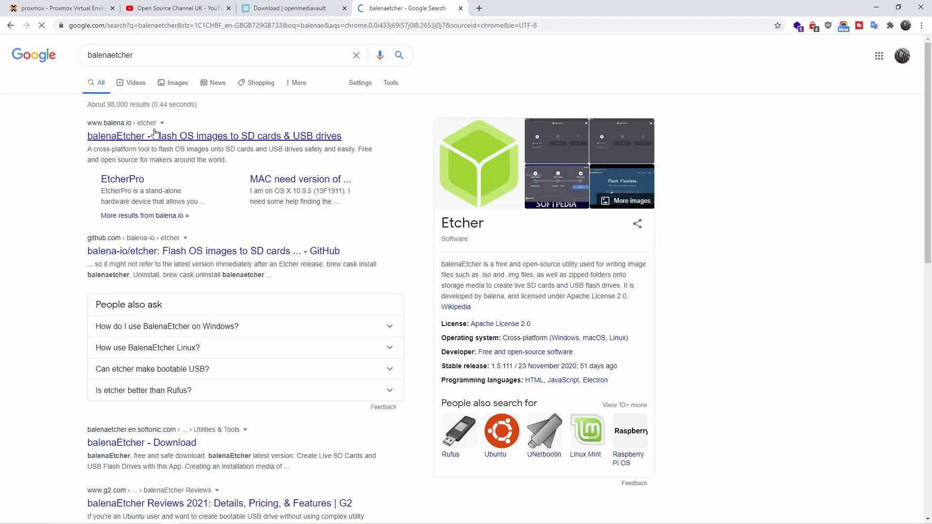
{"action": "left_click", "coordinate": [215, 136]}
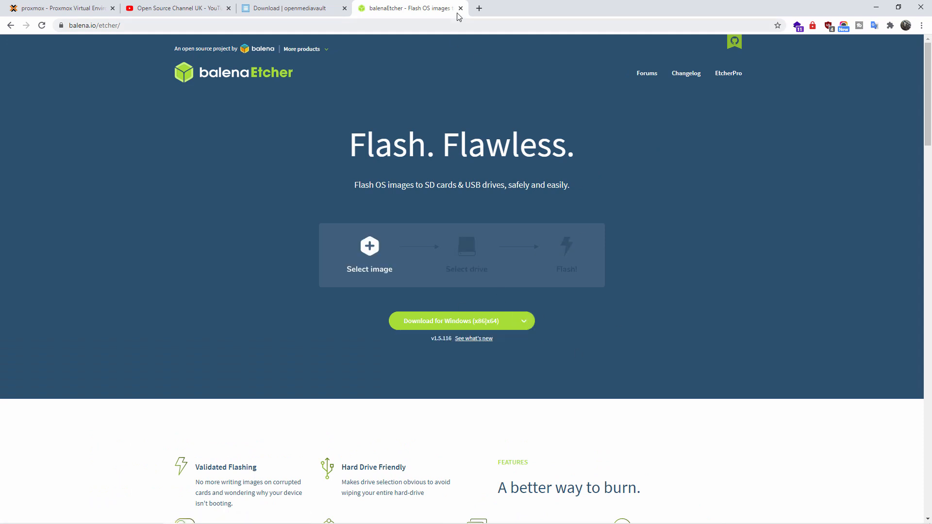
{"action": "mouse_move", "coordinate": [458, 12]}
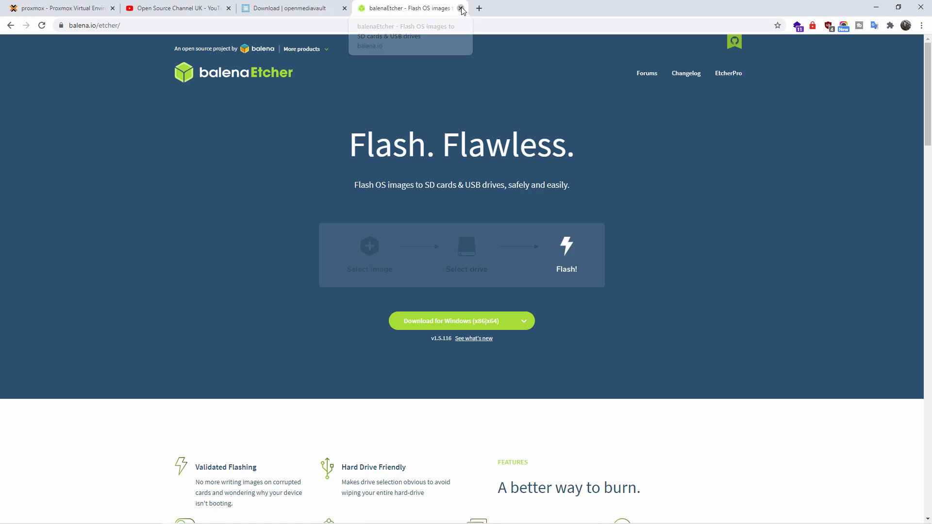
{"action": "left_click", "coordinate": [461, 8]}
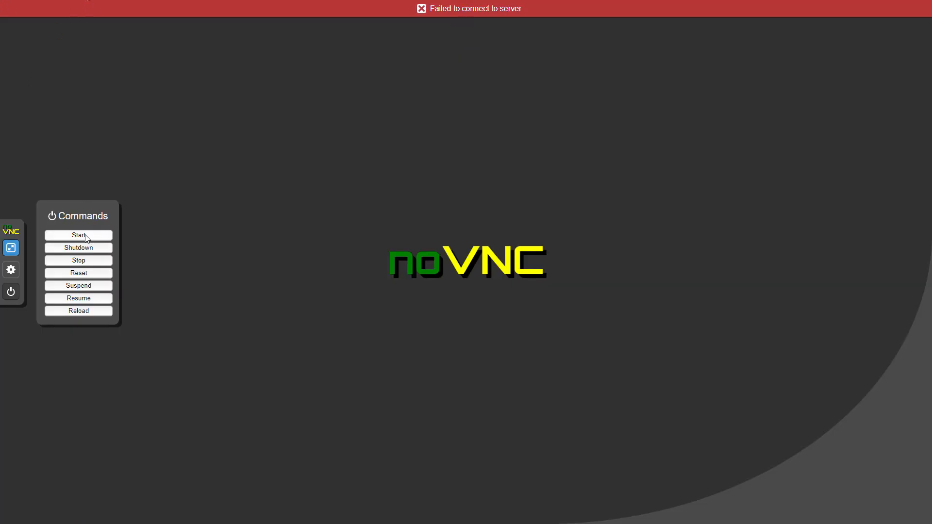
Start VM 100 from the noVNC Commands panel and confirm
{"action": "left_click", "coordinate": [77, 235]}
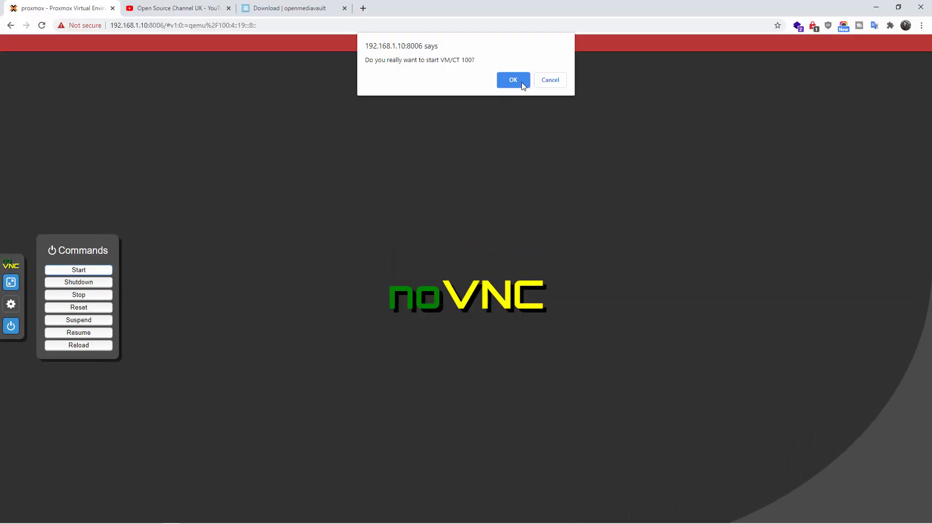
{"action": "left_click", "coordinate": [511, 80]}
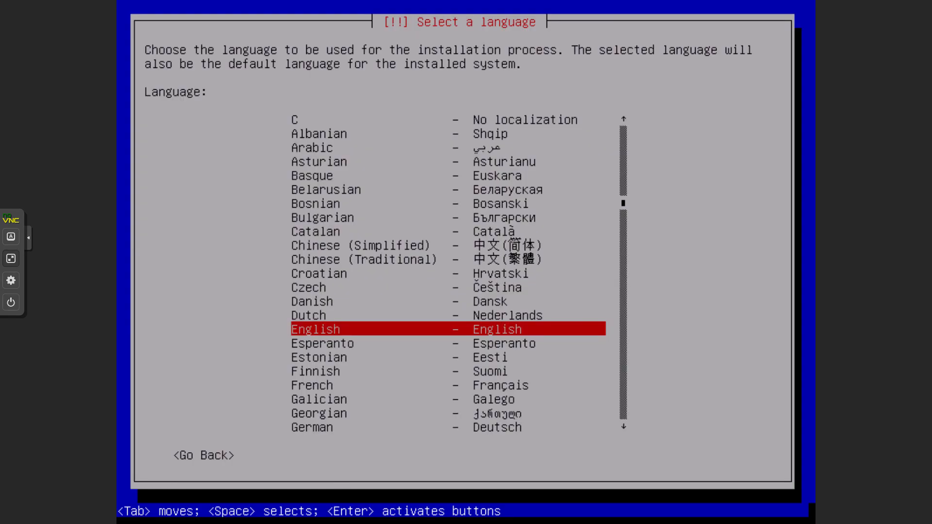
Accept English as the installer language and British English as the keymap
{"action": "key", "text": "Return"}
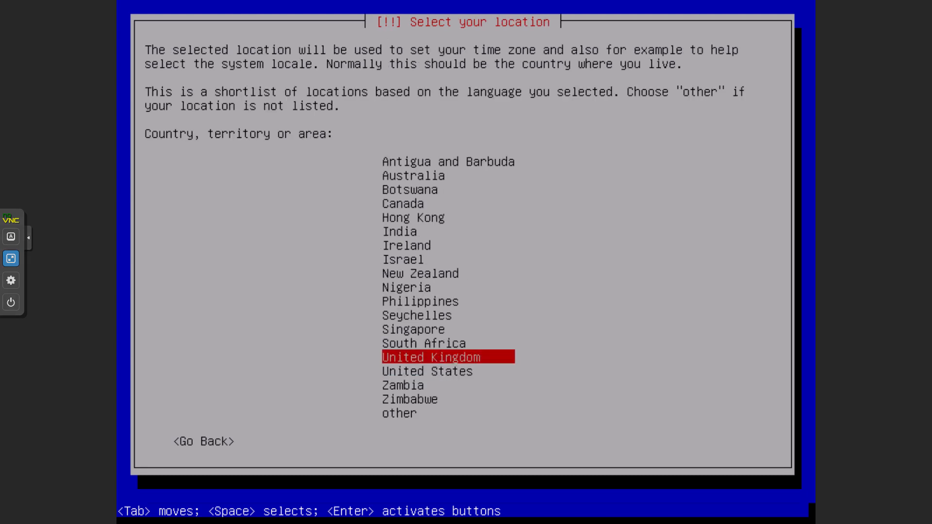
{"action": "key", "text": "Return"}
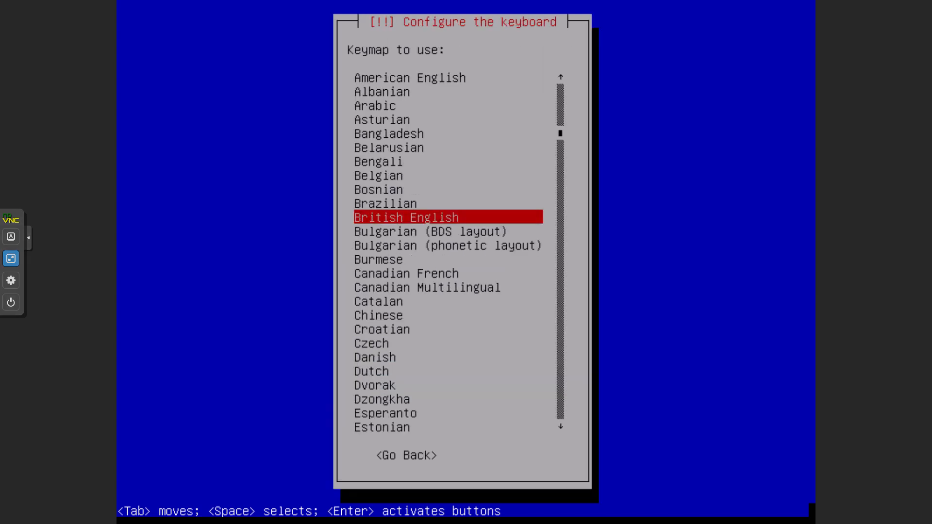
{"action": "key", "text": "Return"}
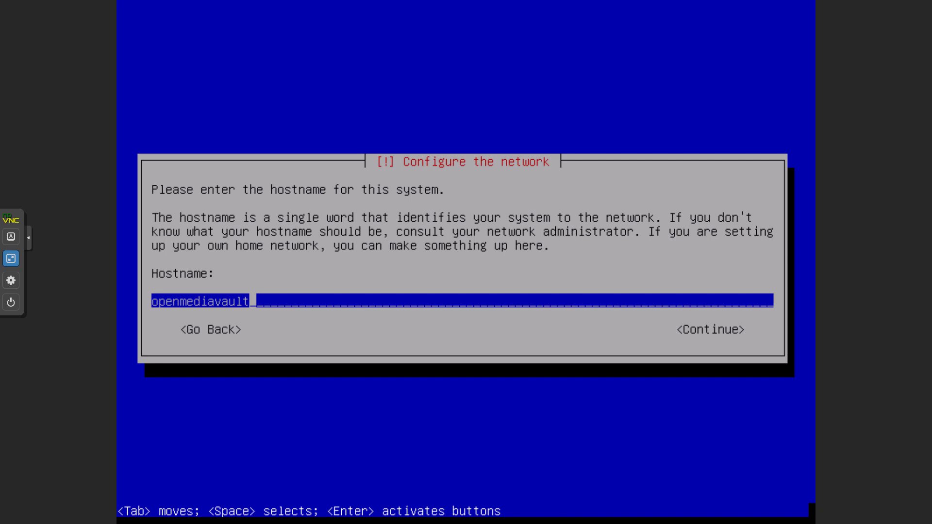
Accept hostname 'openmediavault' and domain name 'local'
{"action": "key", "text": "Tab"}
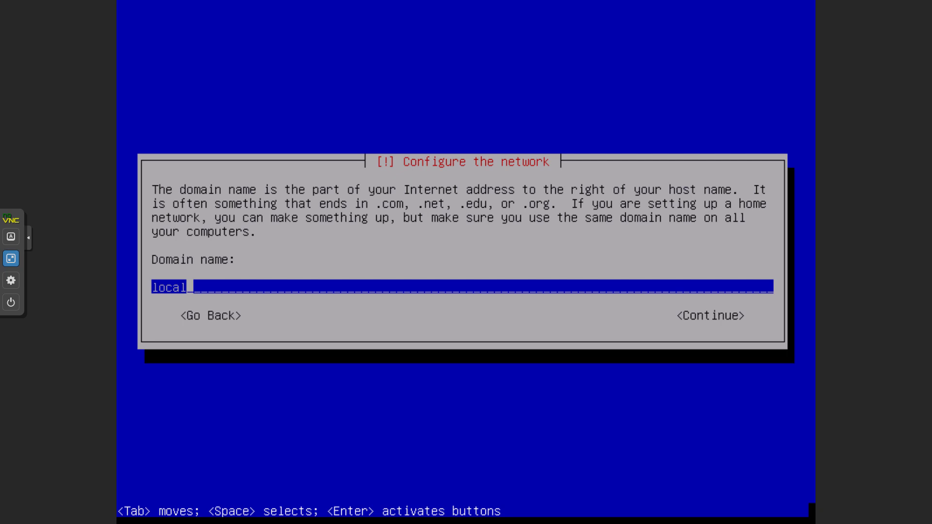
{"action": "left_click", "coordinate": [709, 315]}
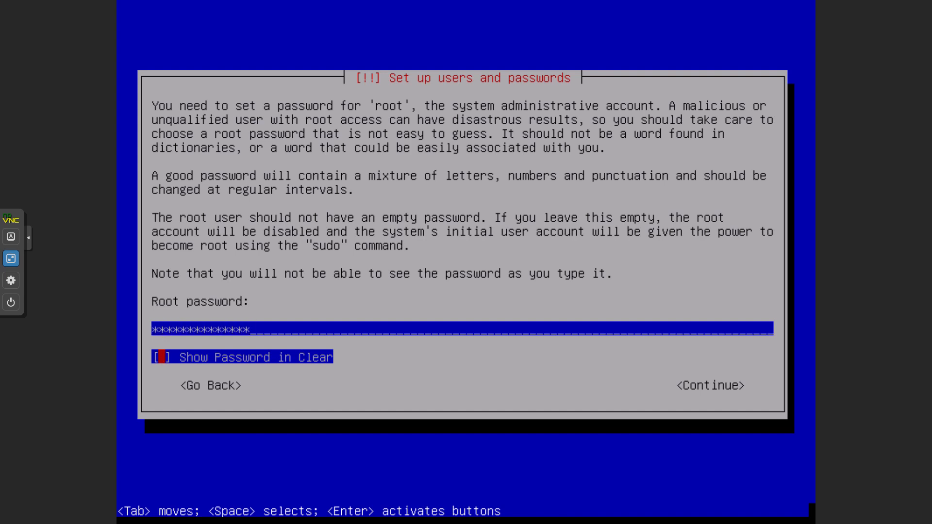
Confirm the root password and let the base system install
{"action": "key", "text": "Tab"}
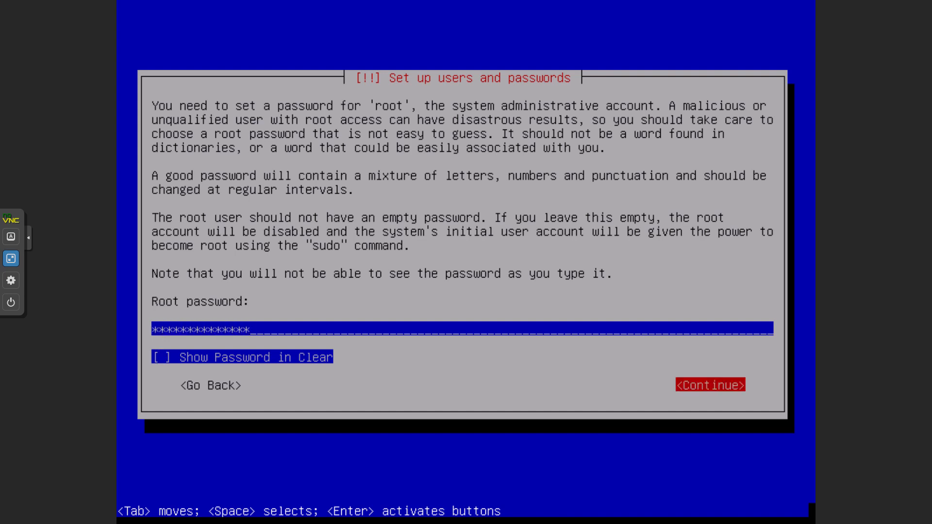
{"action": "left_click", "coordinate": [709, 385]}
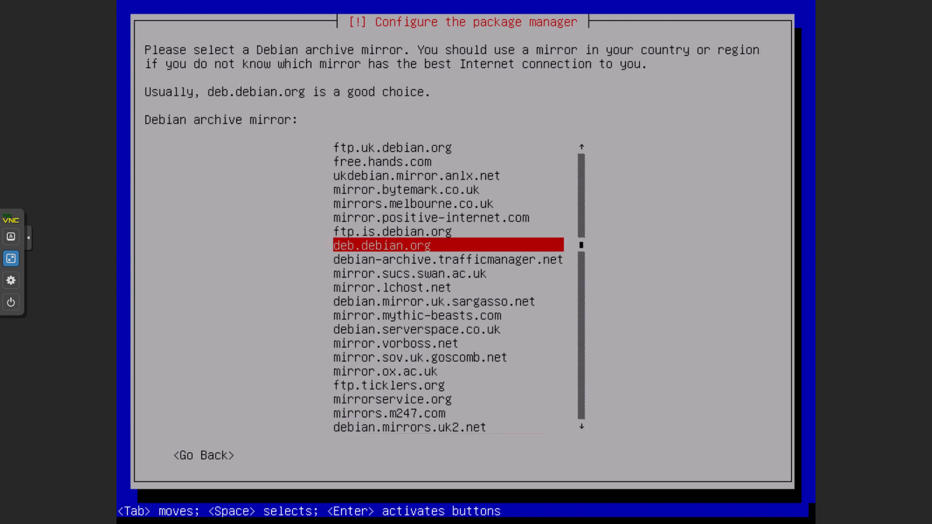
Choose deb.debian.org as the mirror and continue with no HTTP proxy
{"action": "key", "text": "Return"}
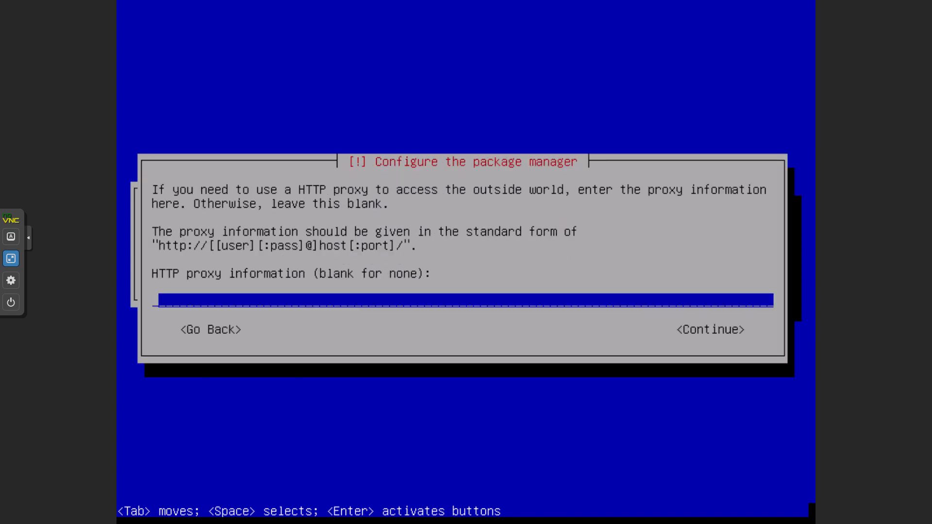
{"action": "key", "text": "Tab"}
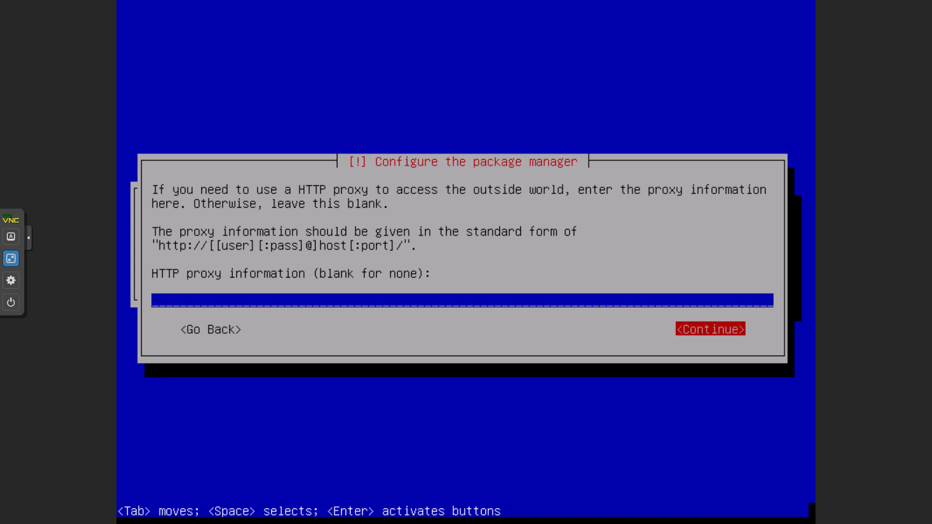
{"action": "left_click", "coordinate": [710, 329]}
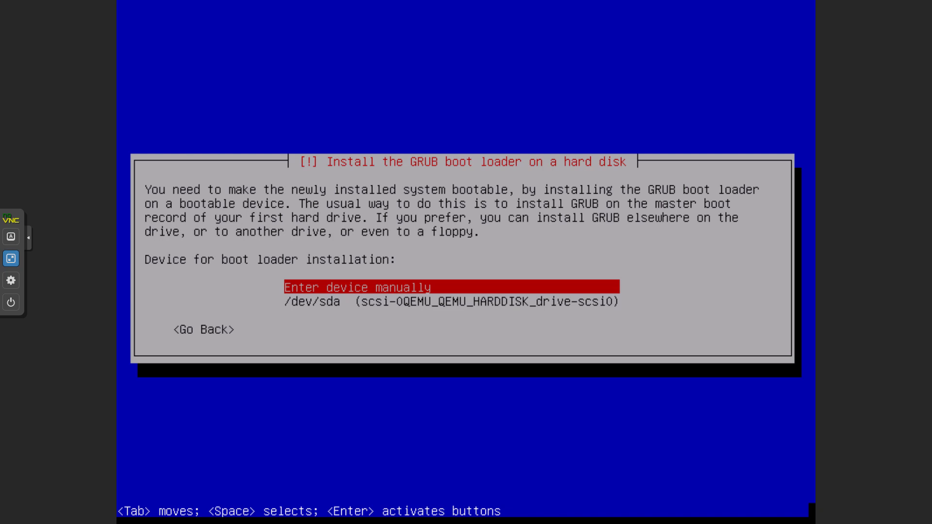
Put the GRUB boot loader on /dev/sda and complete the openmediavault installation
{"action": "key", "text": "Down"}
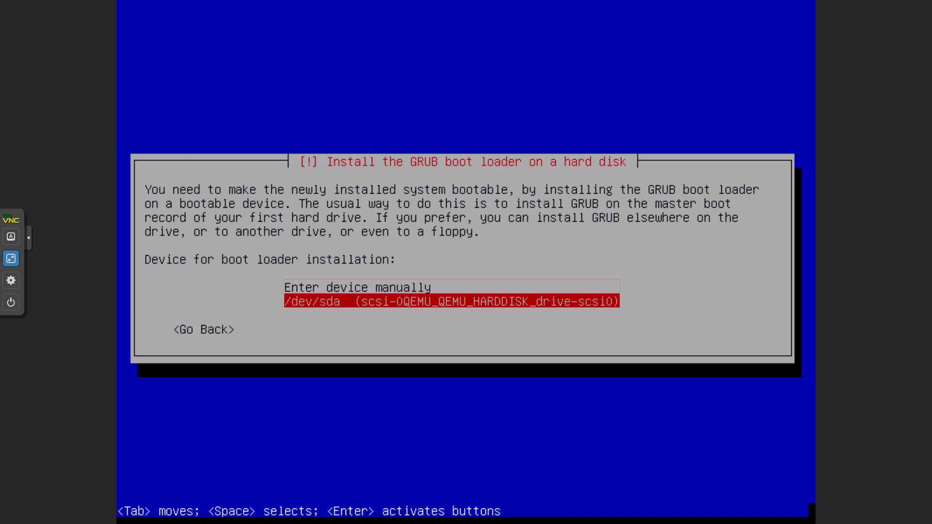
{"action": "key", "text": "Return"}
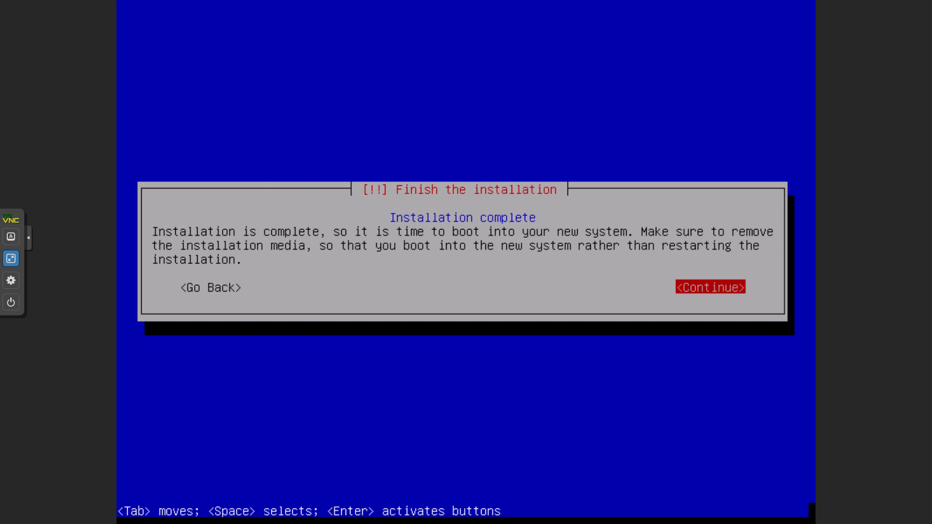
{"action": "left_click", "coordinate": [709, 287]}
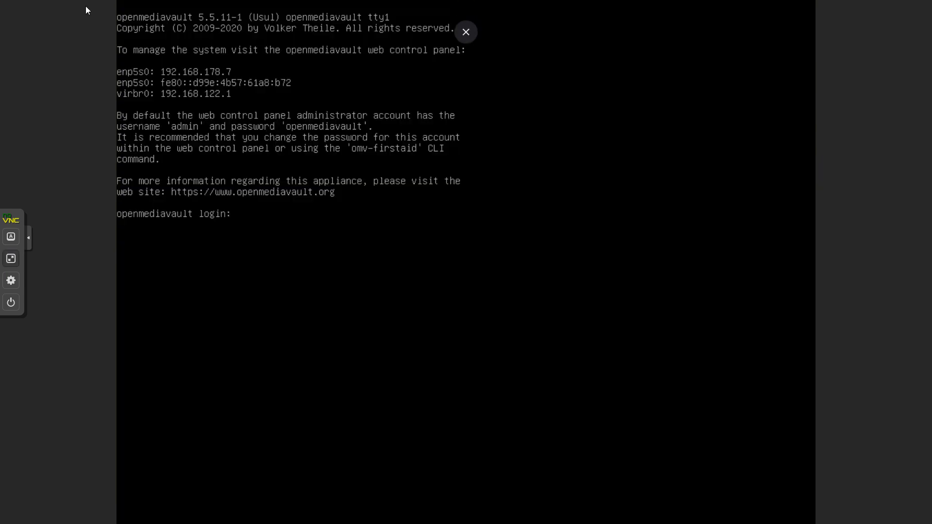
Exit the full-screen noVNC console of the openmediavault VM
{"action": "left_click", "coordinate": [465, 31]}
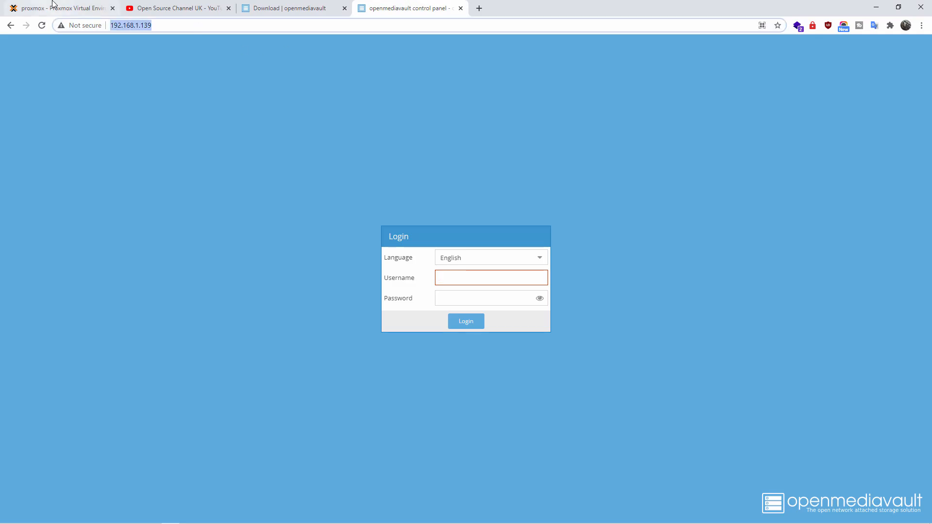
Check the server IP in the Proxmox console tab, then return to log in
{"action": "left_click", "coordinate": [59, 8]}
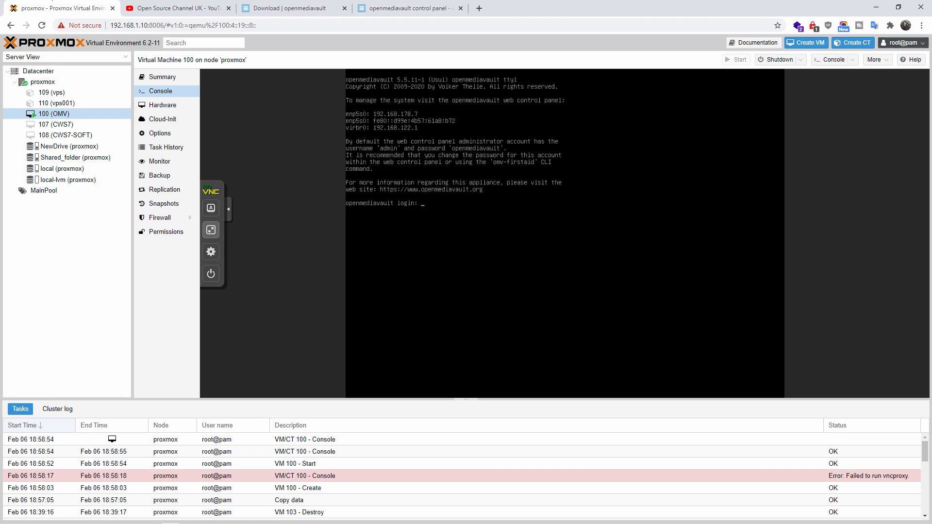
{"action": "left_click", "coordinate": [411, 7]}
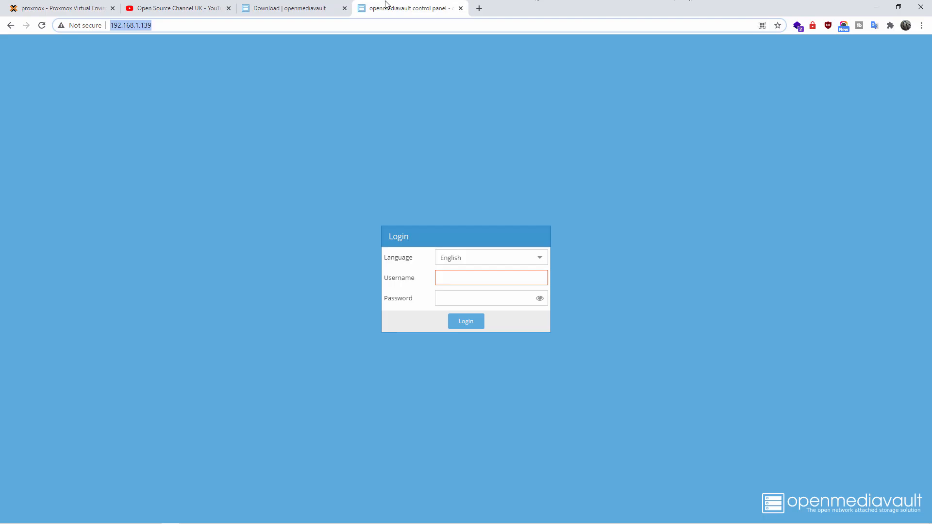
{"action": "mouse_move", "coordinate": [468, 233]}
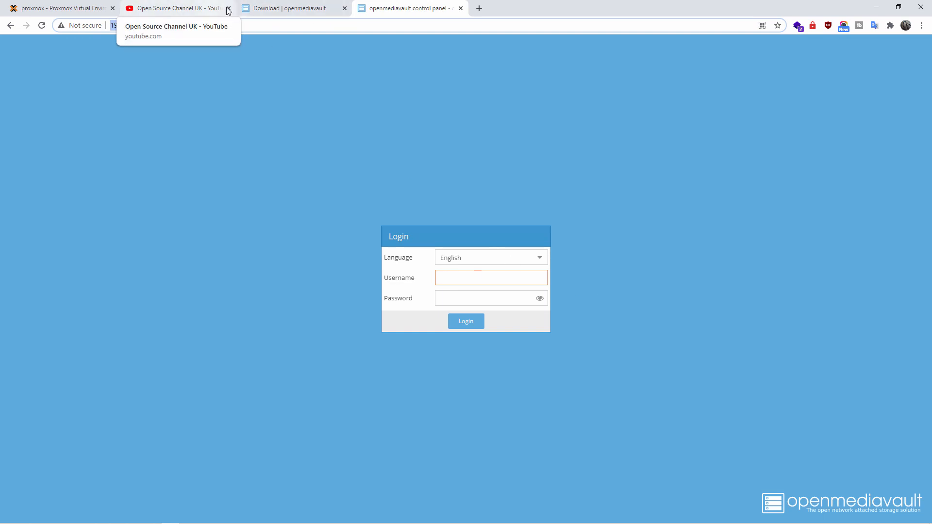
{"action": "left_click", "coordinate": [59, 7]}
{"action": "type", "text": "adminer docker how to connect to databases"}
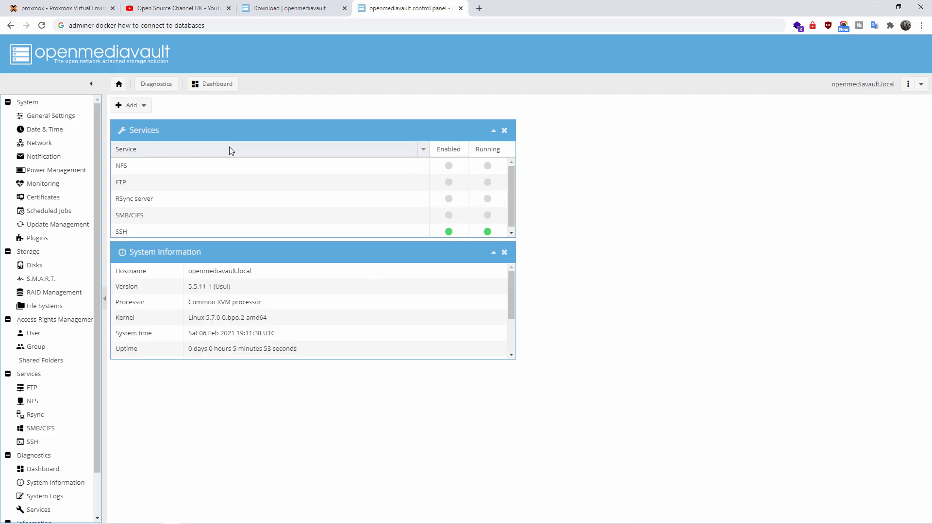
{"action": "mouse_move", "coordinate": [51, 129]}
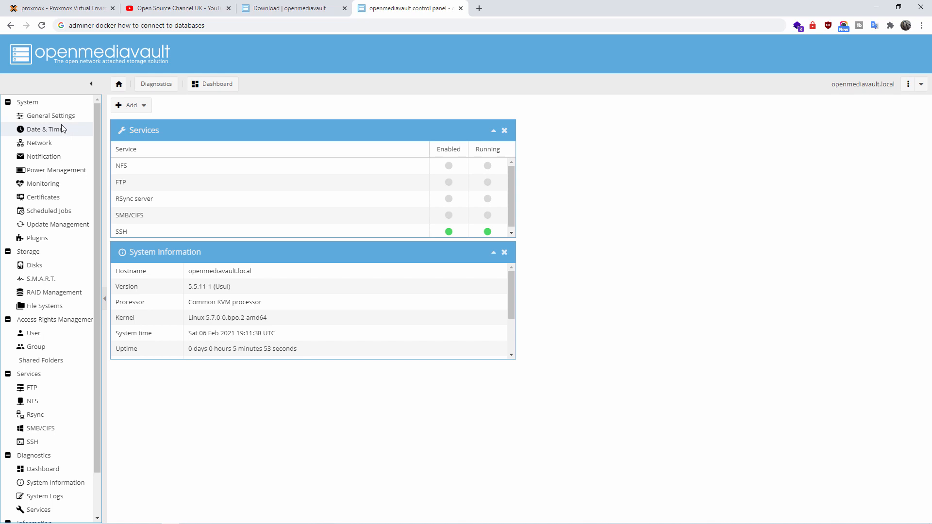
Enter and save a new password under General Settings > Web Administrator Password
{"action": "left_click", "coordinate": [52, 115]}
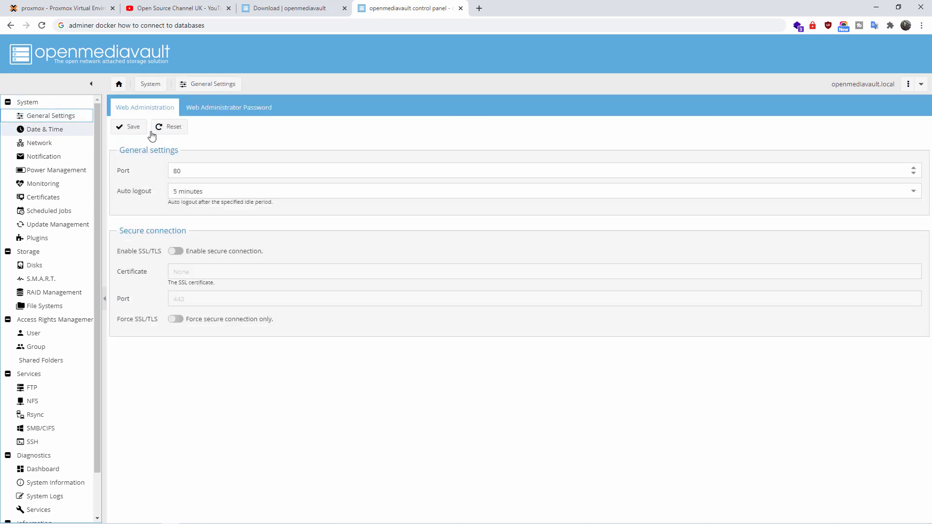
{"action": "left_click", "coordinate": [228, 108]}
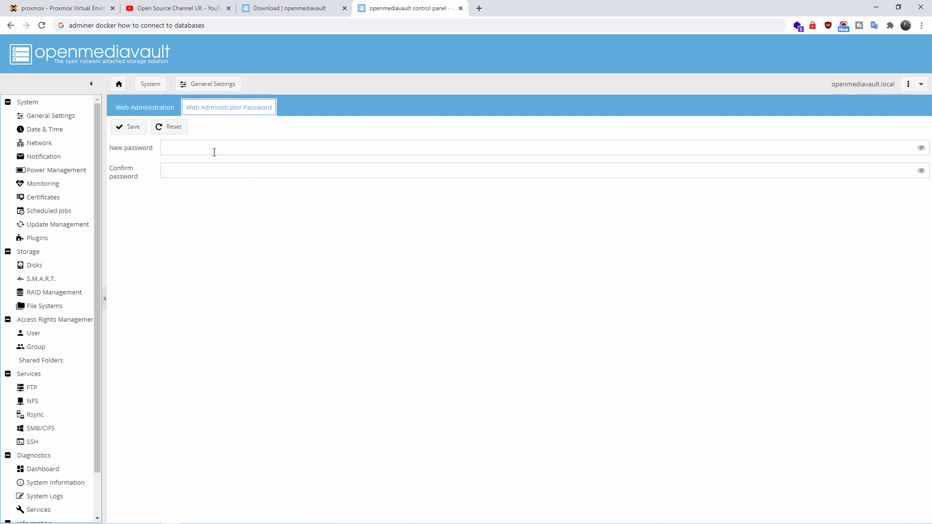
{"action": "type", "text": "••"}
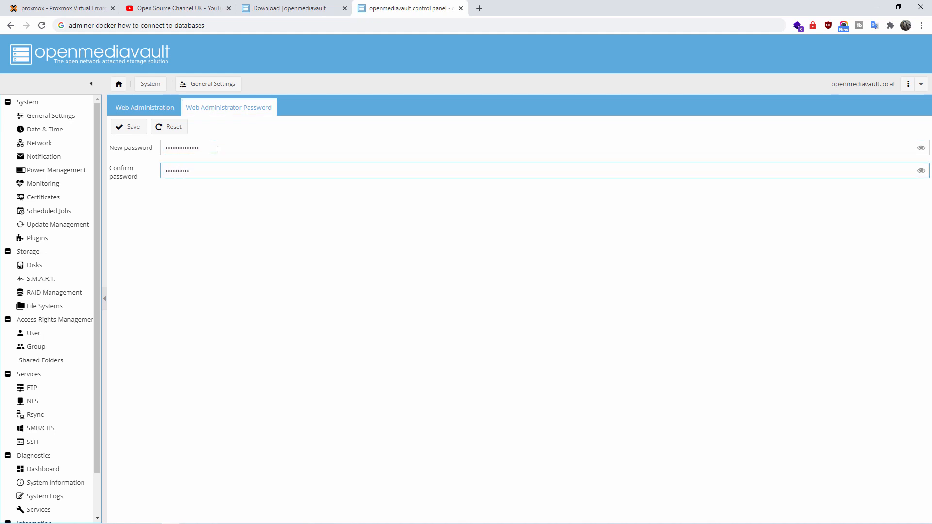
{"action": "left_click", "coordinate": [128, 127]}
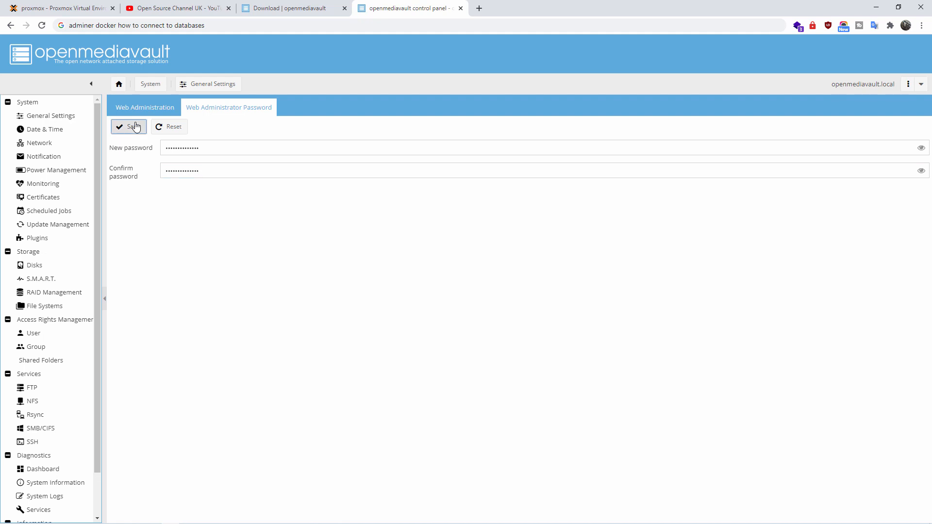
{"action": "left_click", "coordinate": [145, 106]}
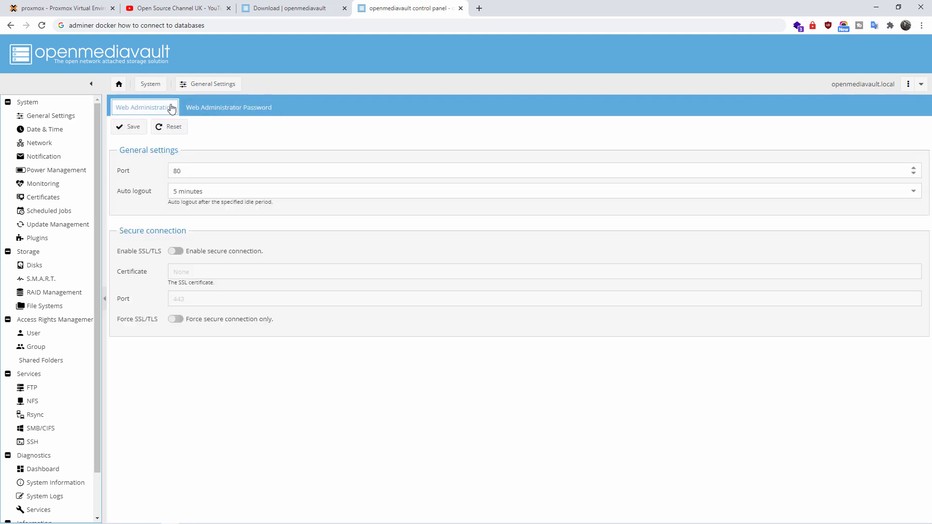
Log out from the top-right menu, confirm, and log back in as admin
{"action": "left_click", "coordinate": [909, 84]}
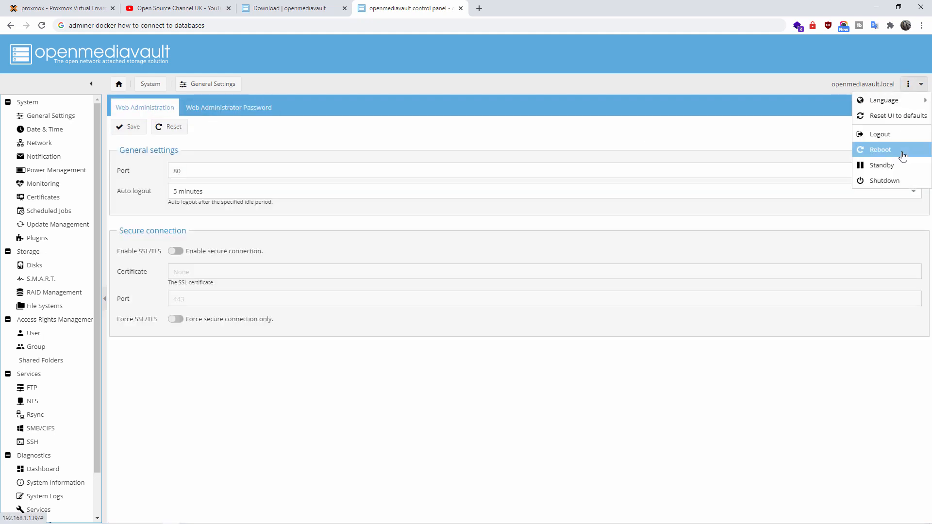
{"action": "left_click", "coordinate": [880, 134]}
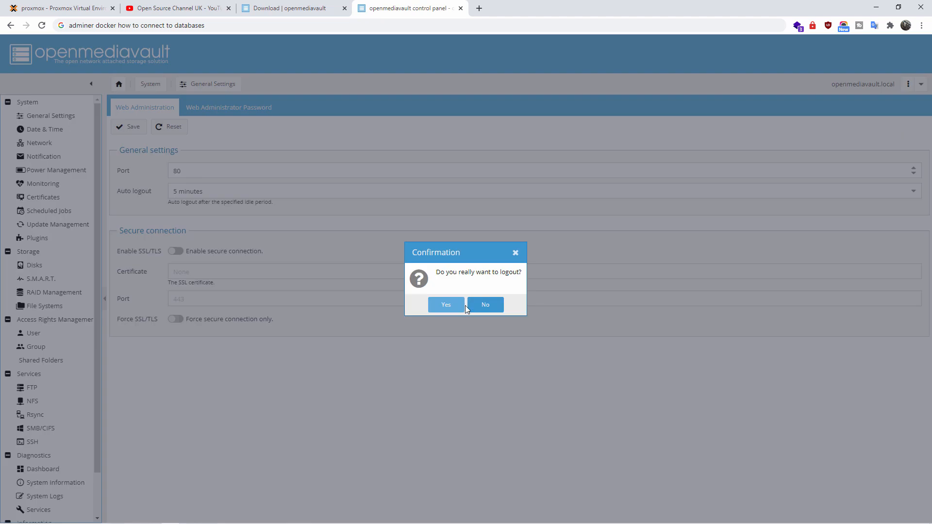
{"action": "left_click", "coordinate": [446, 304]}
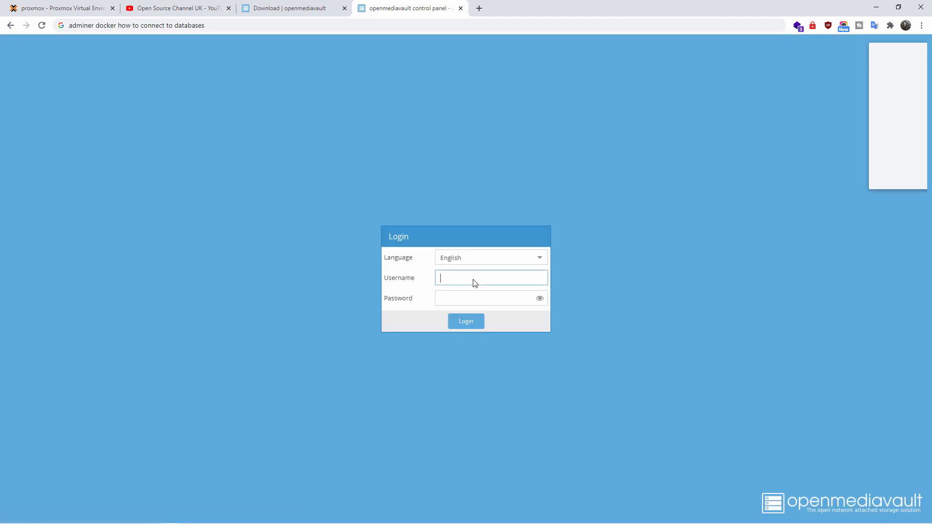
{"action": "left_click", "coordinate": [491, 277]}
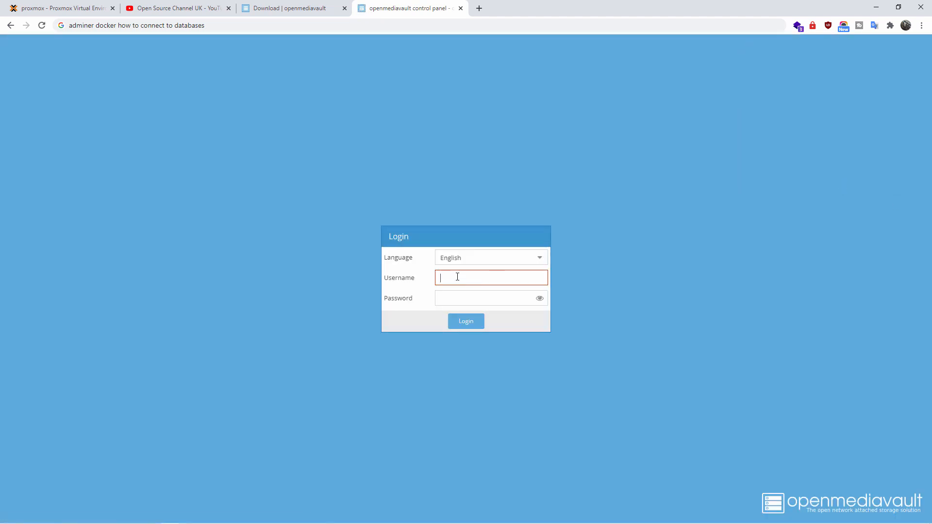
{"action": "left_click", "coordinate": [466, 321]}
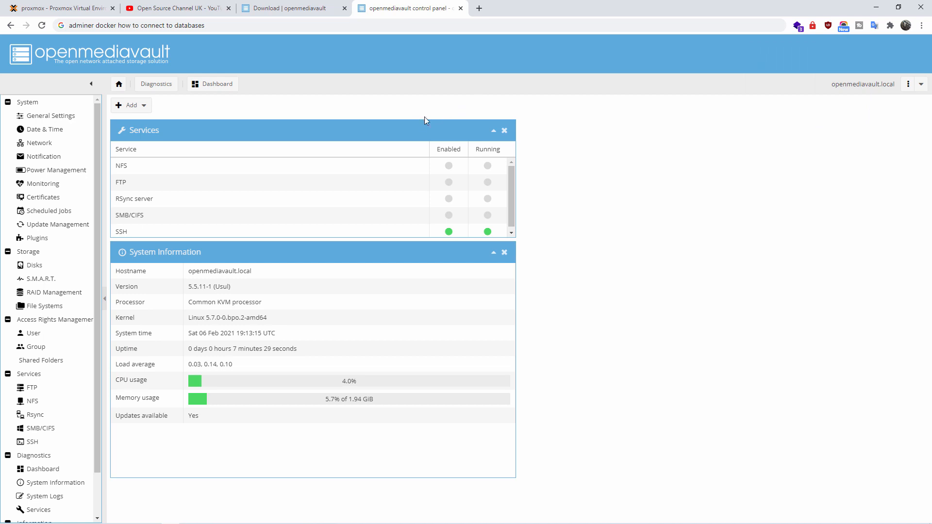
{"action": "mouse_move", "coordinate": [235, 244]}
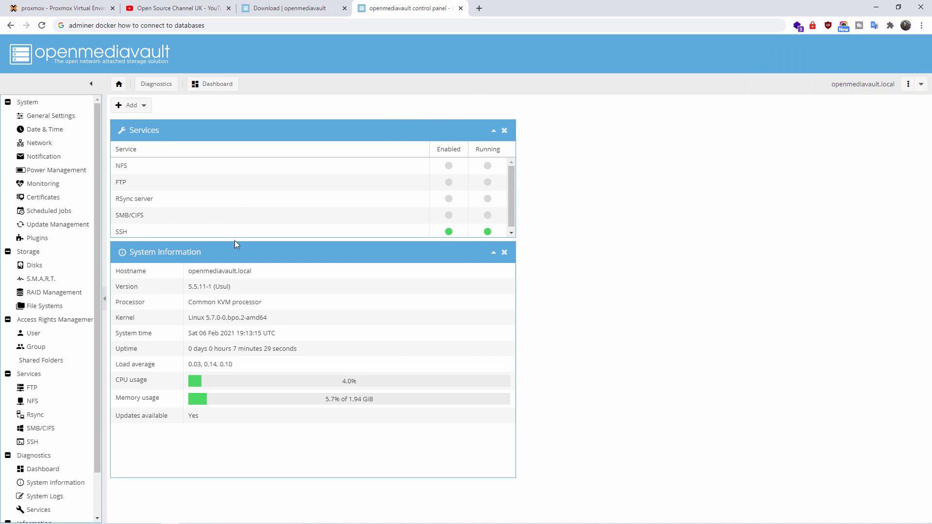
{"action": "mouse_move", "coordinate": [143, 196]}
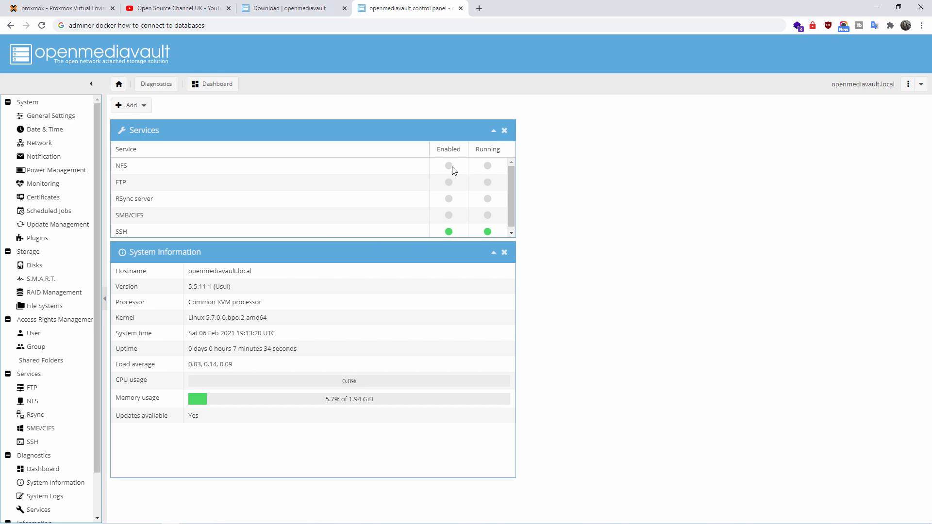
{"action": "mouse_move", "coordinate": [182, 318]}
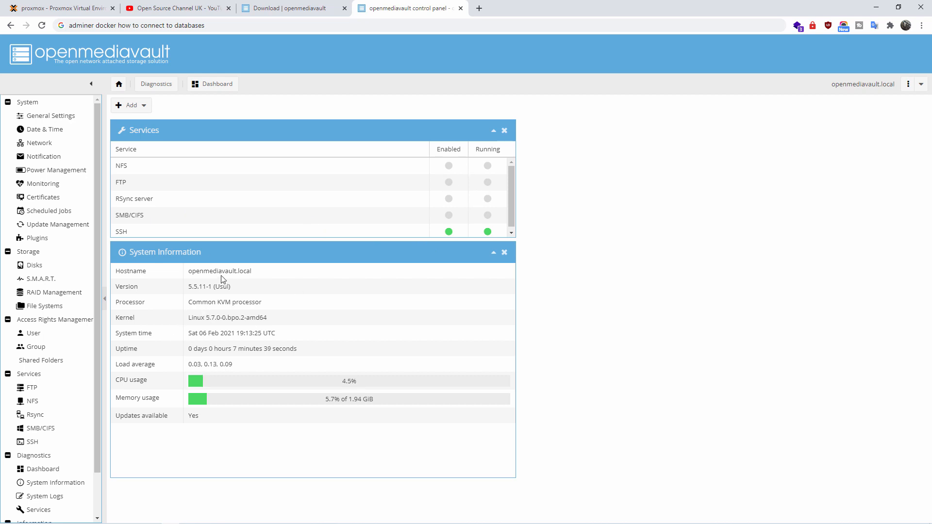
{"action": "mouse_move", "coordinate": [919, 90]}
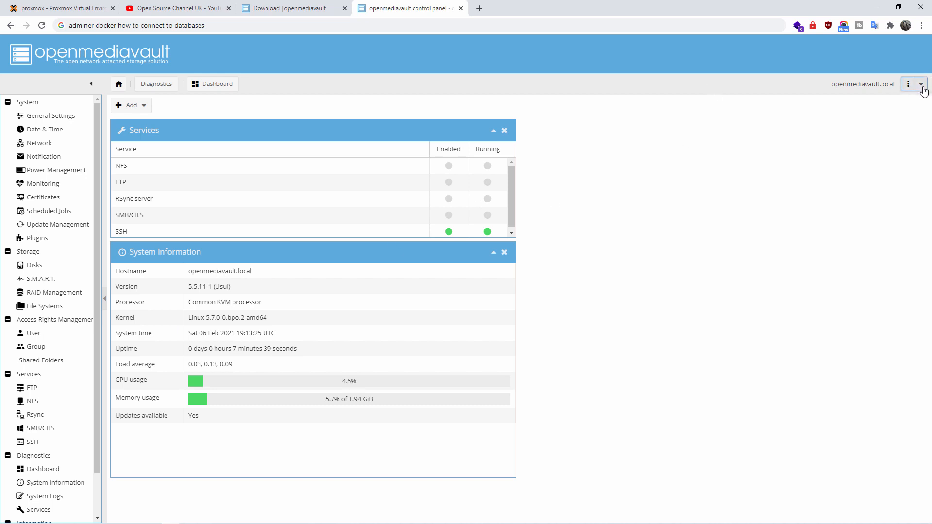
{"action": "mouse_move", "coordinate": [720, 266]}
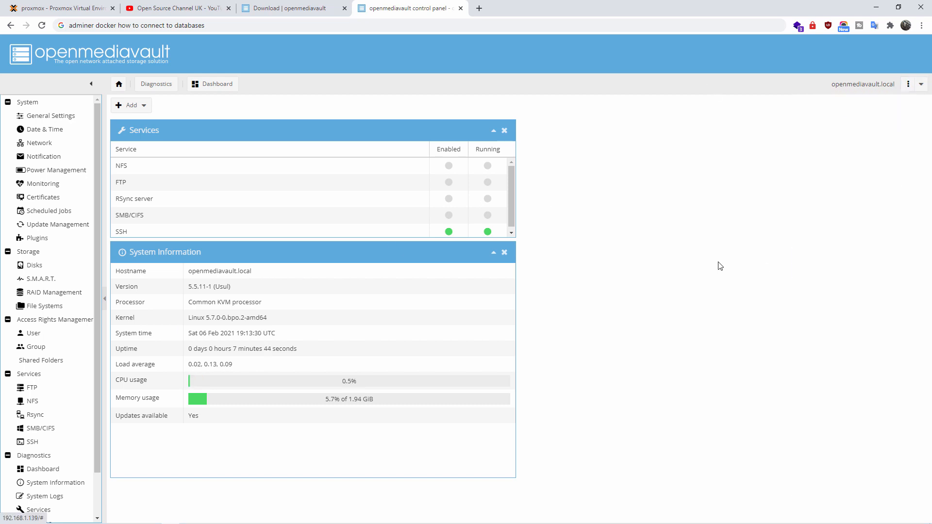
{"action": "mouse_move", "coordinate": [355, 247]}
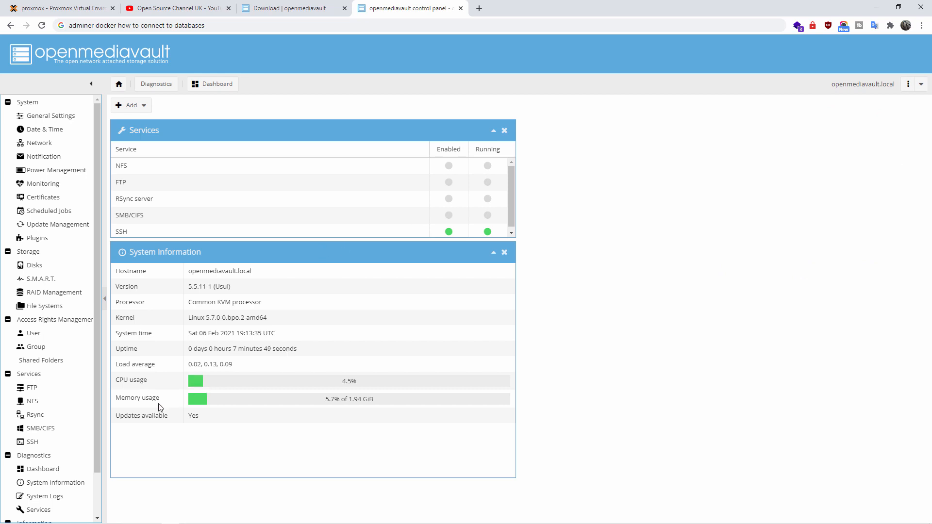
{"action": "mouse_move", "coordinate": [365, 407]}
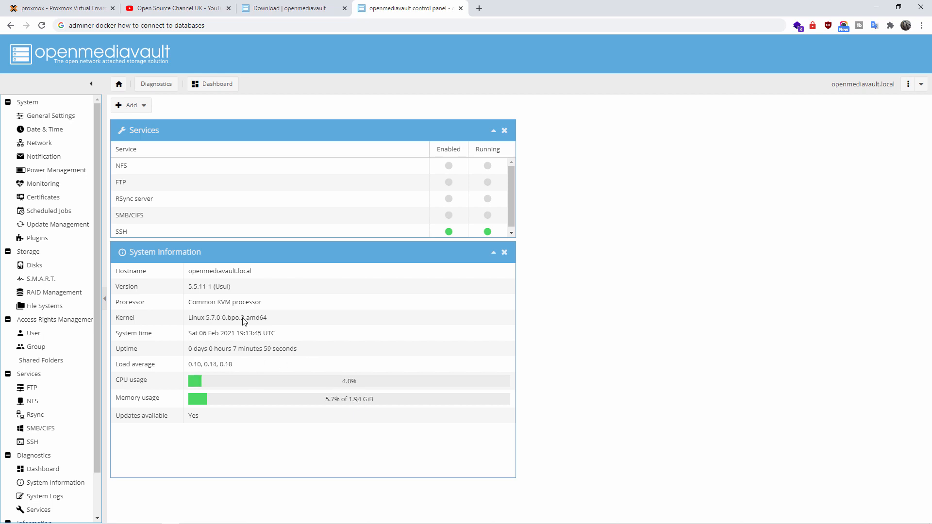
{"action": "mouse_move", "coordinate": [267, 315]}
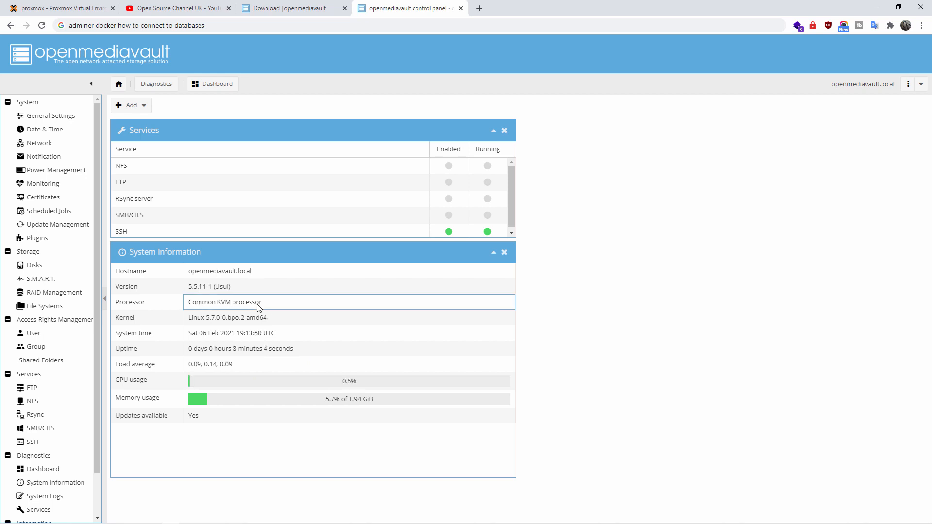
Navigate to the Services section, glance at SSH settings, and return to the overview
{"action": "left_click", "coordinate": [119, 84]}
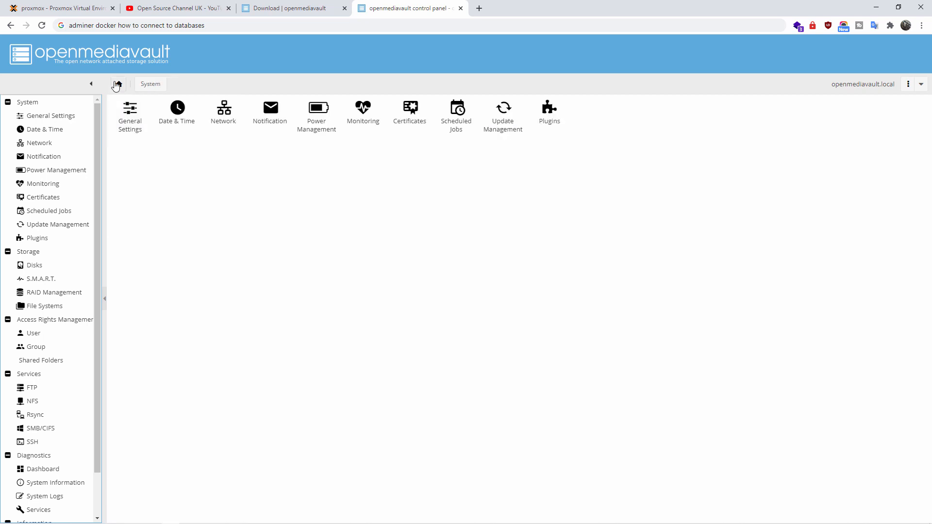
{"action": "left_click", "coordinate": [117, 84]}
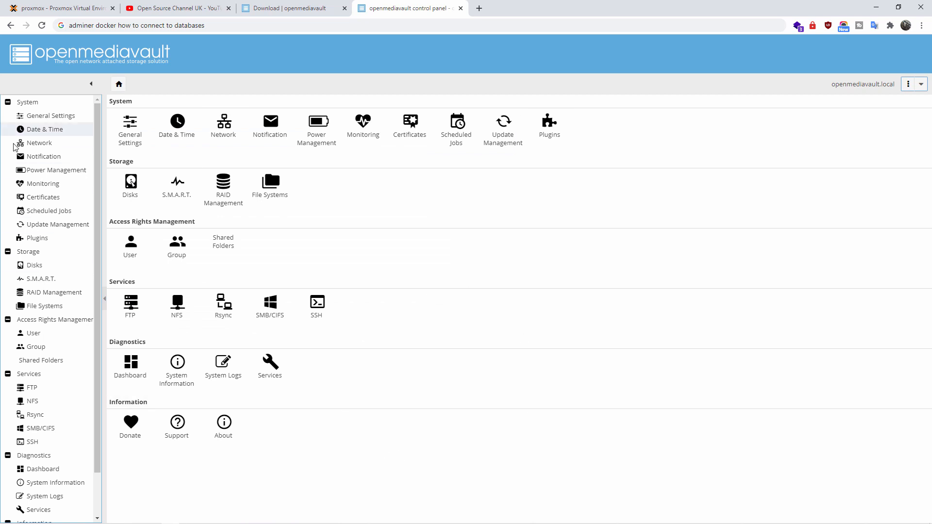
{"action": "scroll", "scroll_direction": "down", "scroll_amount": 3}
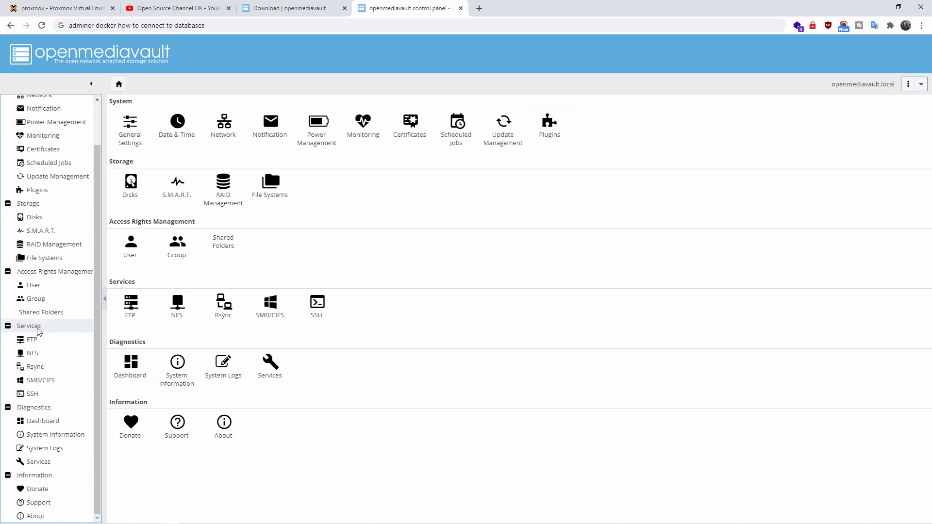
{"action": "left_click", "coordinate": [29, 326]}
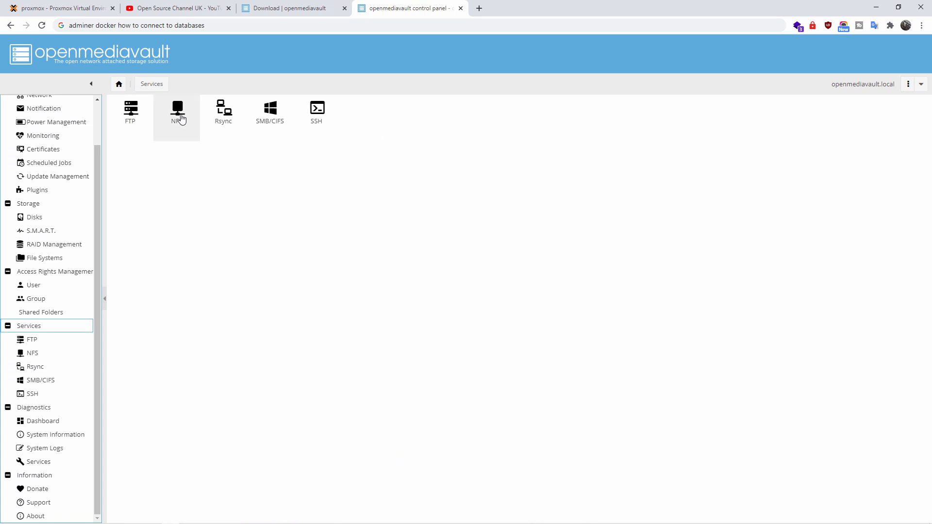
{"action": "mouse_move", "coordinate": [272, 140]}
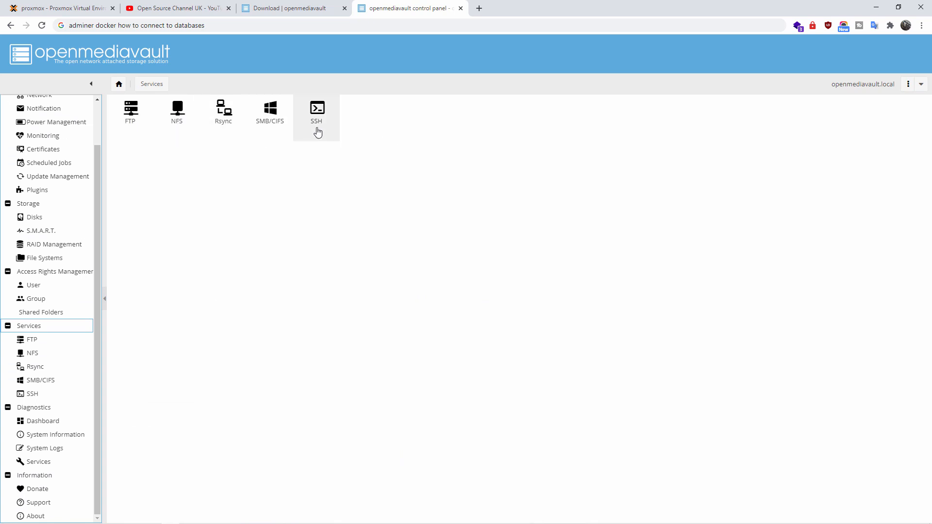
{"action": "left_click", "coordinate": [316, 111]}
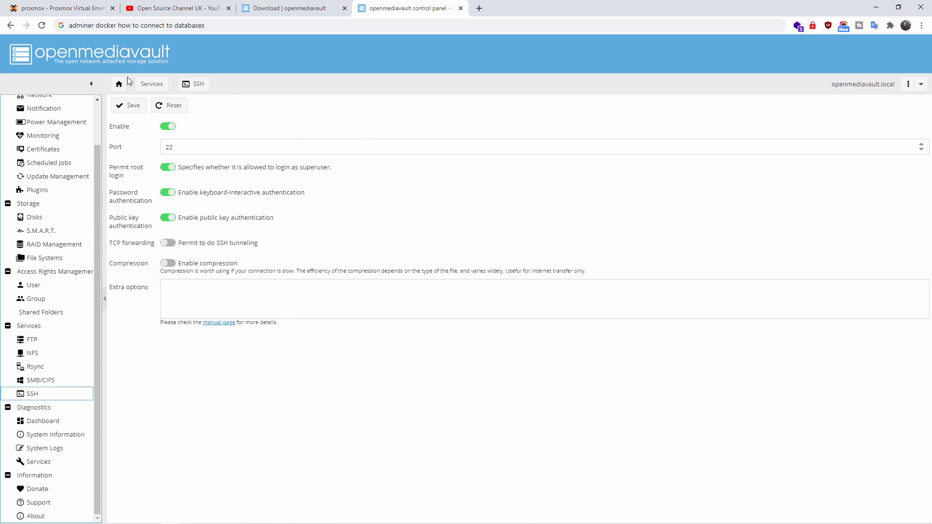
{"action": "left_click", "coordinate": [152, 83]}
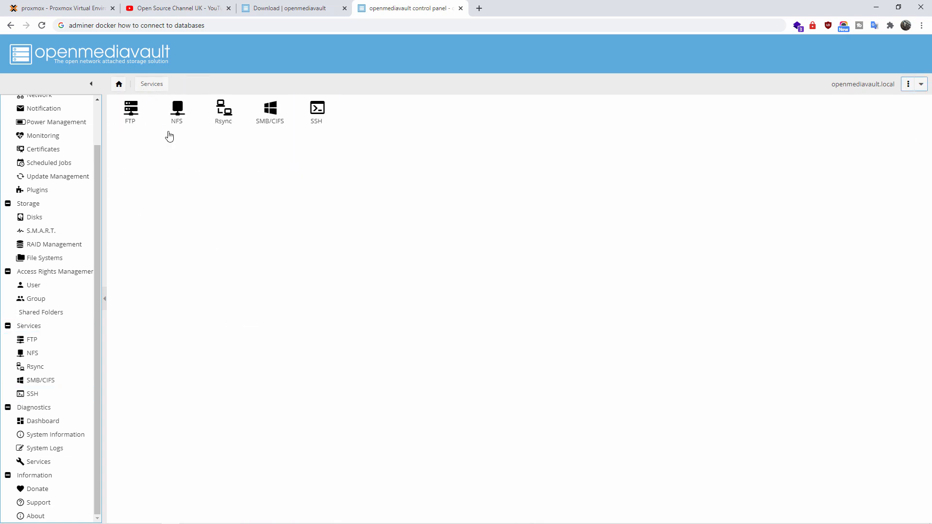
Enable the FTP service, apply the pending changes, and go back to Services
{"action": "left_click", "coordinate": [130, 109]}
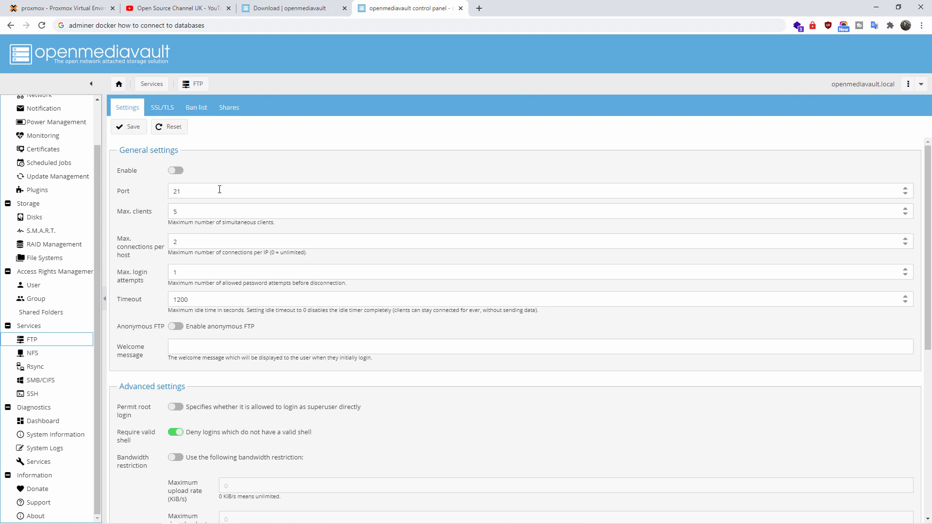
{"action": "left_click", "coordinate": [175, 171]}
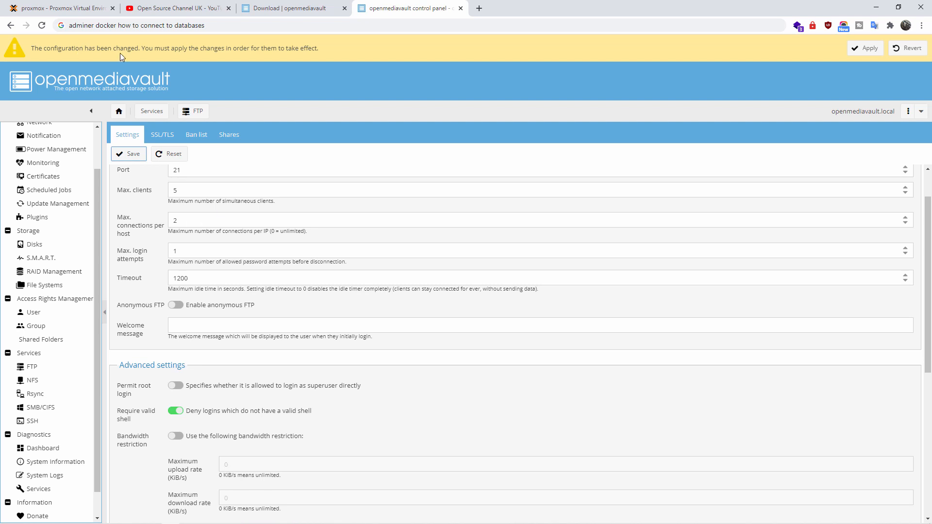
{"action": "mouse_move", "coordinate": [215, 58]}
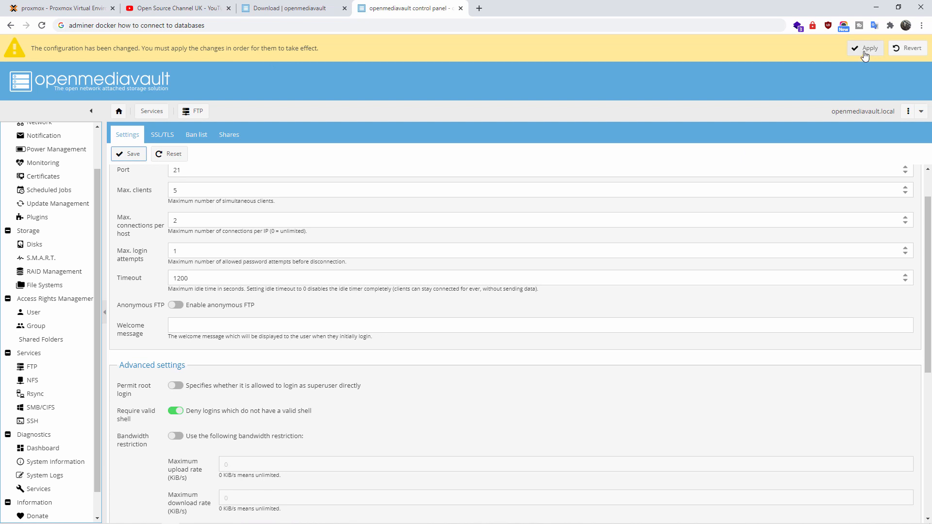
{"action": "left_click", "coordinate": [869, 48]}
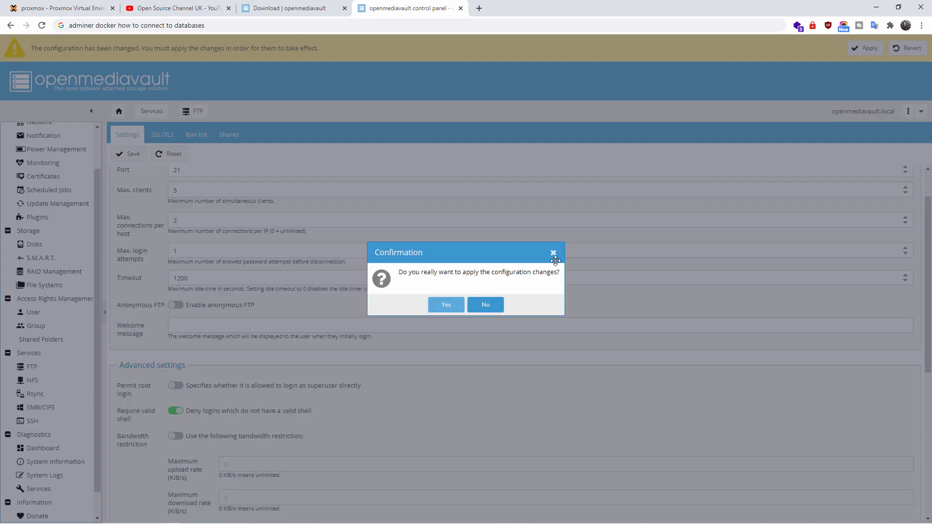
{"action": "left_click", "coordinate": [446, 304]}
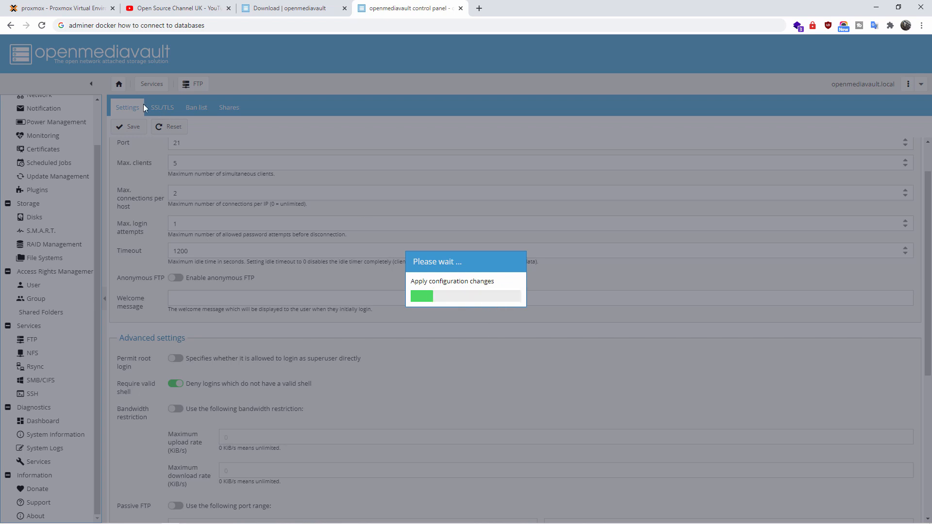
{"action": "left_click", "coordinate": [118, 84]}
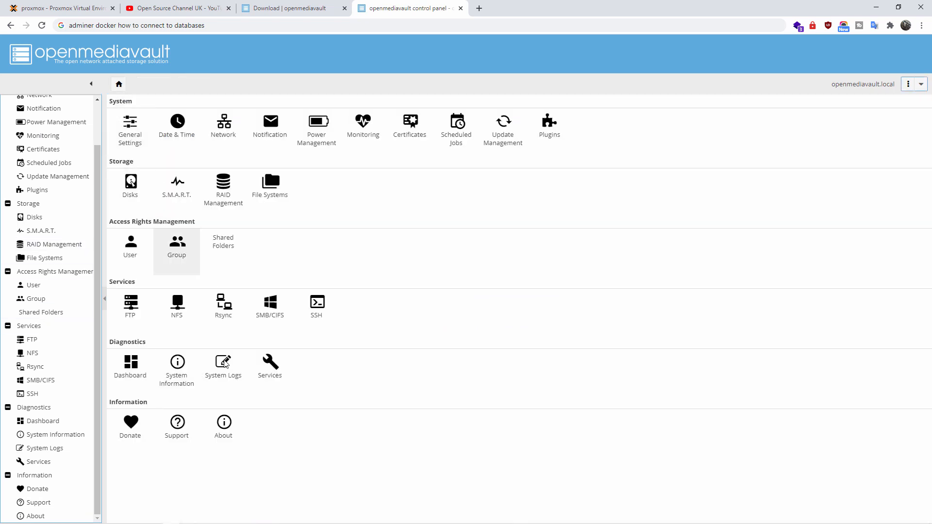
{"action": "left_click", "coordinate": [29, 326]}
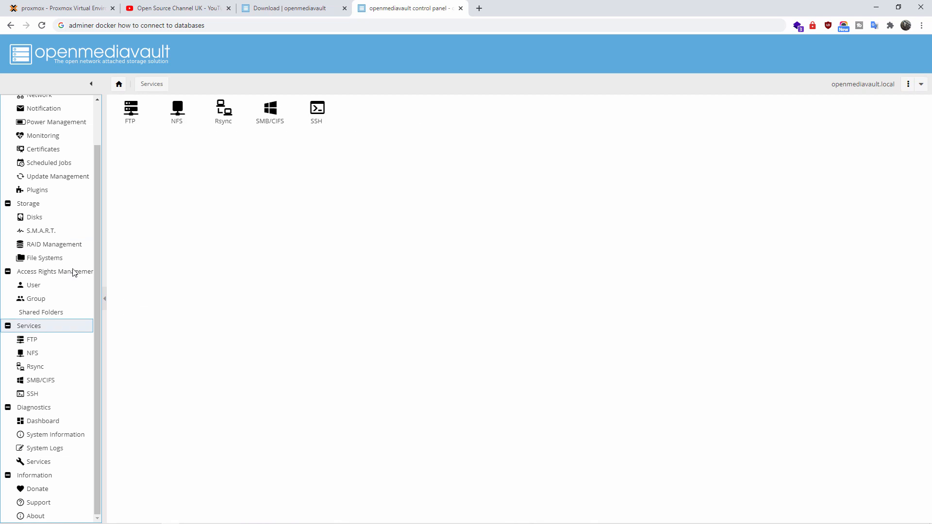
Enable NFS, view the empty Shares list, then save and apply the settings
{"action": "left_click", "coordinate": [32, 353]}
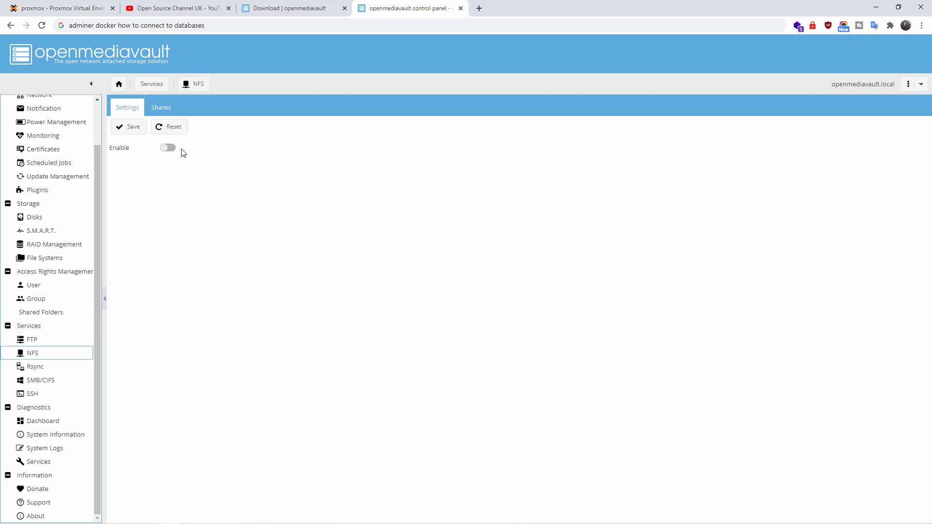
{"action": "left_click", "coordinate": [167, 147]}
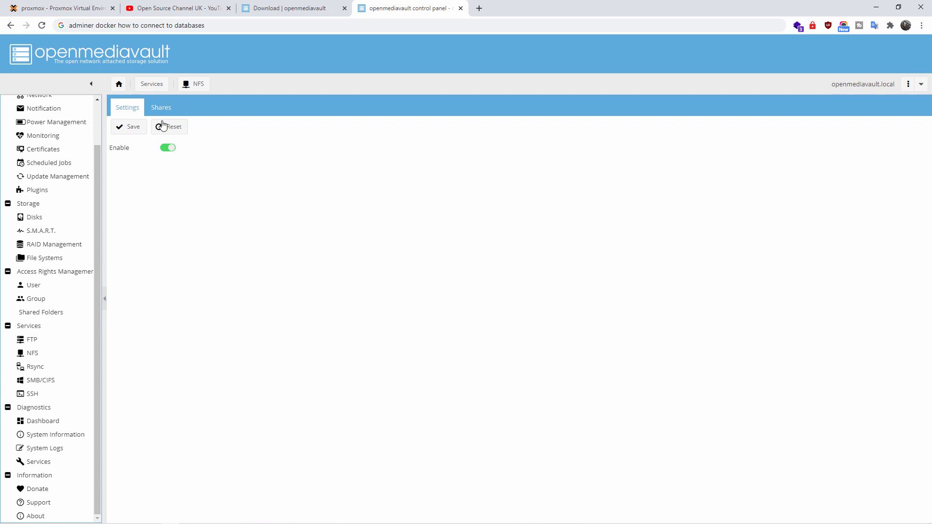
{"action": "left_click", "coordinate": [160, 107]}
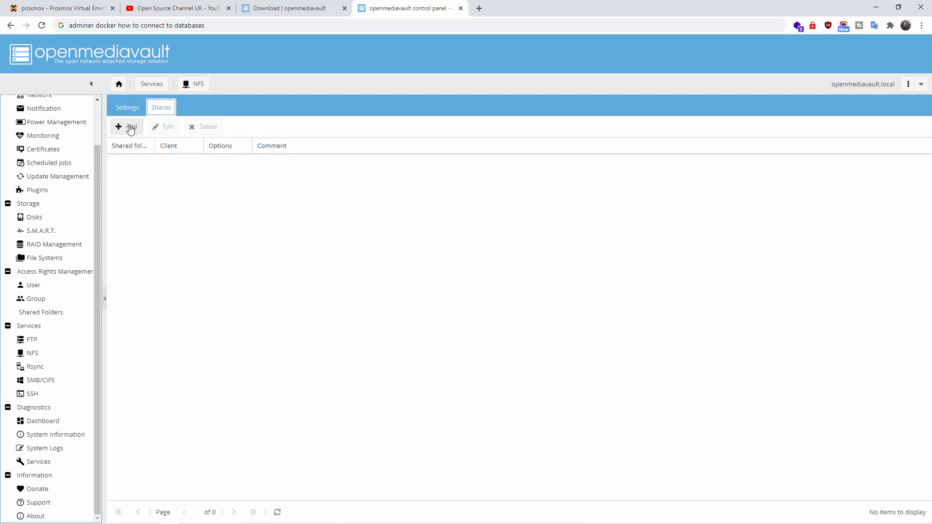
{"action": "left_click", "coordinate": [126, 127]}
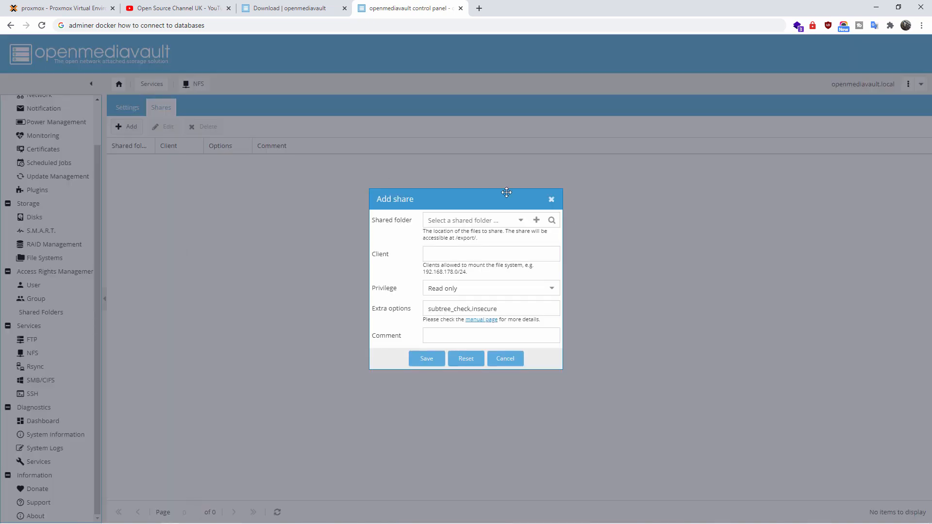
{"action": "mouse_move", "coordinate": [515, 196]}
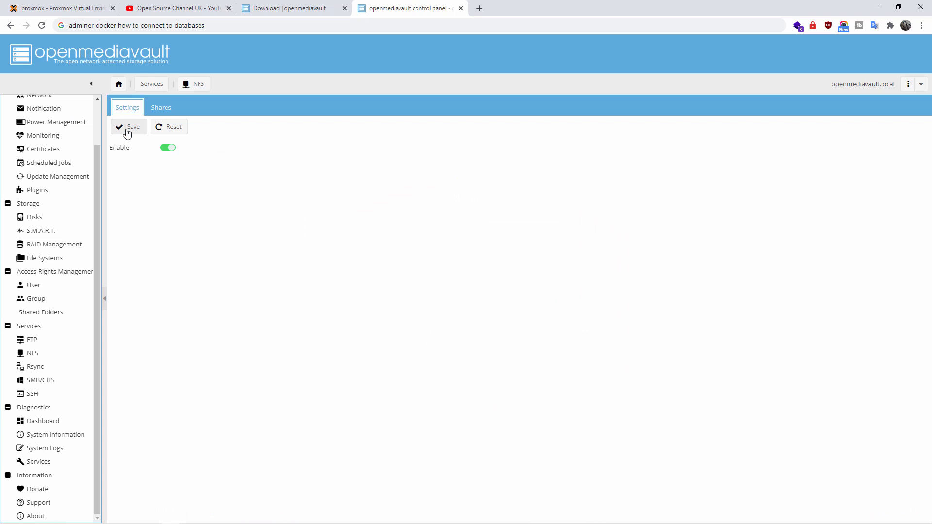
{"action": "mouse_move", "coordinate": [210, 109]}
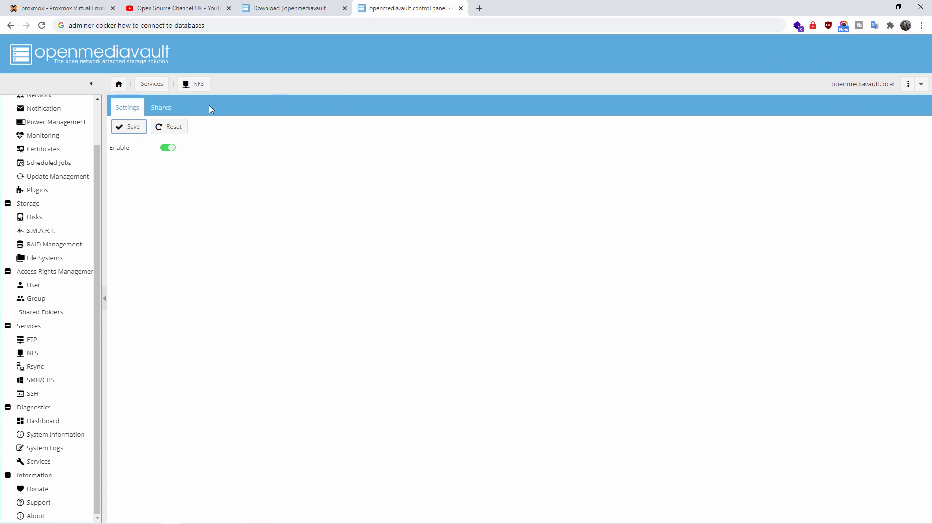
{"action": "left_click", "coordinate": [129, 127]}
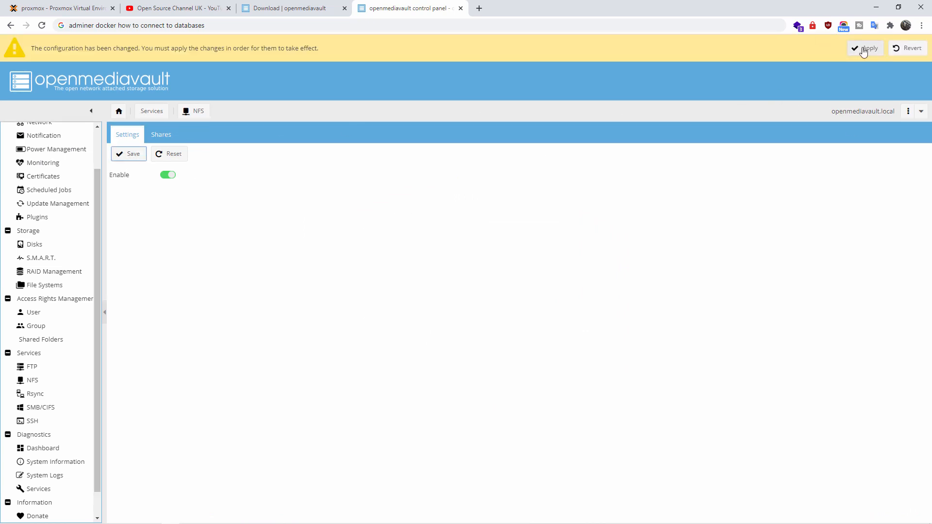
{"action": "left_click", "coordinate": [864, 48]}
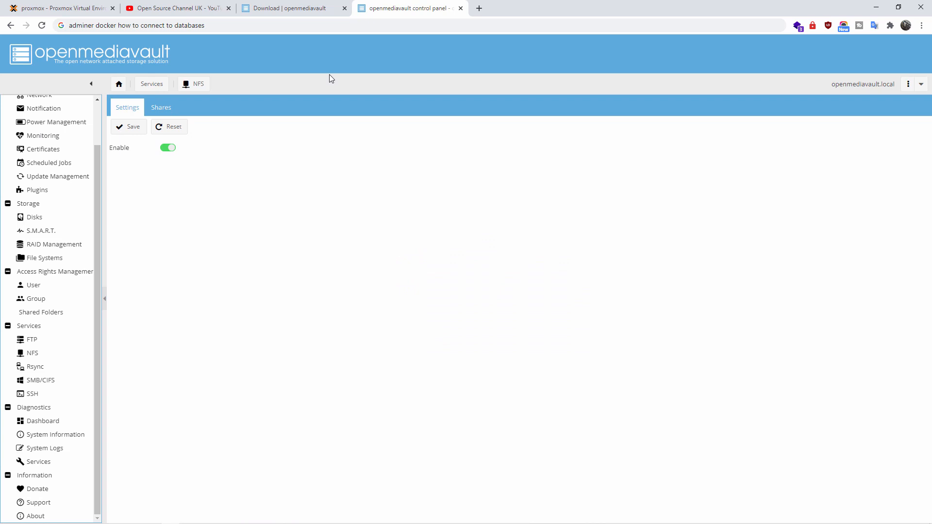
{"action": "mouse_move", "coordinate": [138, 87]}
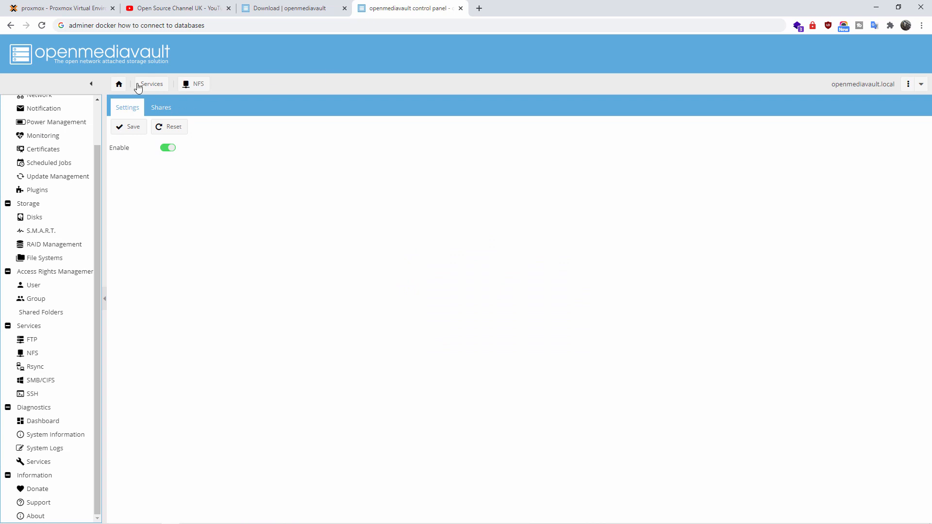
Save and apply the SMB/CIFS settings, then open the empty User list
{"action": "left_click", "coordinate": [151, 84]}
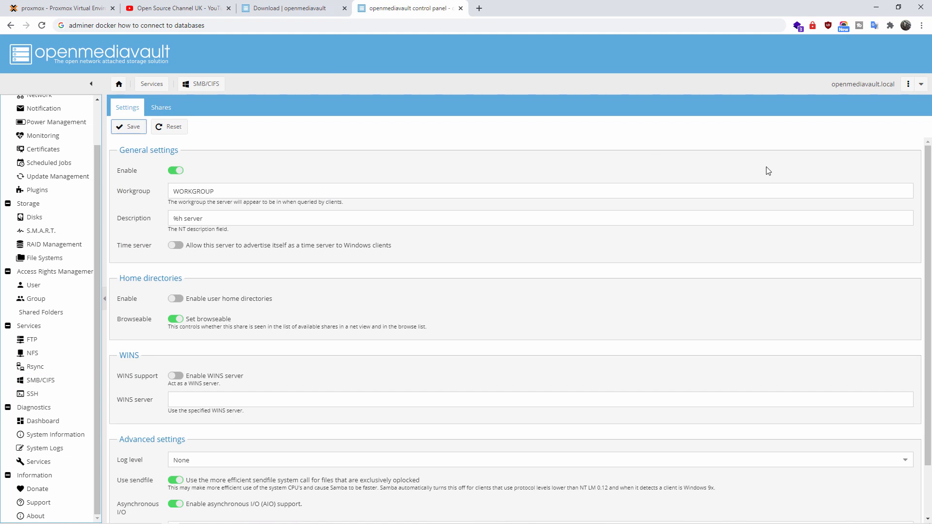
{"action": "left_click", "coordinate": [128, 127]}
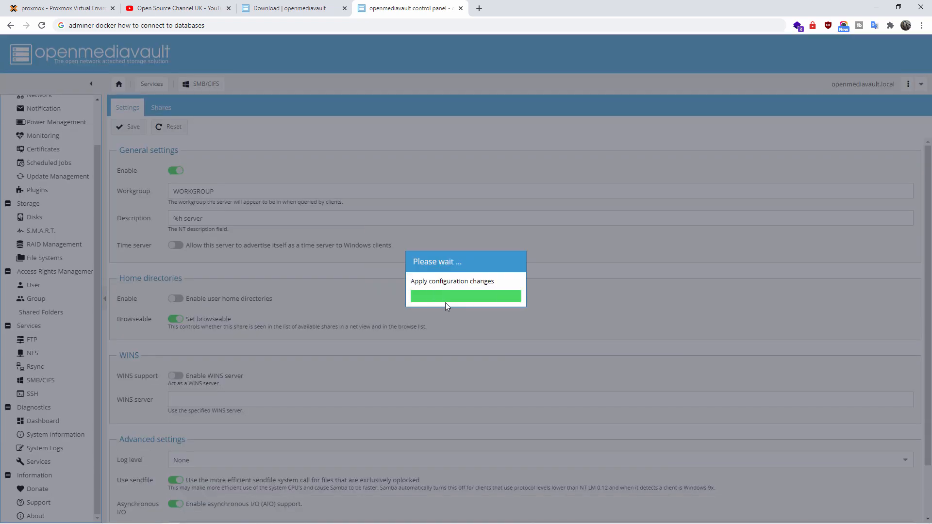
{"action": "left_click", "coordinate": [34, 286]}
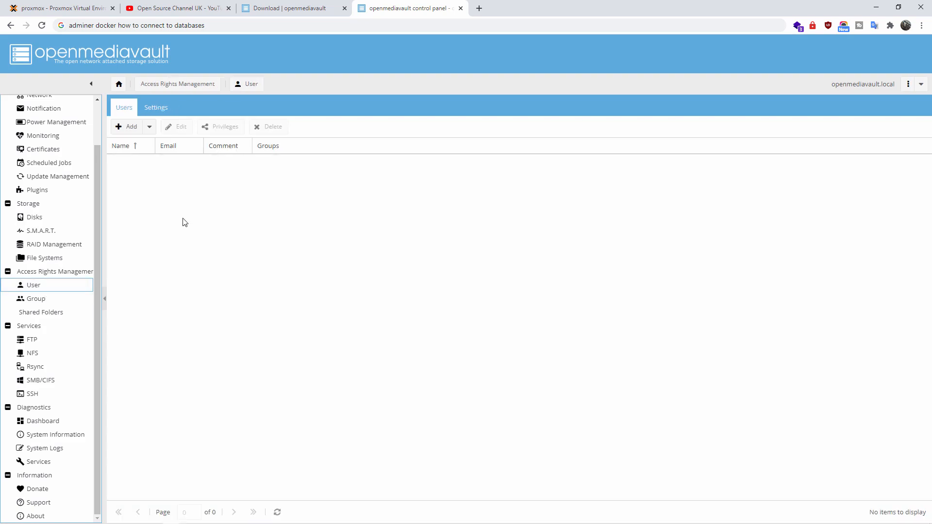
{"action": "left_click", "coordinate": [149, 126]}
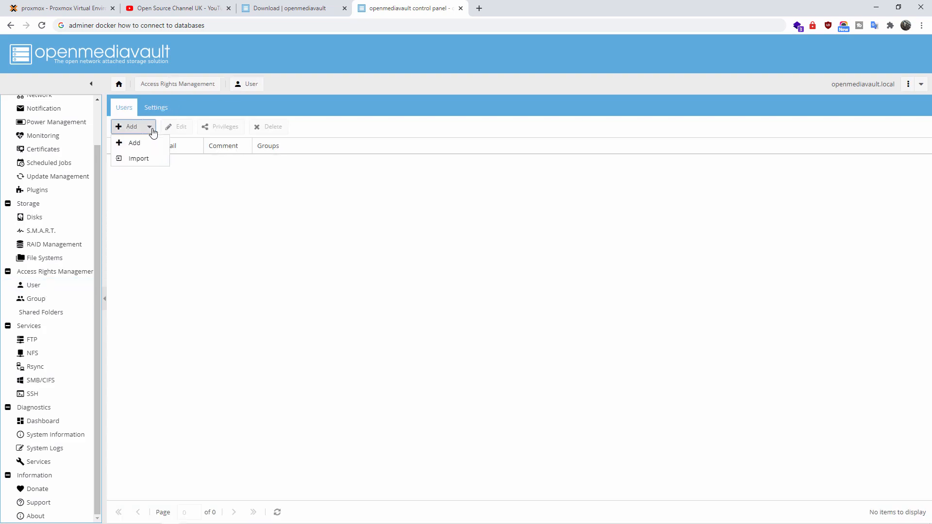
{"action": "left_click", "coordinate": [135, 143]}
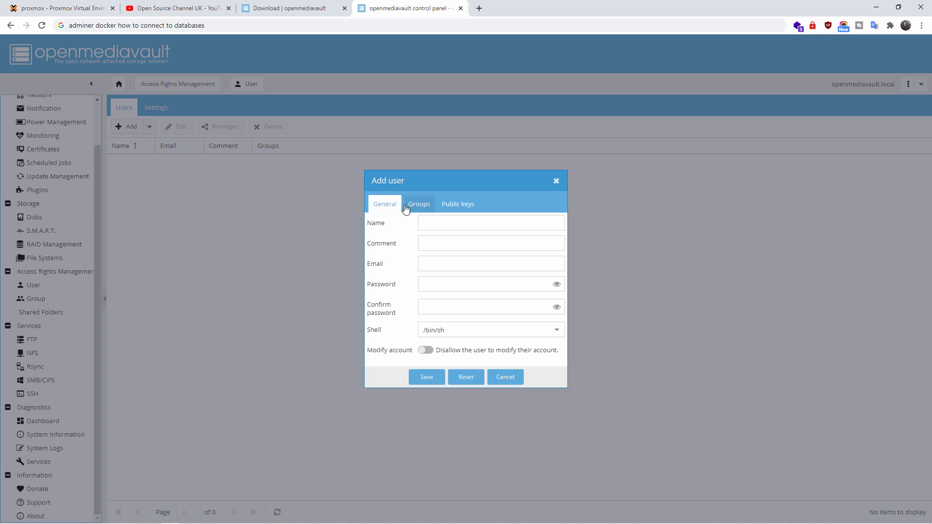
{"action": "left_click", "coordinate": [419, 204]}
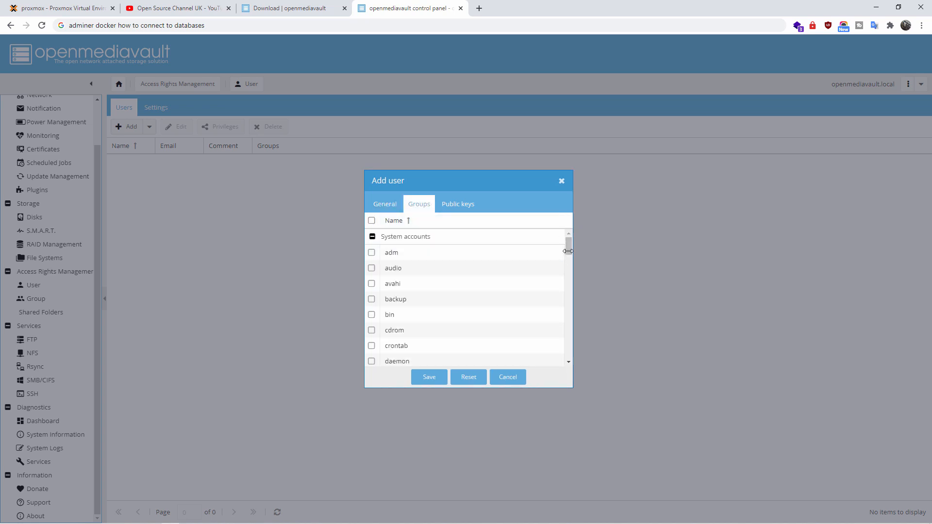
{"action": "scroll", "scroll_direction": "down", "scroll_amount": 3}
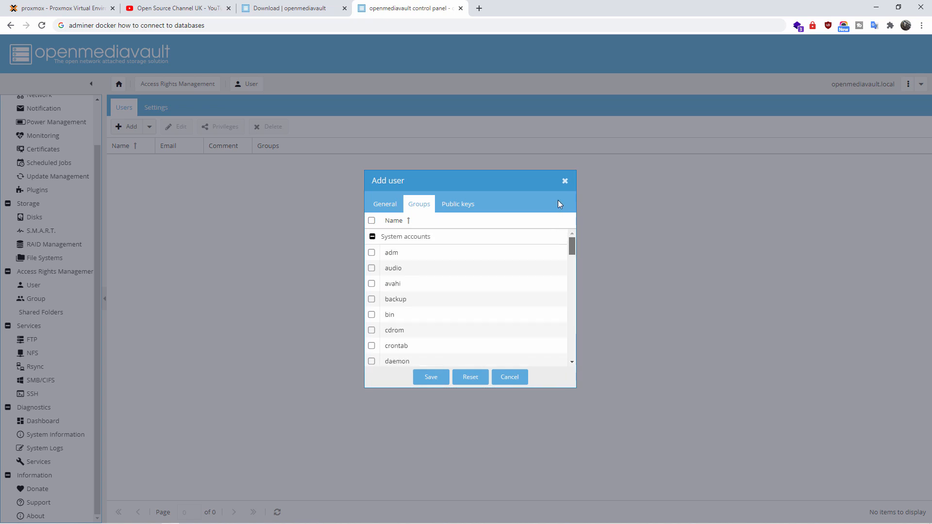
{"action": "left_click", "coordinate": [509, 377]}
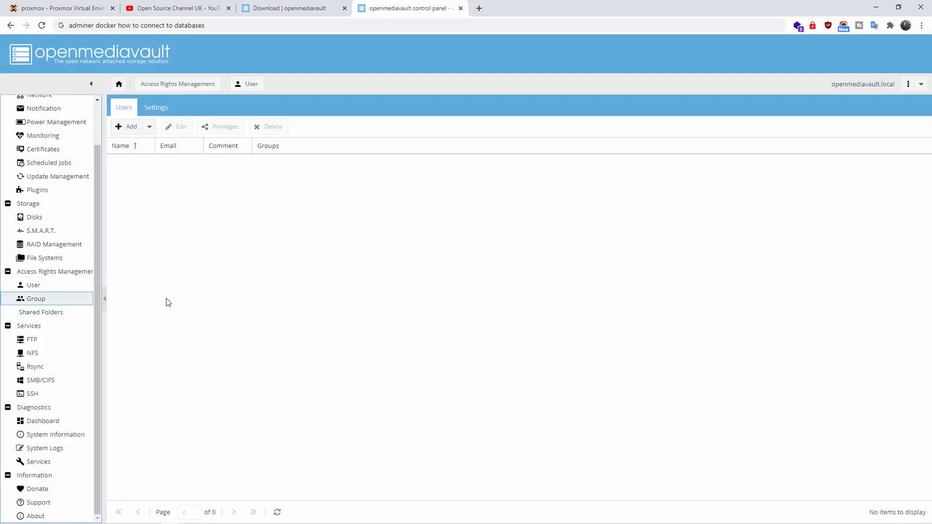
View an unsaved Add group form's Members tab, then open Diagnostics > Services
{"action": "left_click", "coordinate": [35, 299]}
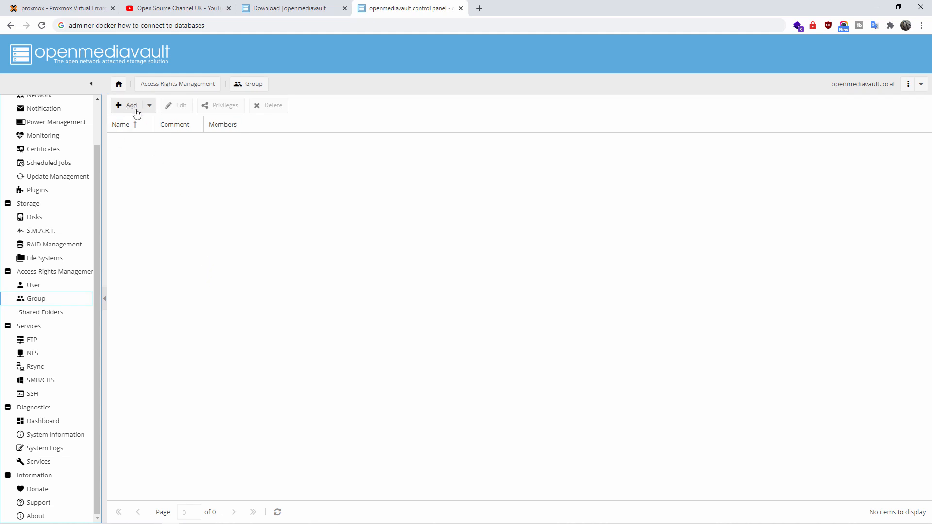
{"action": "left_click", "coordinate": [150, 105]}
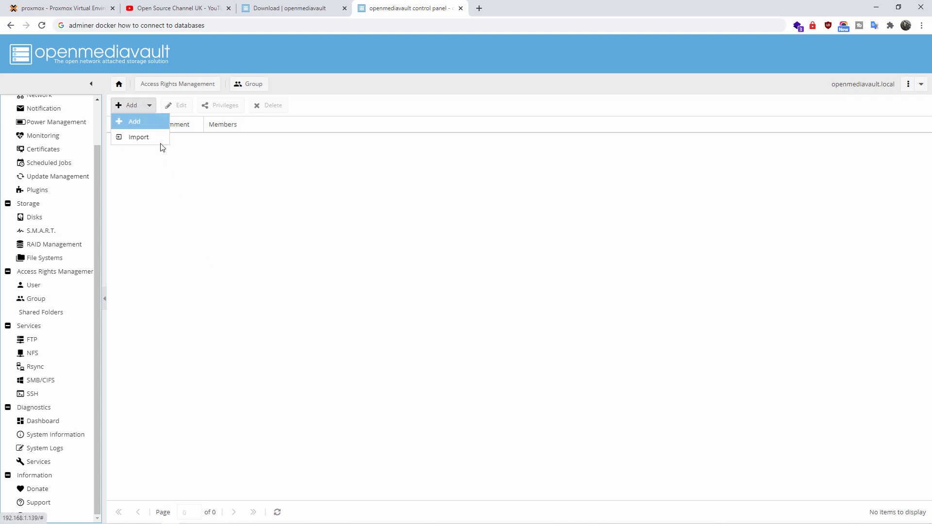
{"action": "left_click", "coordinate": [135, 121]}
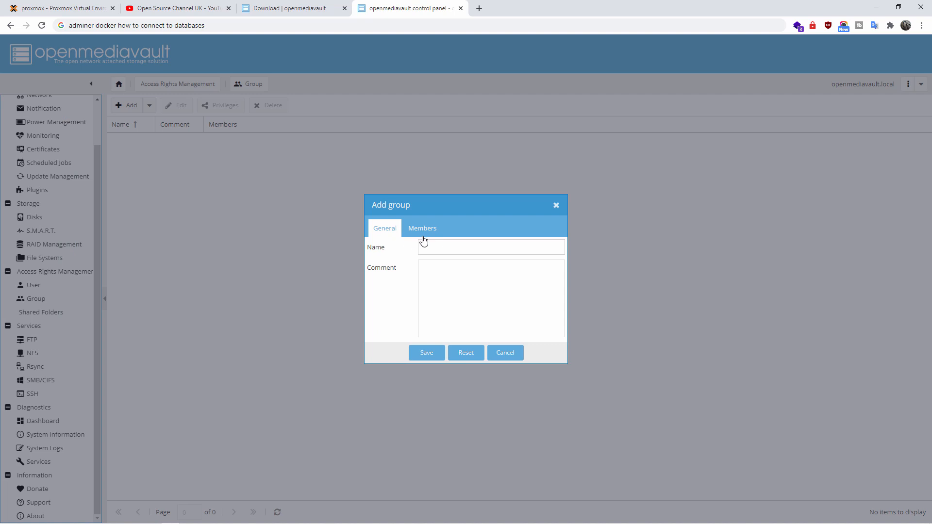
{"action": "left_click", "coordinate": [422, 228]}
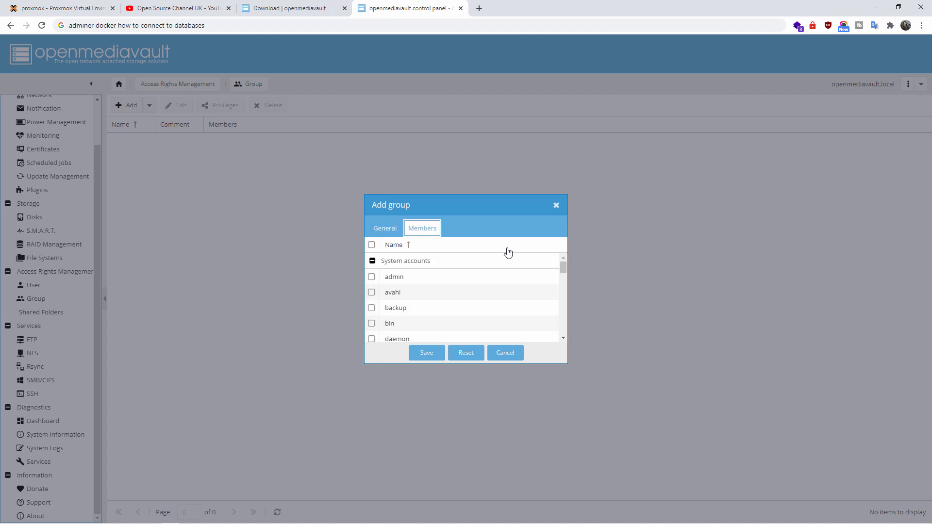
{"action": "left_click", "coordinate": [39, 461]}
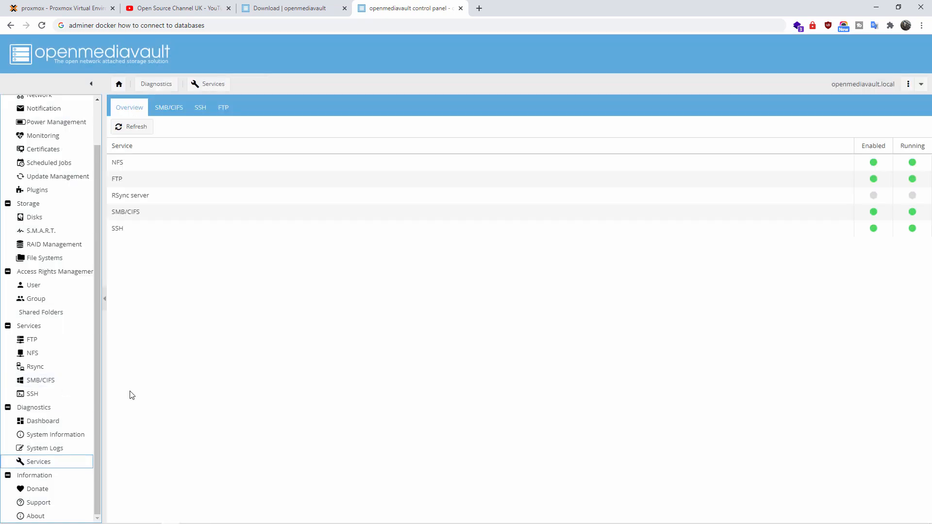
{"action": "mouse_move", "coordinate": [837, 167]}
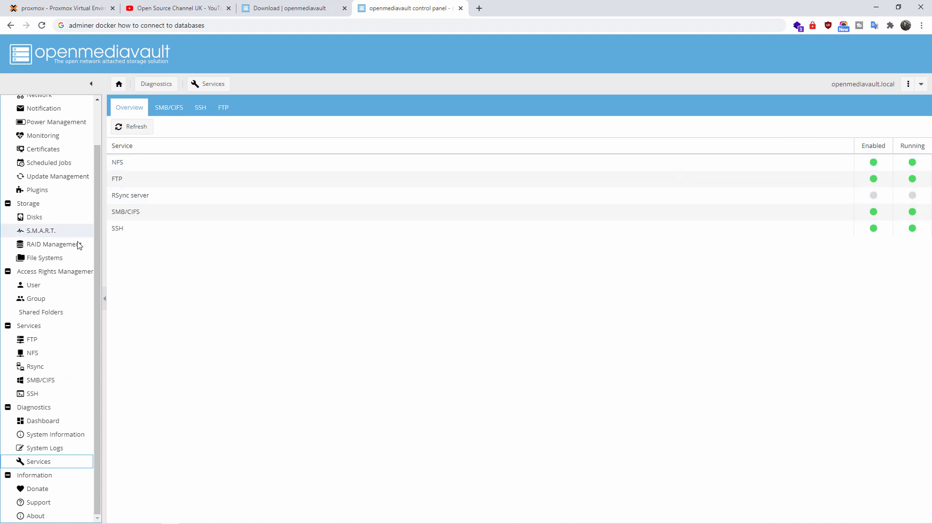
Browse the FTP ban list and shares, start a new share, then view Monitoring settings
{"action": "left_click", "coordinate": [32, 339]}
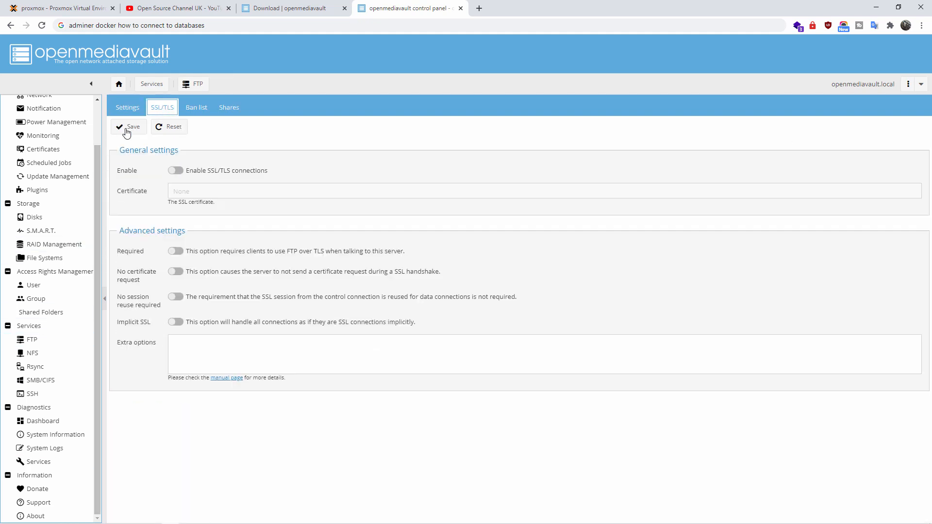
{"action": "mouse_move", "coordinate": [189, 182]}
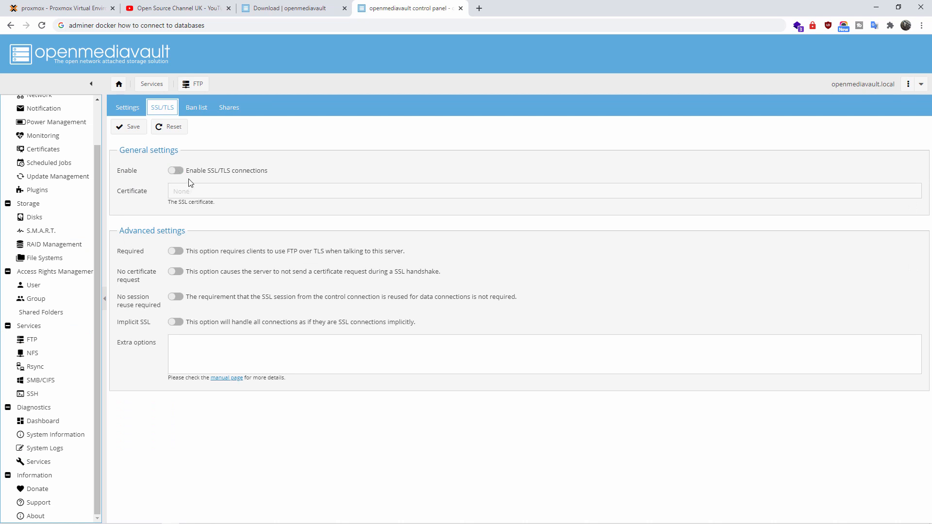
{"action": "left_click", "coordinate": [195, 106]}
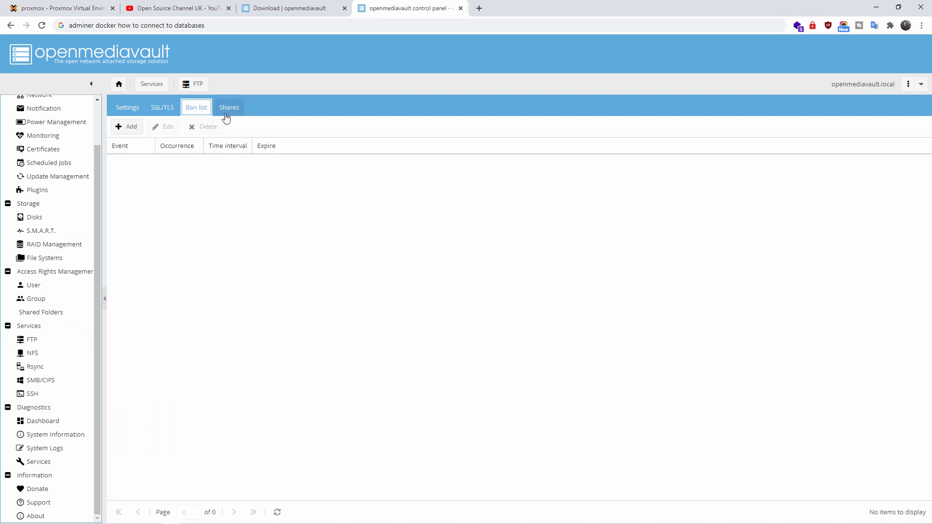
{"action": "left_click", "coordinate": [228, 107]}
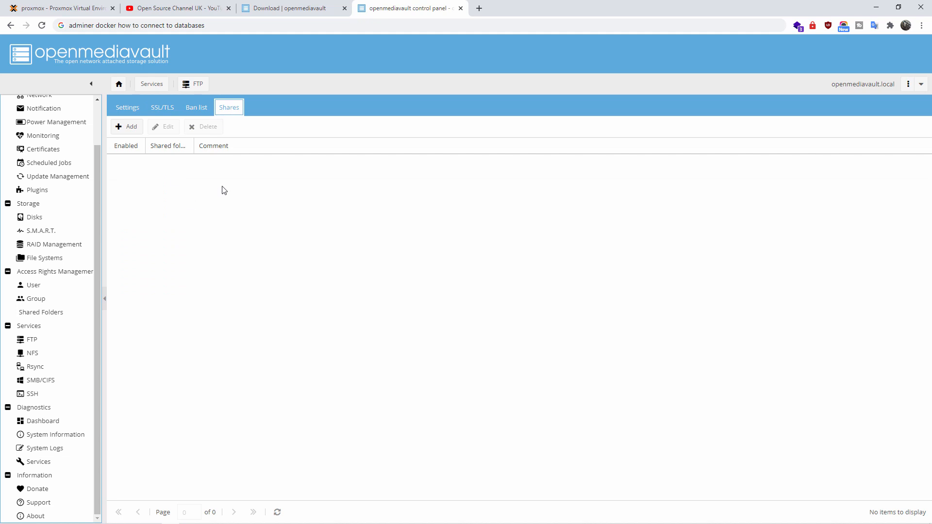
{"action": "left_click", "coordinate": [127, 126]}
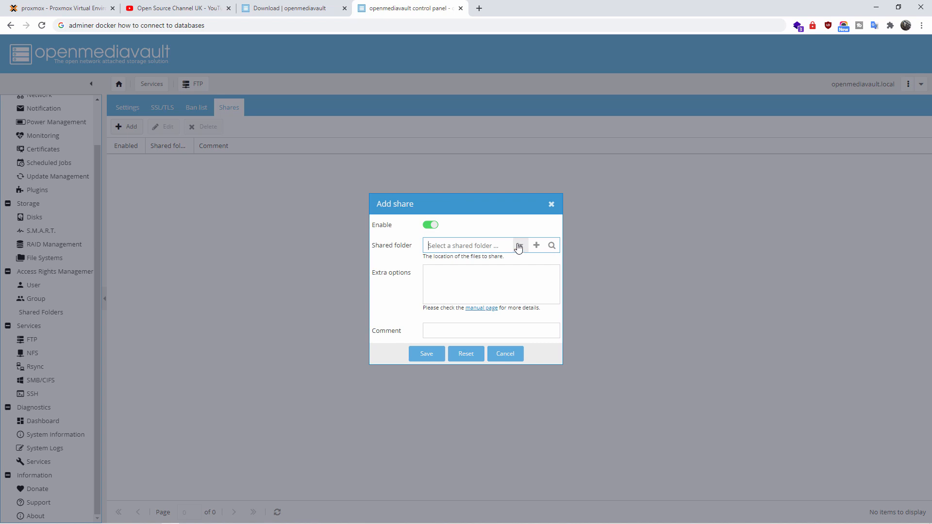
{"action": "left_click", "coordinate": [504, 354]}
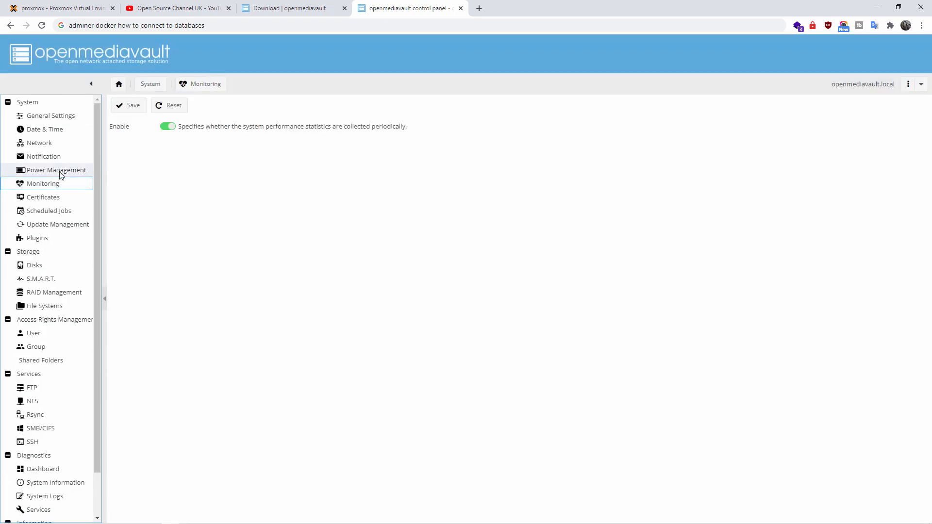
Browse power management, notifications and network interfaces, selecting the ens18 DHCP interface
{"action": "left_click", "coordinate": [56, 170]}
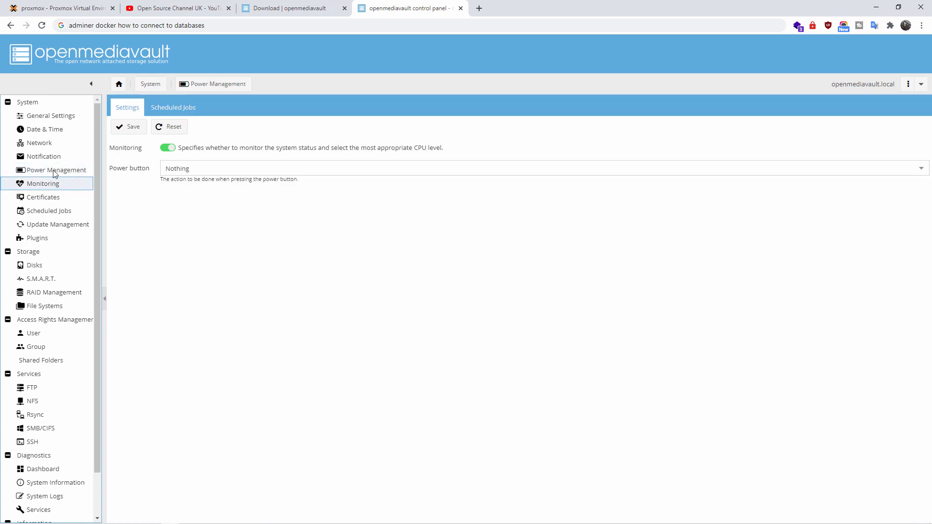
{"action": "left_click", "coordinate": [44, 157]}
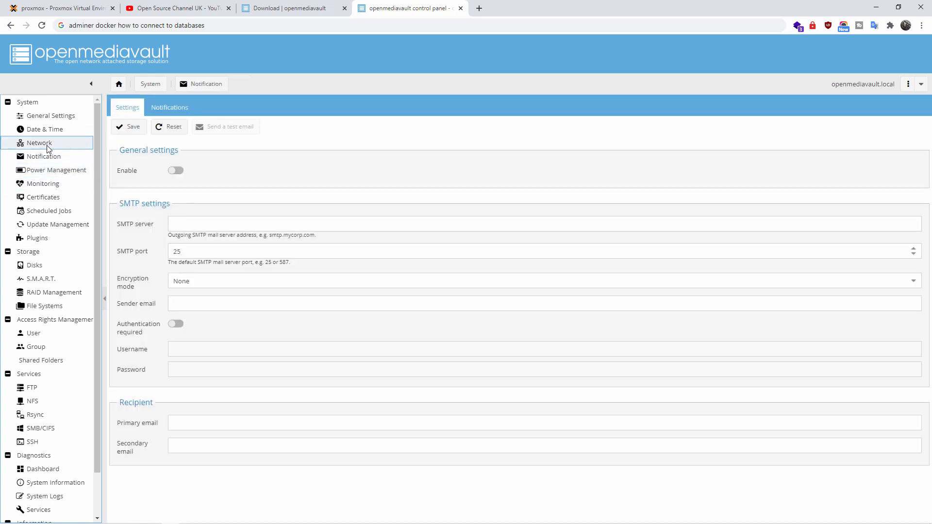
{"action": "left_click", "coordinate": [39, 143]}
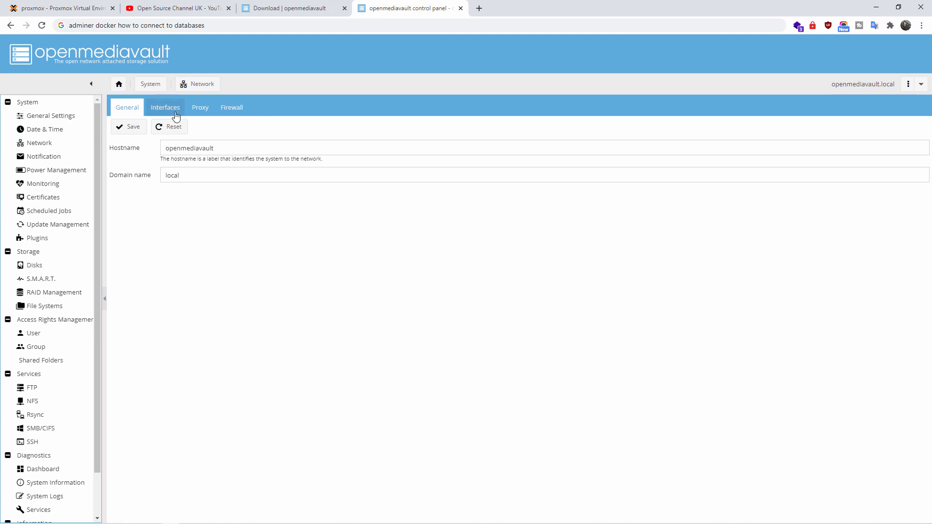
{"action": "left_click", "coordinate": [165, 107]}
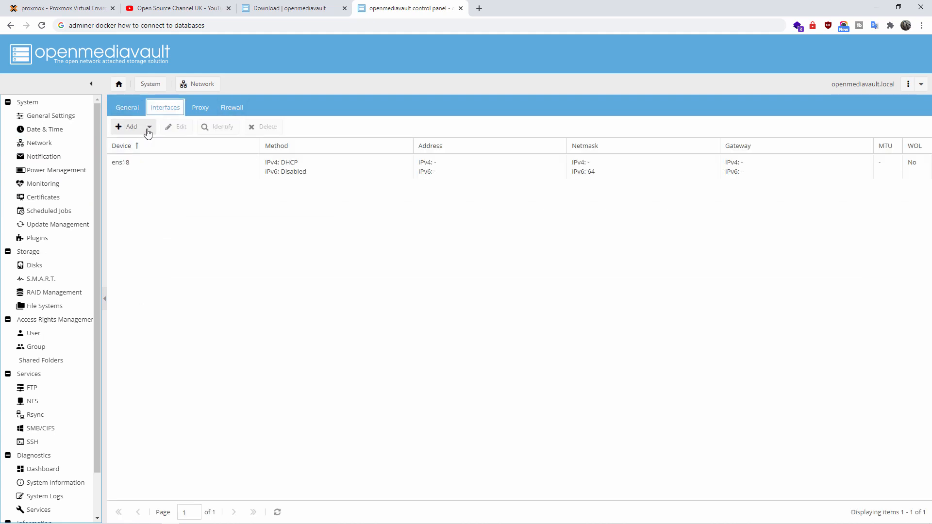
{"action": "left_click", "coordinate": [149, 127]}
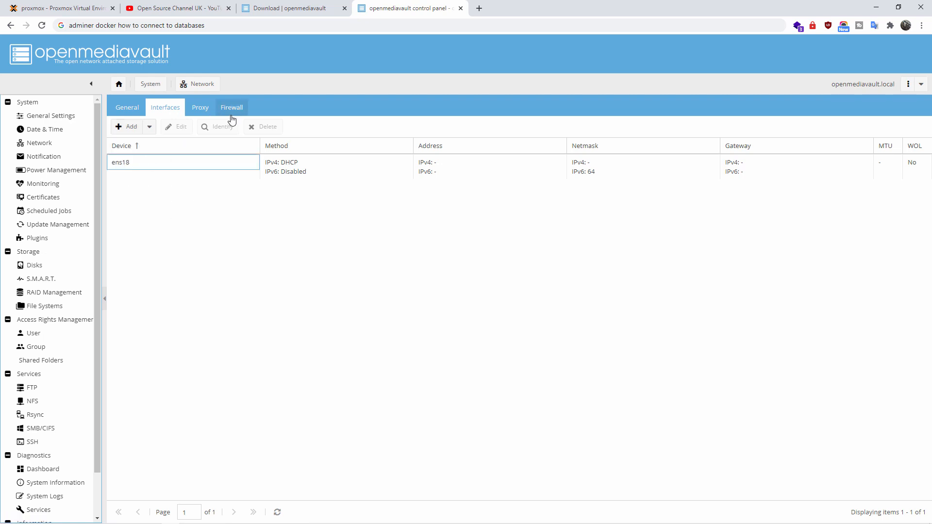
View the IPv4 firewall rule list, which contains no rules
{"action": "left_click", "coordinate": [231, 107]}
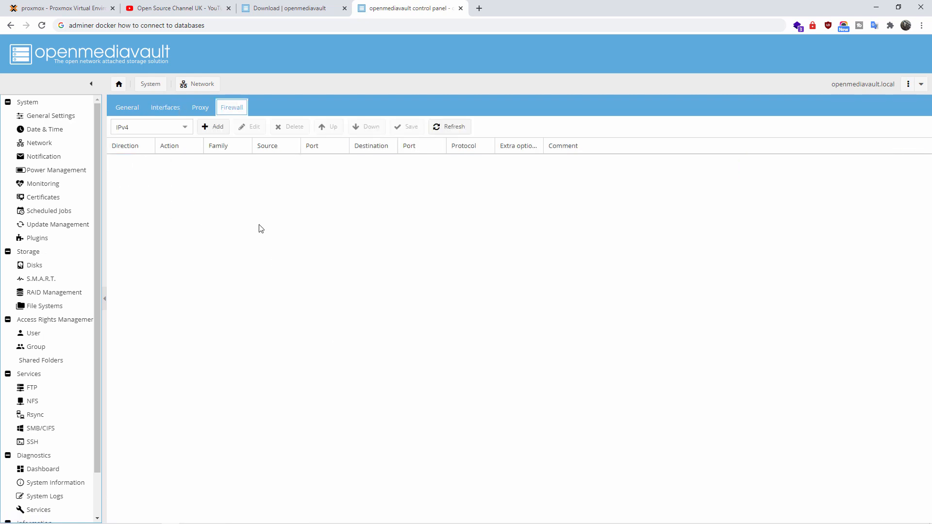
{"action": "left_click", "coordinate": [185, 127]}
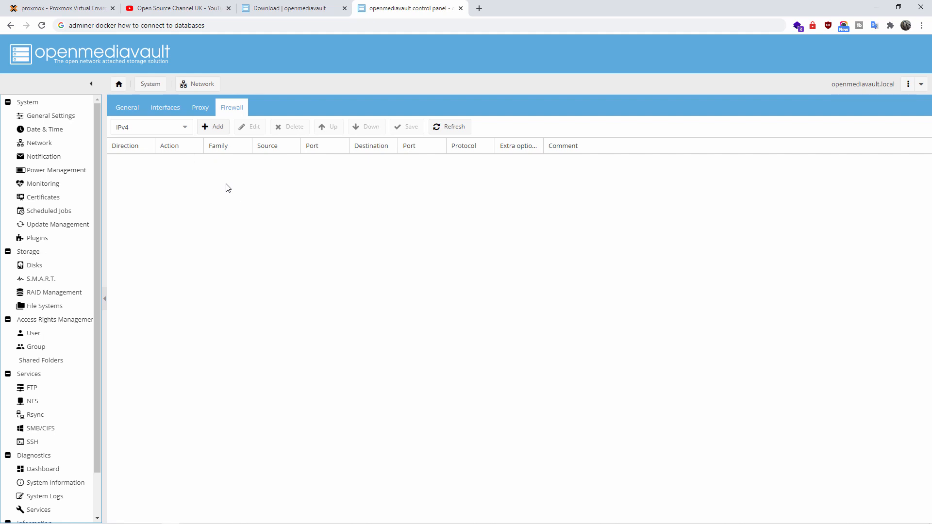
{"action": "mouse_move", "coordinate": [102, 301]}
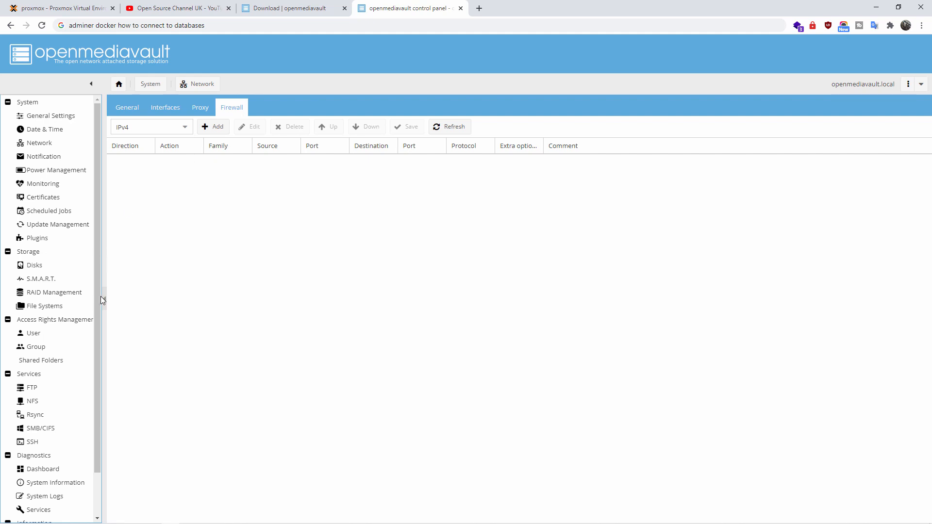
{"action": "scroll", "scroll_direction": "down", "scroll_amount": 3}
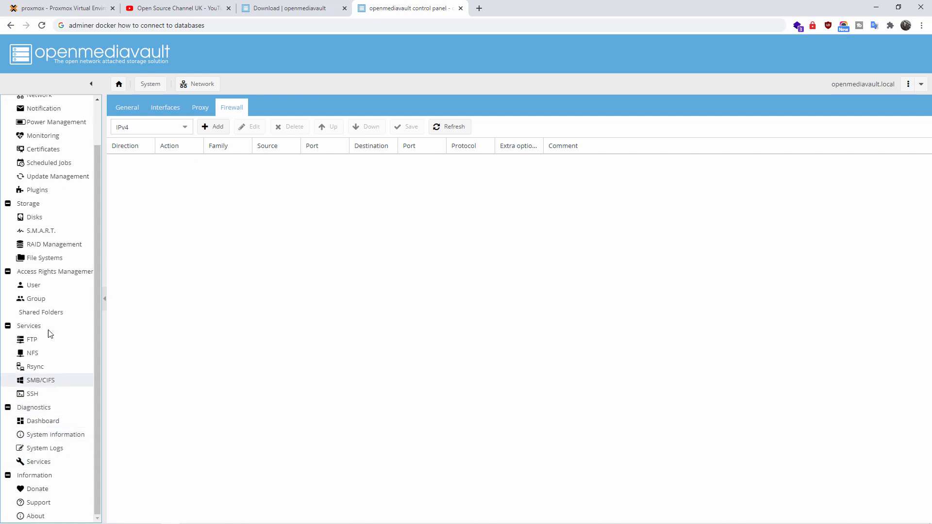
{"action": "mouse_move", "coordinate": [291, 190]}
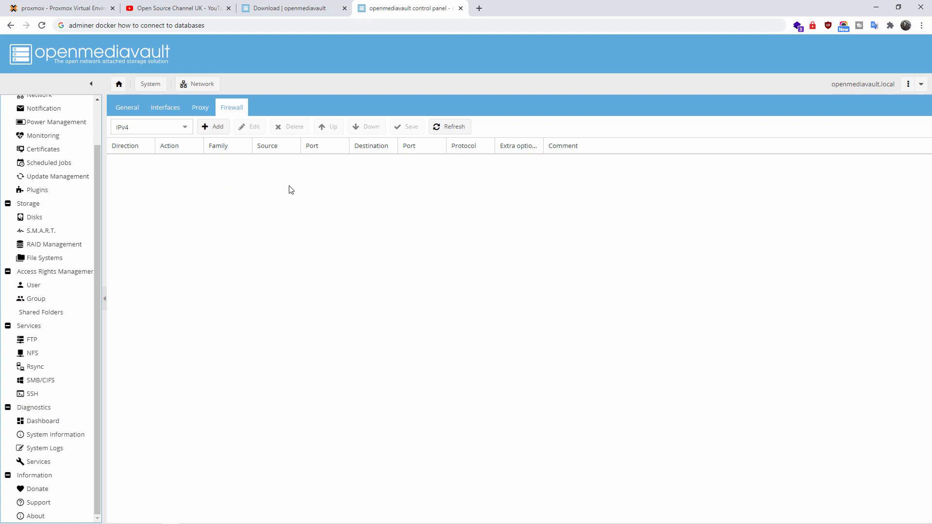
List /dev/sr0 and the 100 GiB /dev/sda, inspect sda's properties unchanged, and widen Model
{"action": "left_click", "coordinate": [34, 217]}
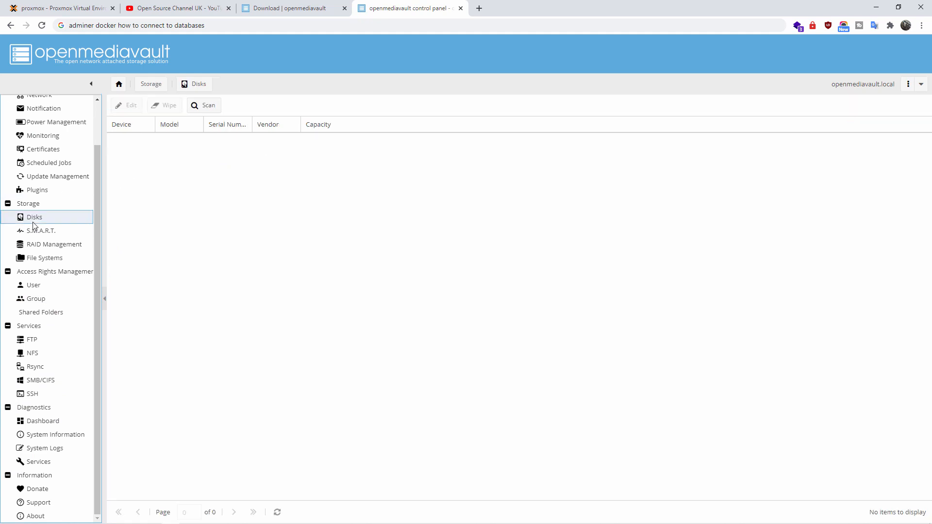
{"action": "left_click", "coordinate": [203, 105]}
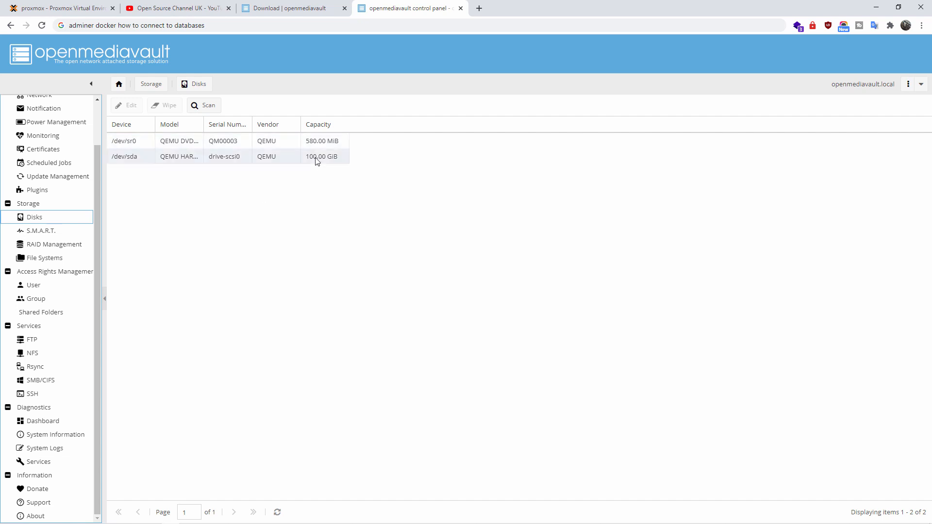
{"action": "mouse_move", "coordinate": [183, 162]}
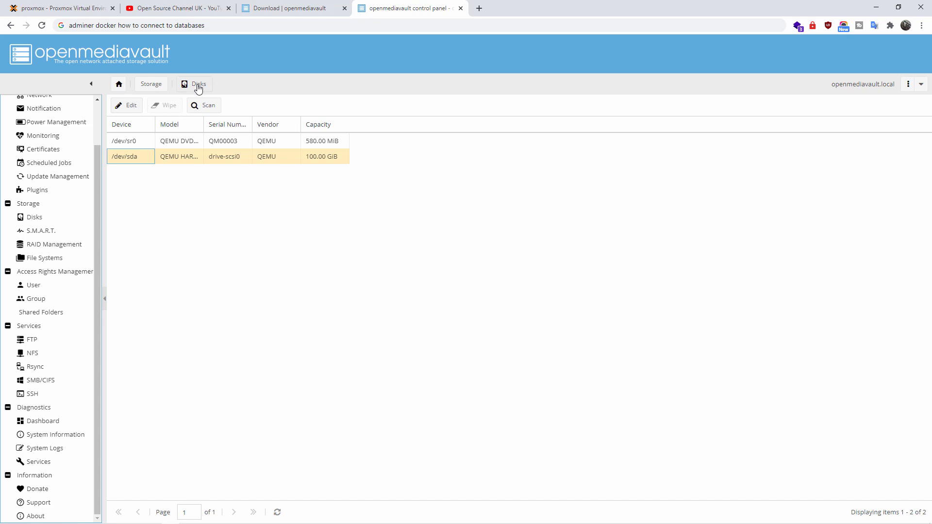
{"action": "left_click", "coordinate": [125, 105]}
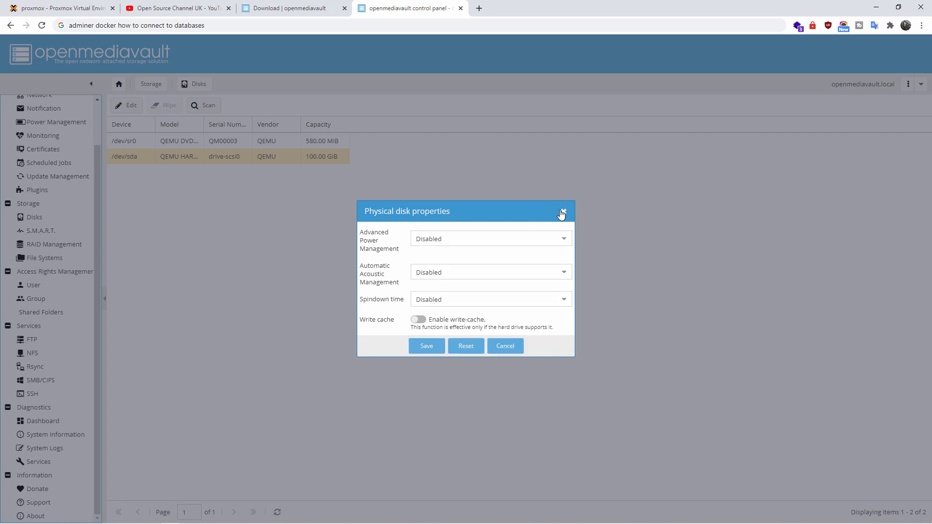
{"action": "mouse_move", "coordinate": [561, 213]}
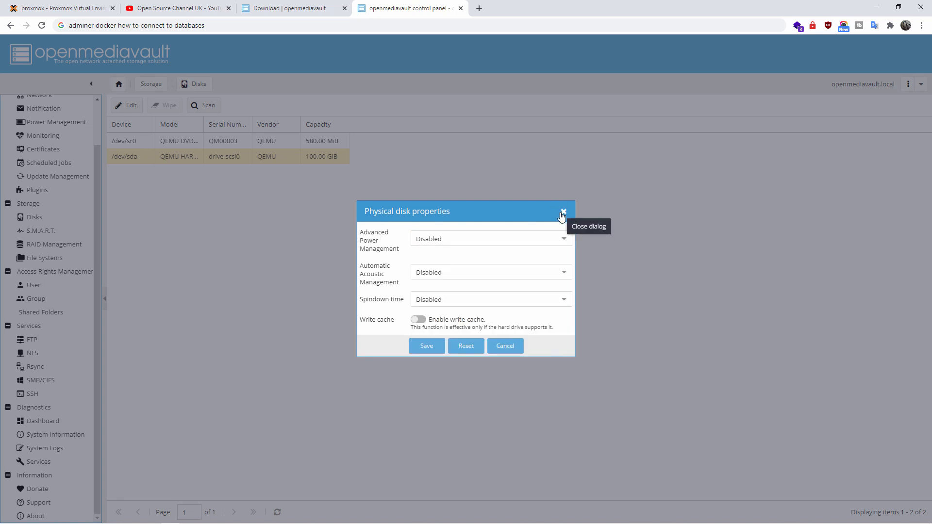
{"action": "left_click", "coordinate": [561, 214]}
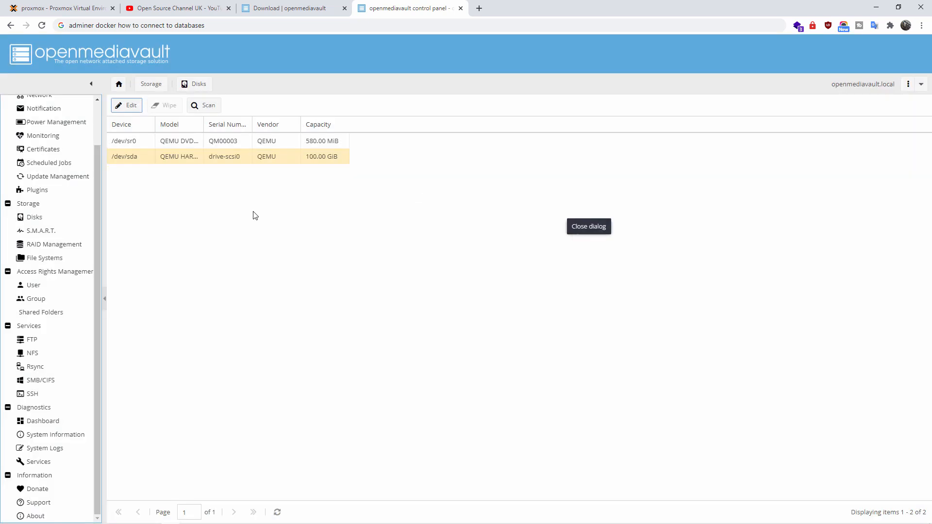
{"action": "mouse_move", "coordinate": [339, 156]}
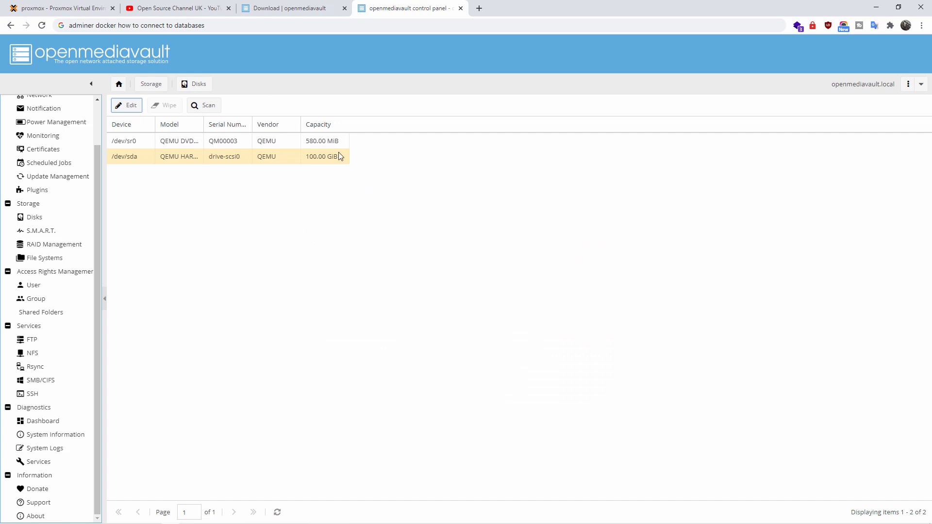
{"action": "mouse_move", "coordinate": [190, 147]}
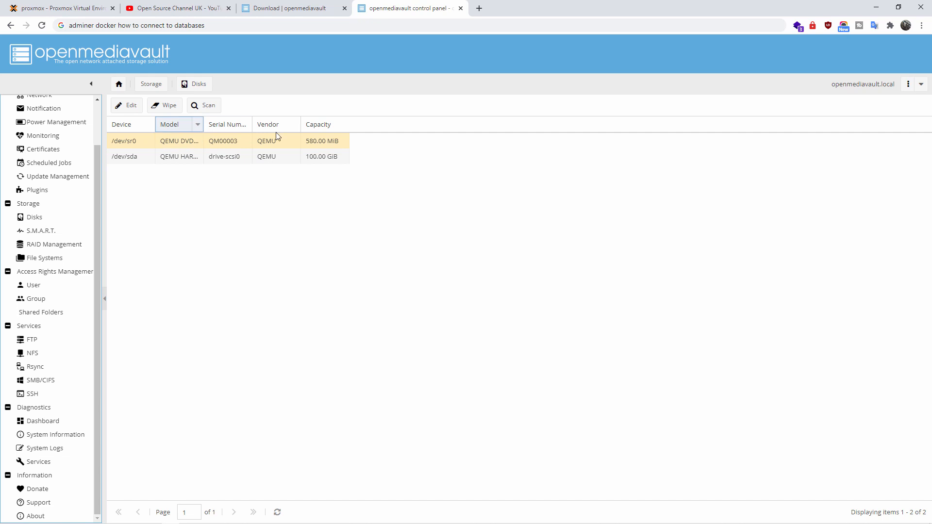
{"action": "left_click_drag", "start_coordinate": [204, 124], "coordinate": [275, 124]}
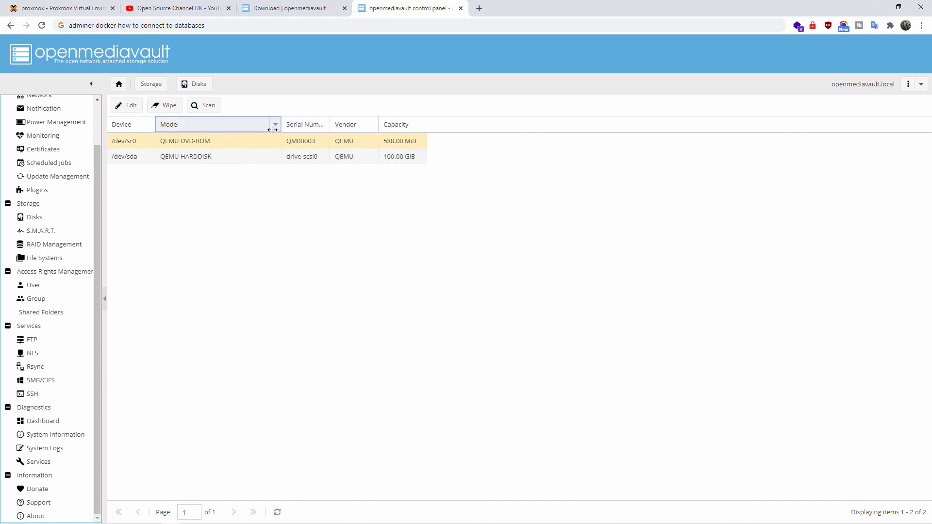
{"action": "left_click_drag", "start_coordinate": [273, 125], "coordinate": [243, 125]}
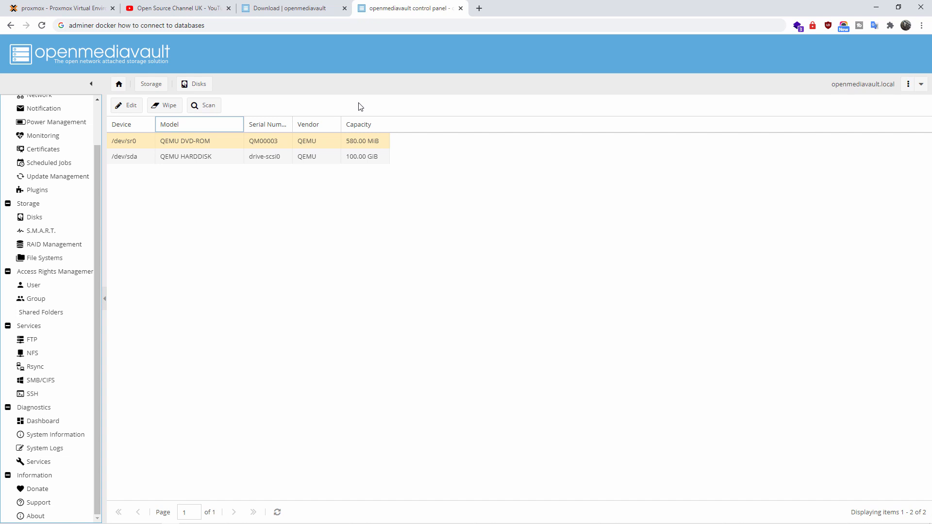
{"action": "mouse_move", "coordinate": [75, 4]}
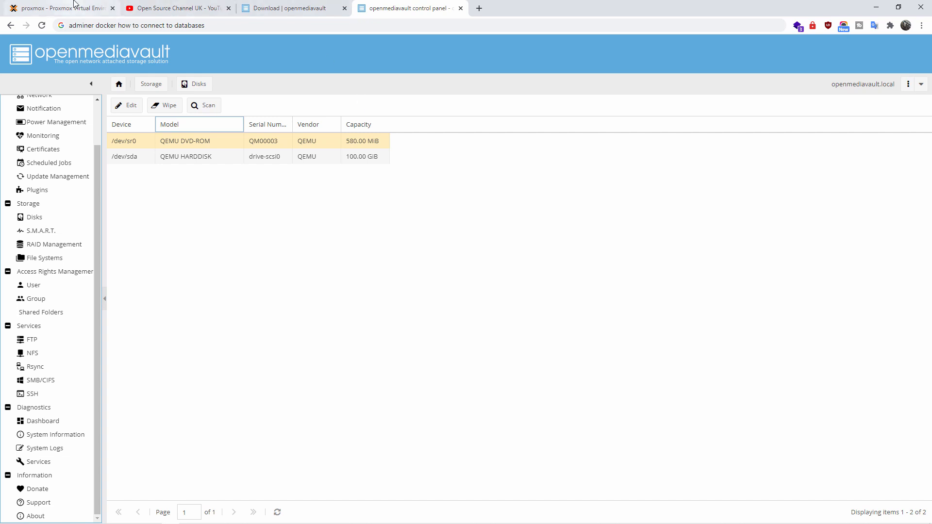
{"action": "mouse_move", "coordinate": [248, 145]}
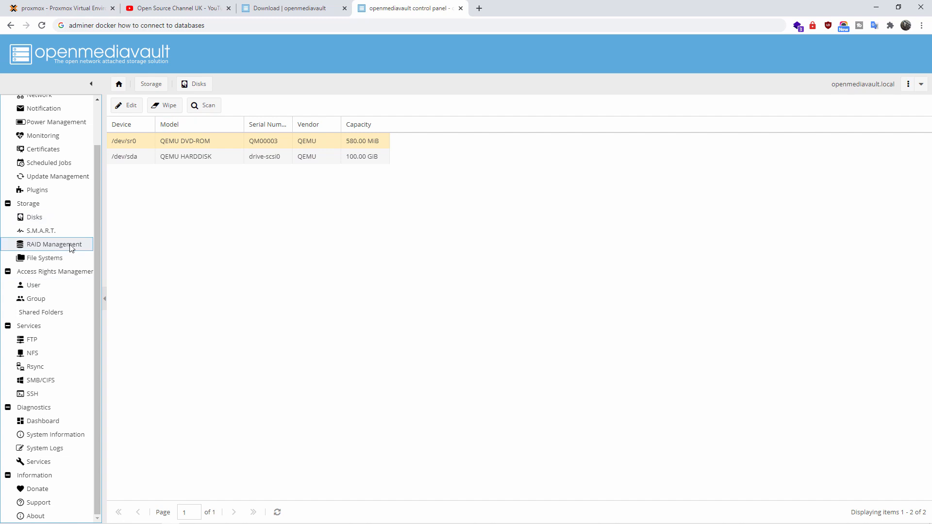
Confirm no RAID device exists, cancel a create, then list the sda1, sda5 and sr0 file systems
{"action": "left_click", "coordinate": [53, 244]}
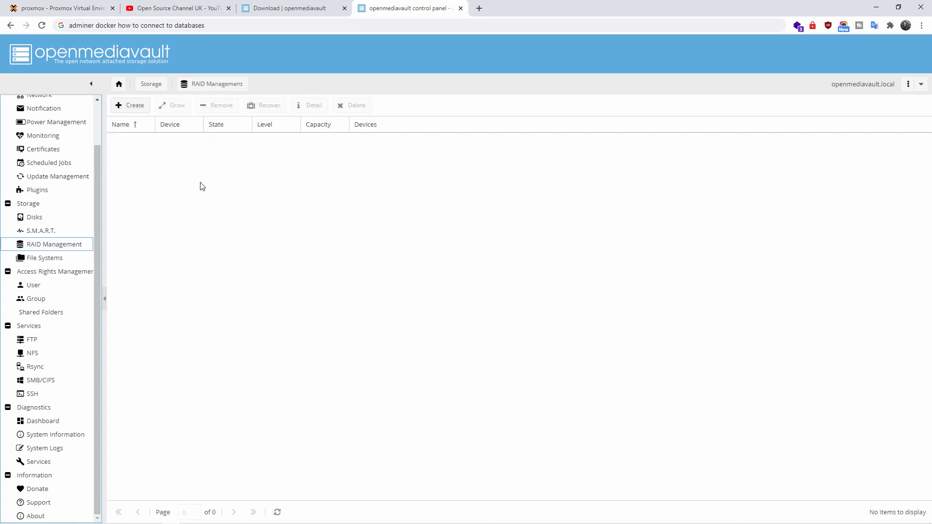
{"action": "mouse_move", "coordinate": [239, 126]}
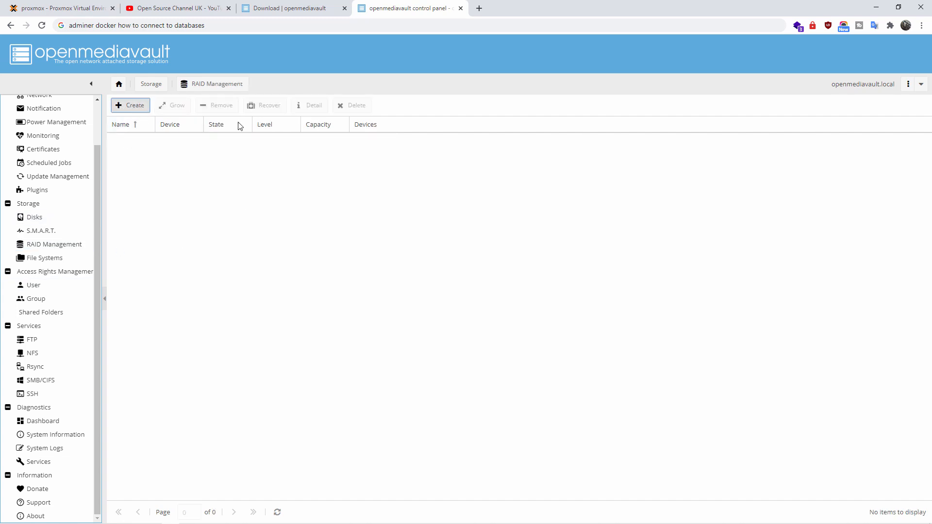
{"action": "left_click", "coordinate": [130, 105]}
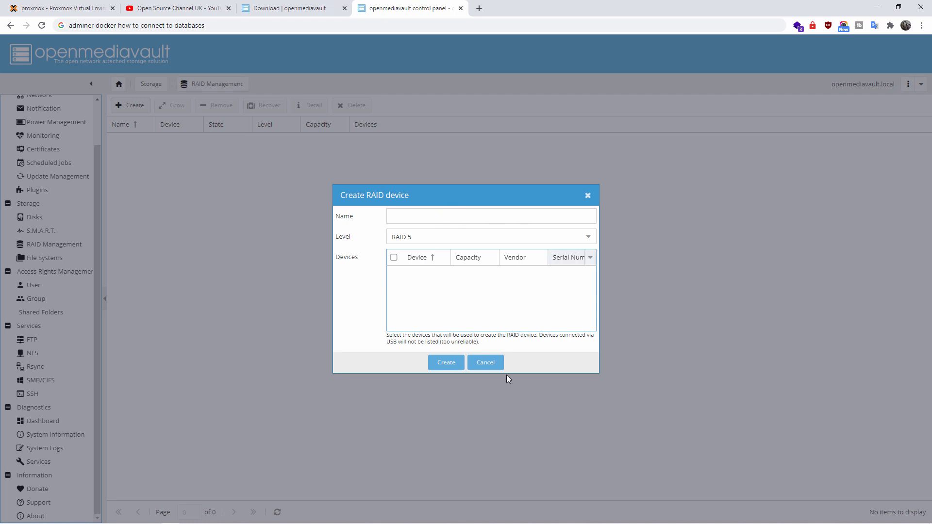
{"action": "mouse_move", "coordinate": [484, 362]}
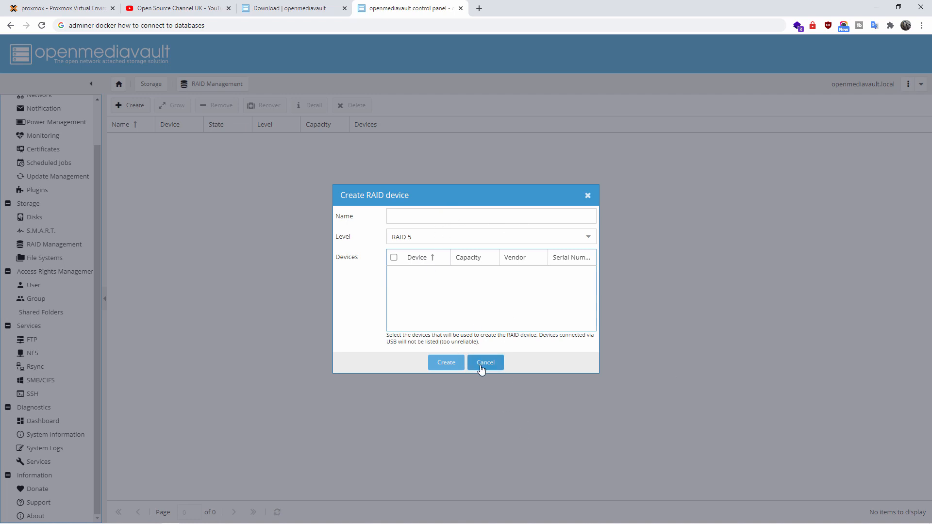
{"action": "left_click", "coordinate": [485, 362]}
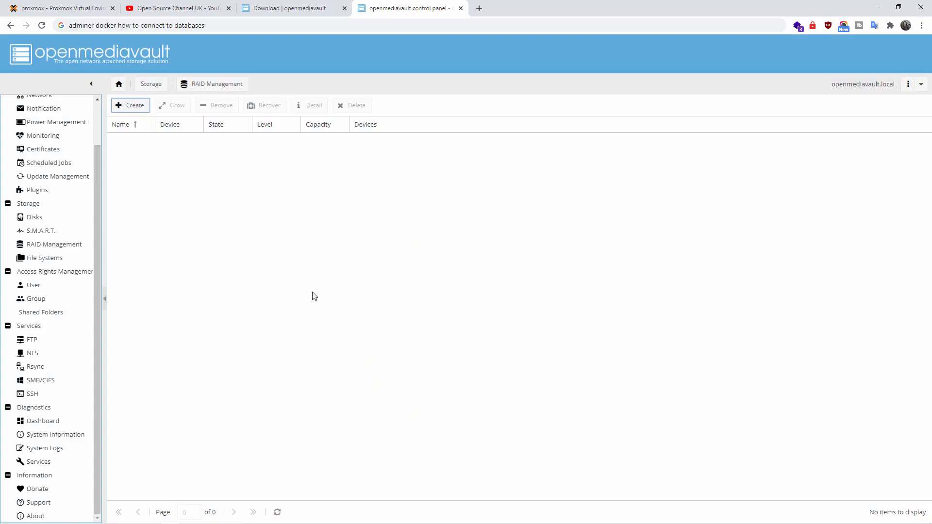
{"action": "left_click", "coordinate": [44, 257]}
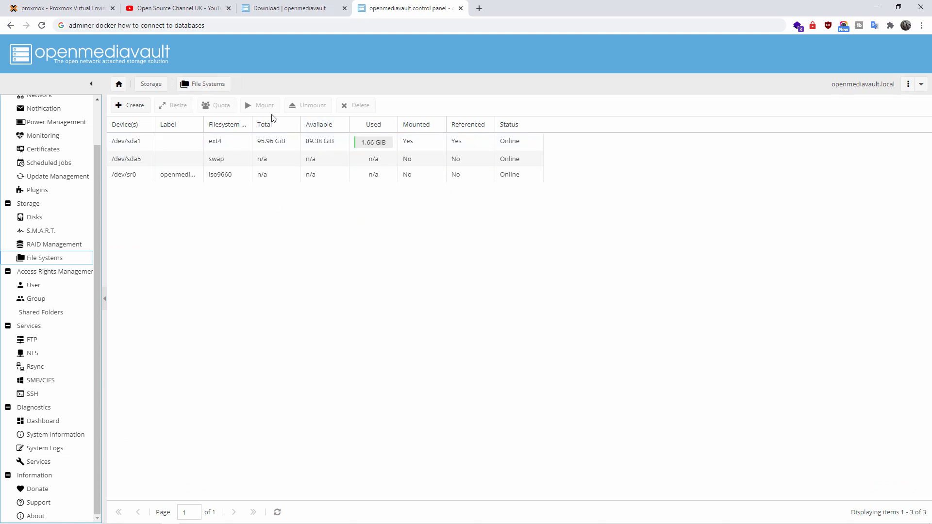
Open a self-signed SSL certificate form for 192.168.1.139, browse Country, then show YouTube
{"action": "left_click", "coordinate": [43, 150]}
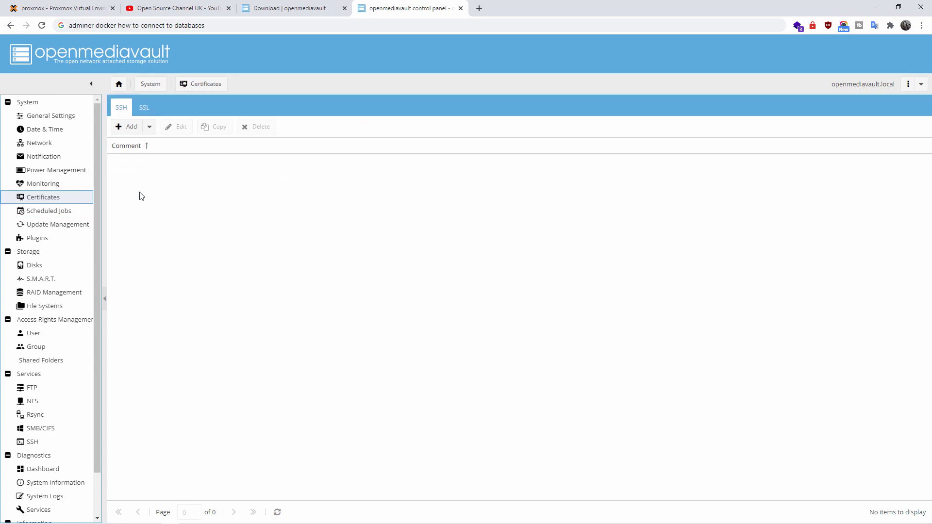
{"action": "left_click", "coordinate": [144, 107]}
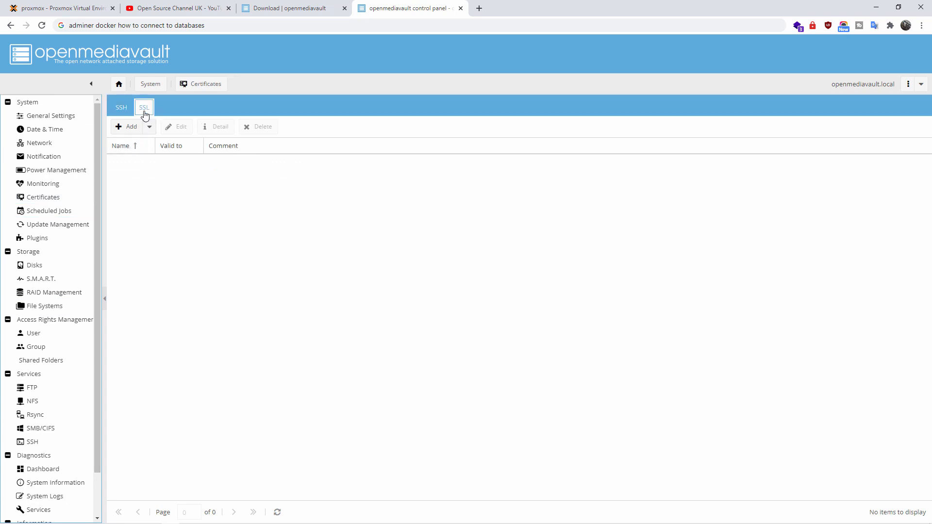
{"action": "left_click", "coordinate": [132, 126]}
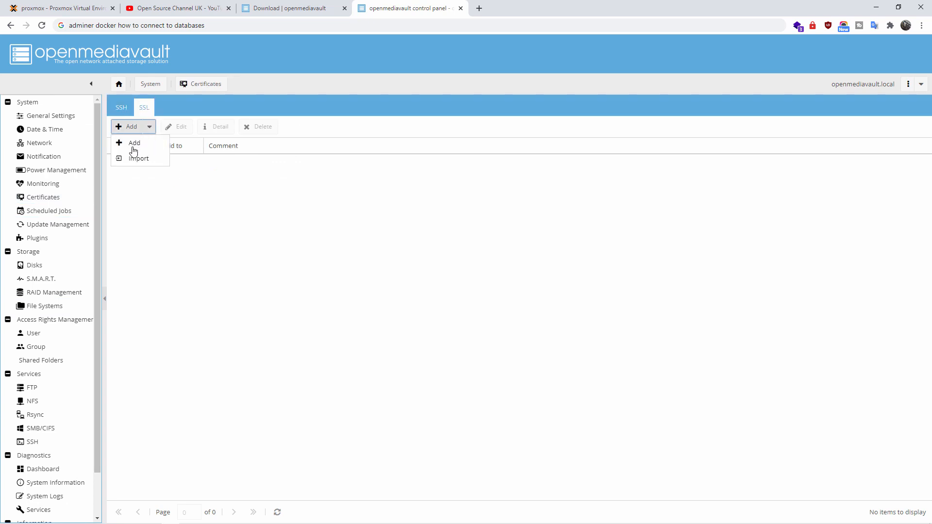
{"action": "left_click", "coordinate": [134, 143]}
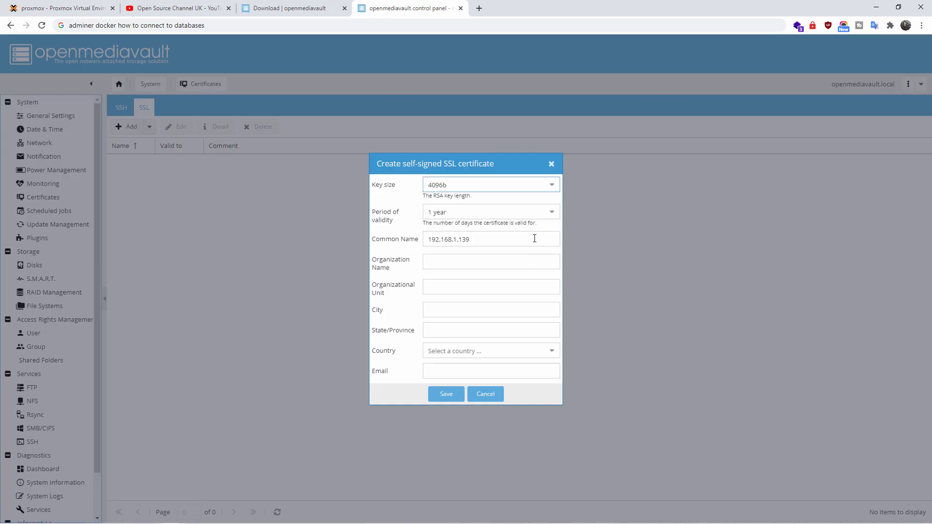
{"action": "left_click", "coordinate": [551, 350]}
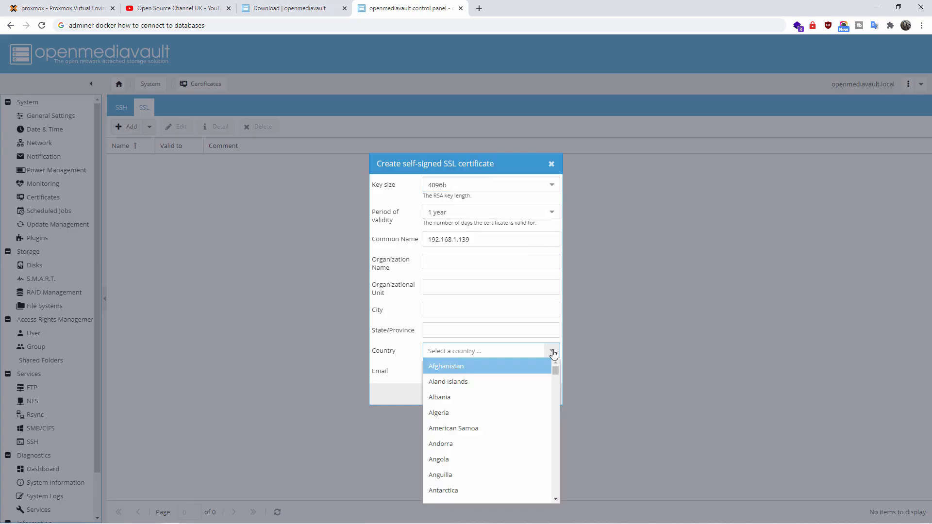
{"action": "left_click", "coordinate": [571, 189]}
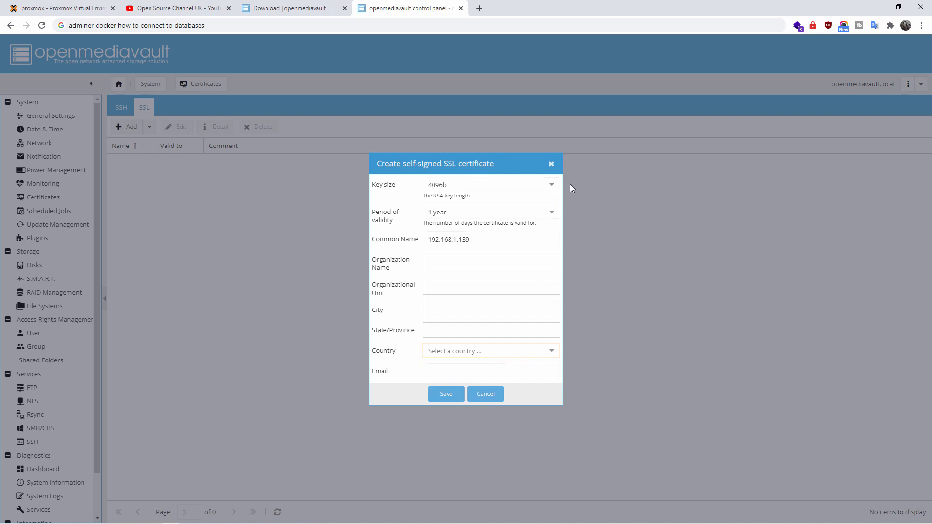
{"action": "left_click", "coordinate": [177, 8]}
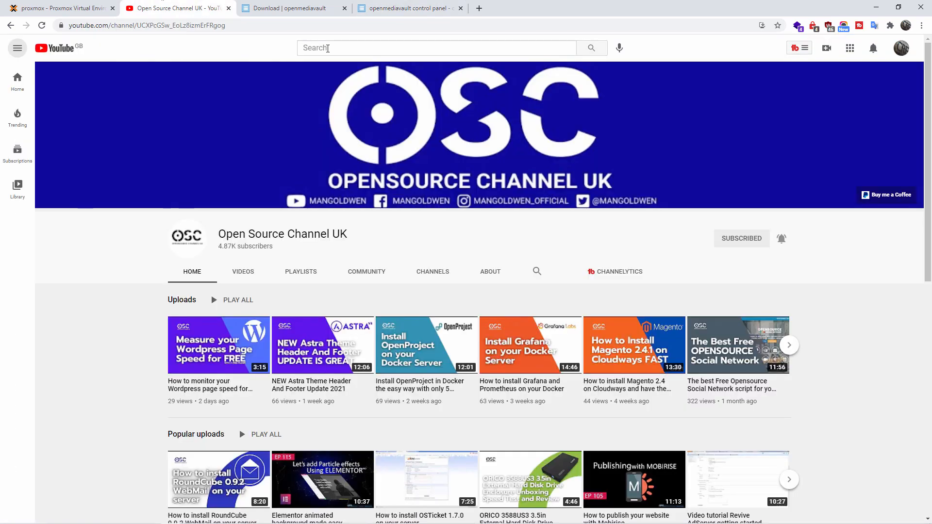